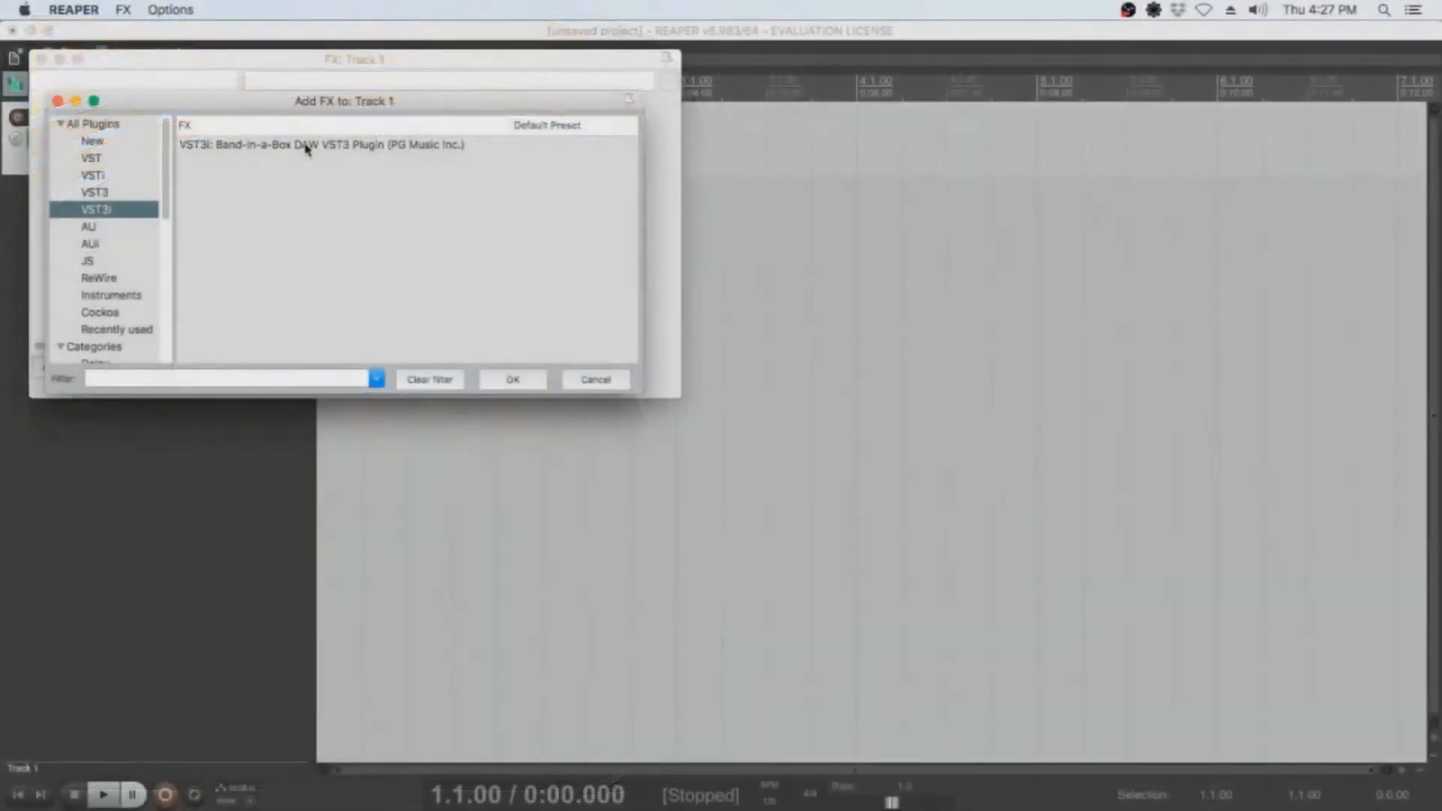
Show AU instruments and highlight the Band-in-a-Box DAW AU Plugin
{"action": "left_click", "coordinate": [89, 243]}
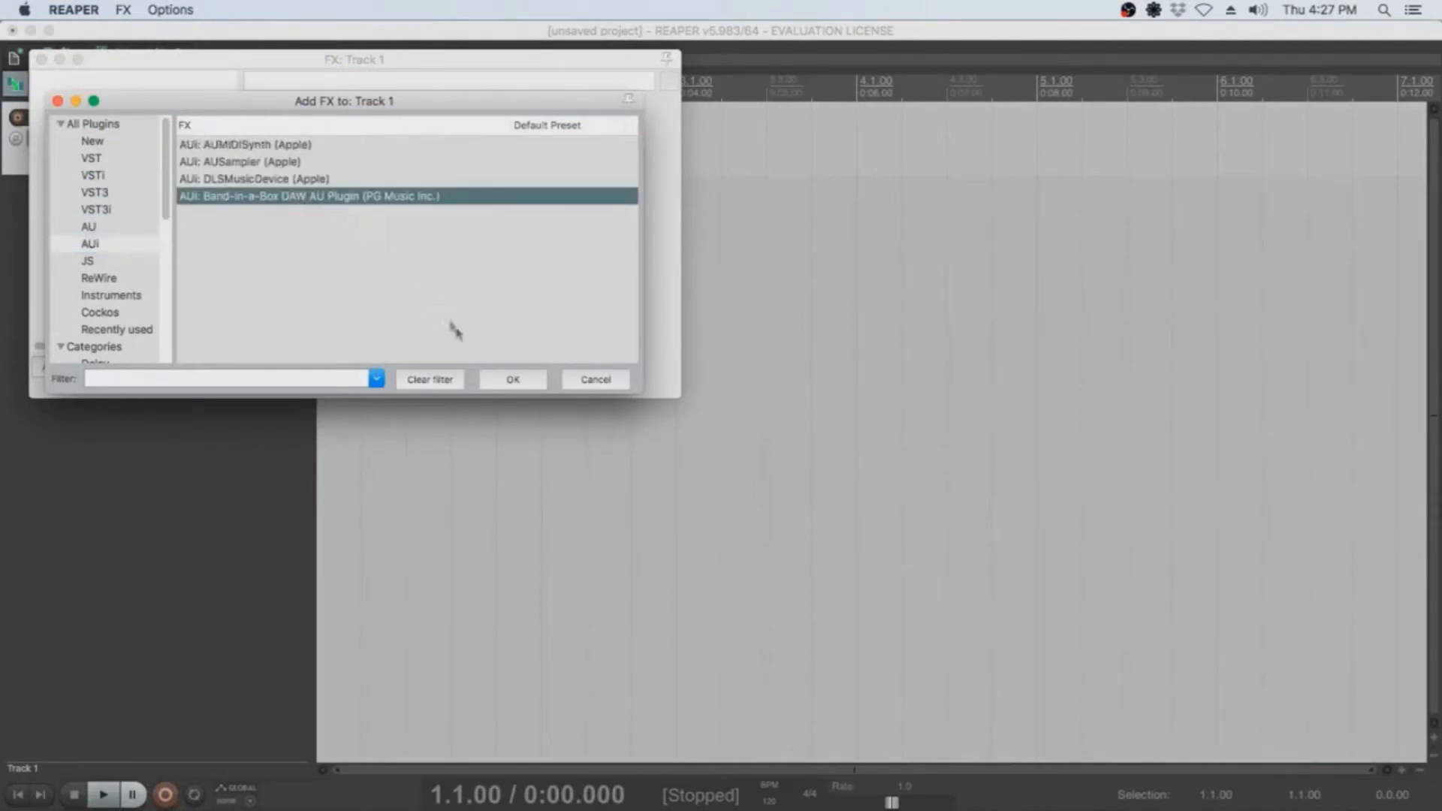
{"action": "left_click", "coordinate": [513, 378]}
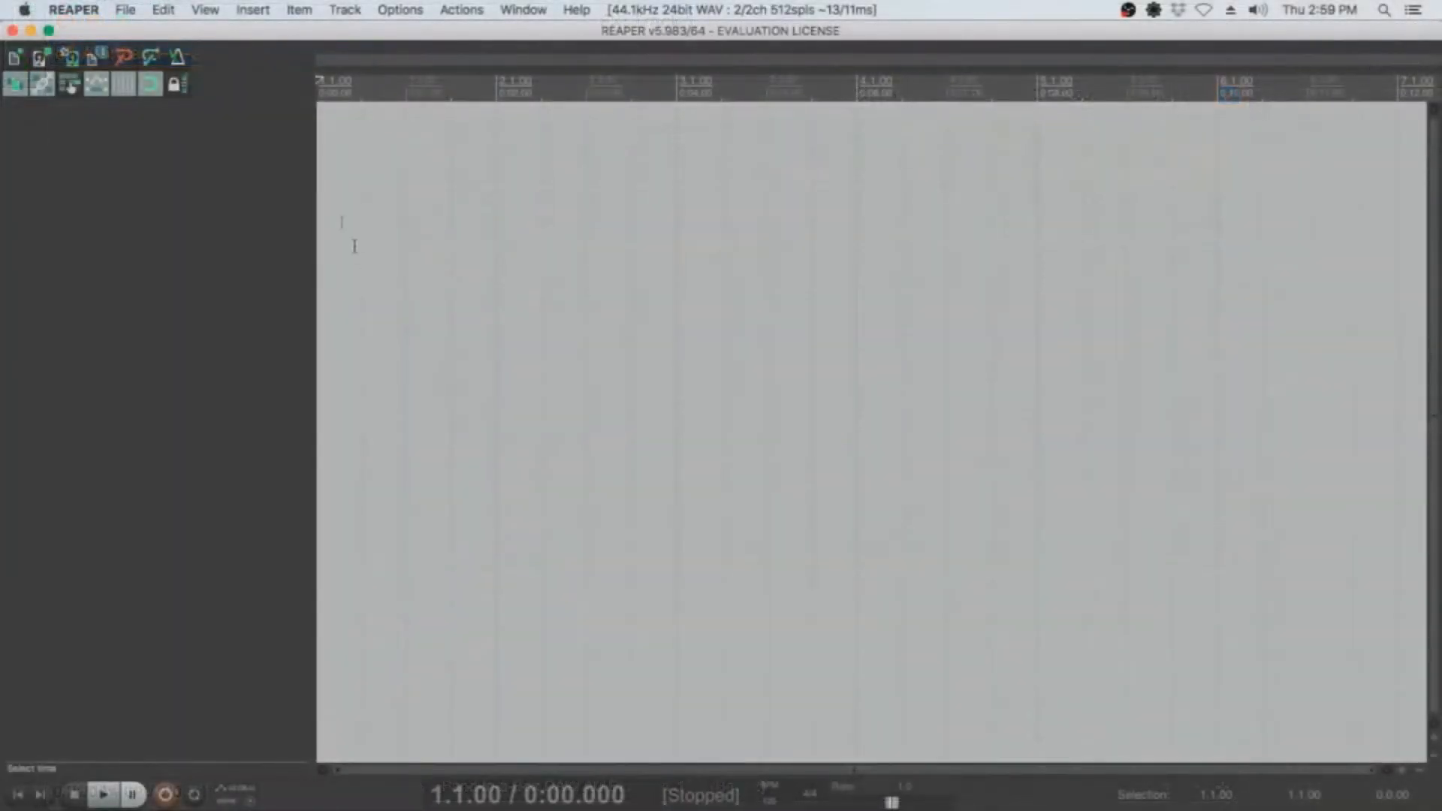
Insert a new empty Track 1 into the blank project with Cmd+T
{"action": "left_click", "coordinate": [124, 9]}
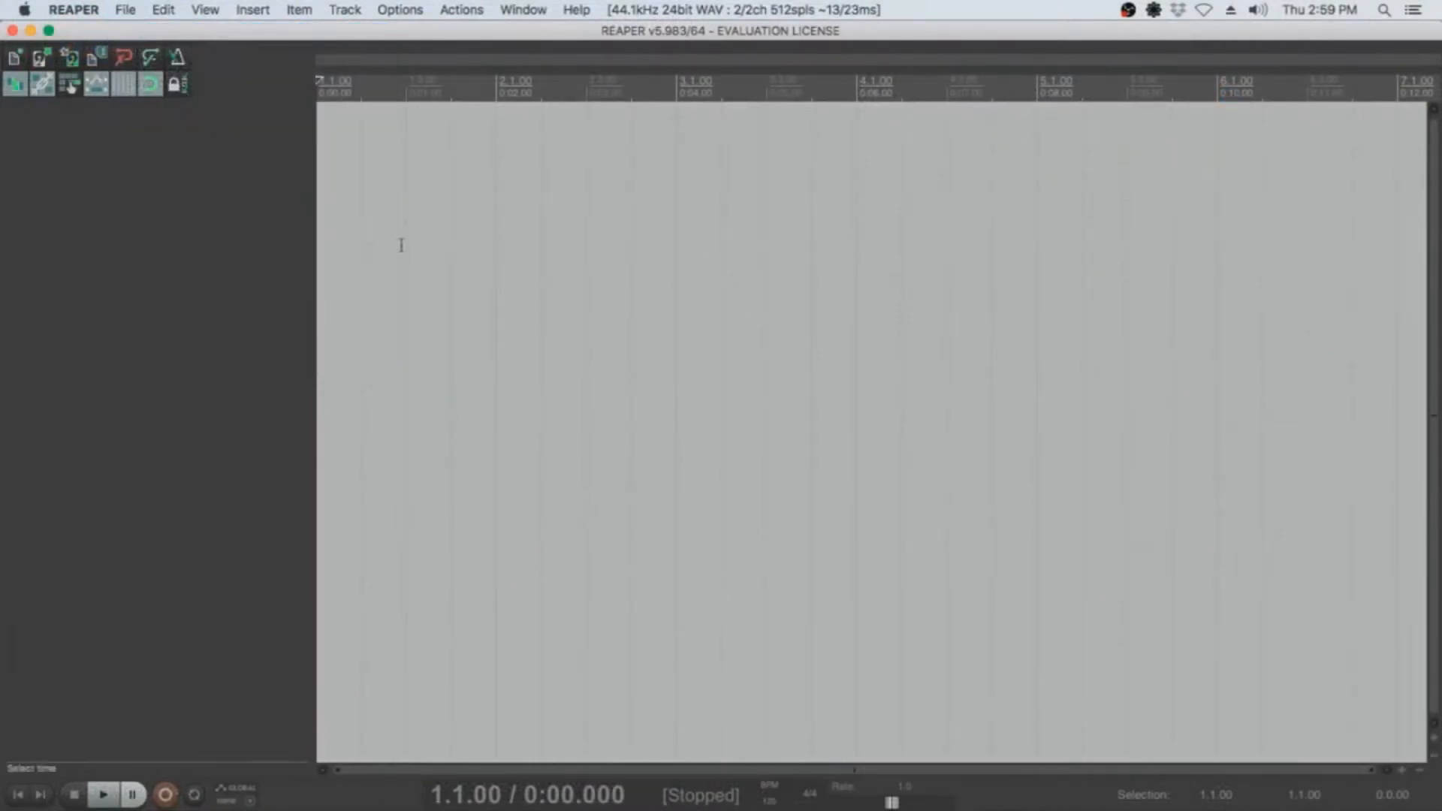
{"action": "key", "text": "cmd+t"}
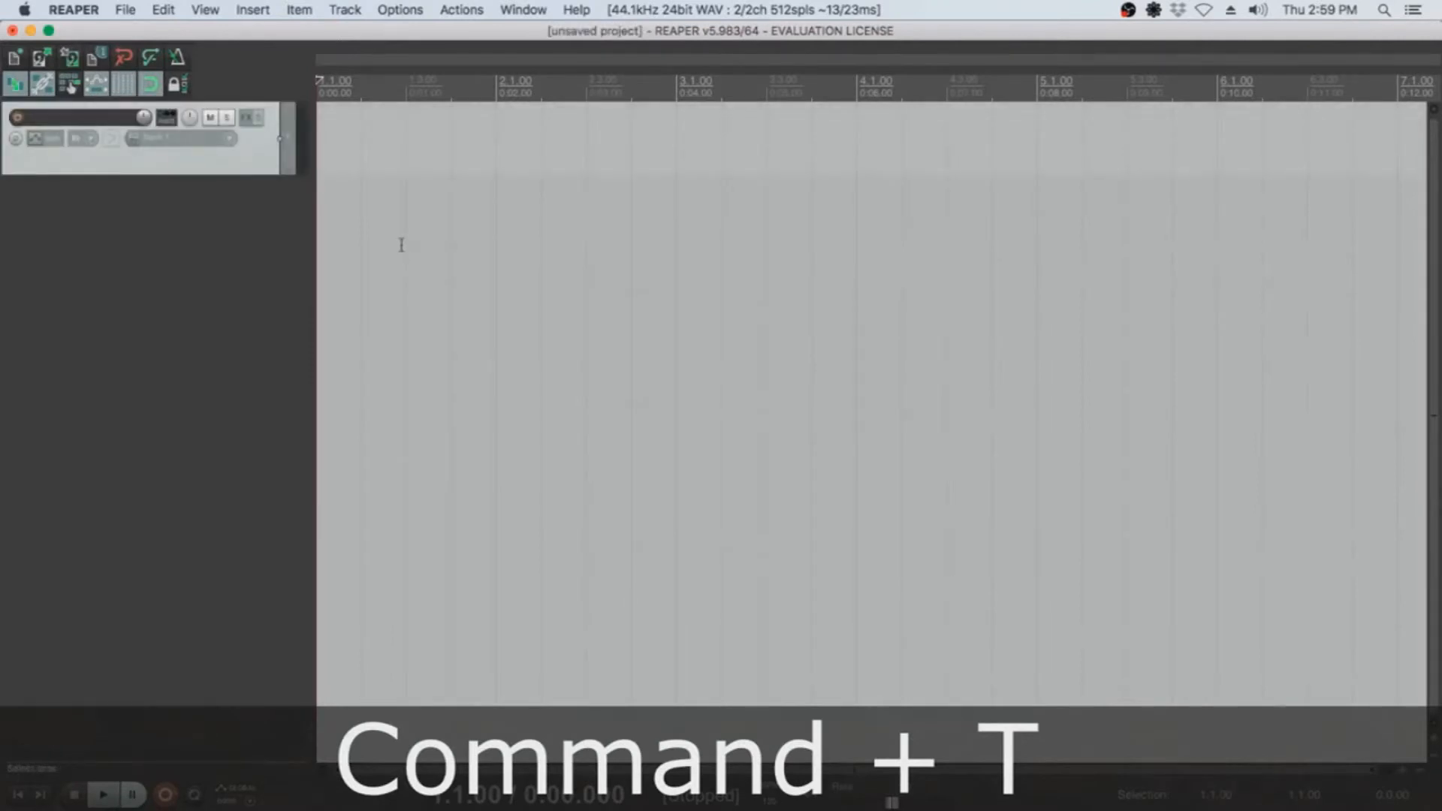
{"action": "key", "text": "cmd+t"}
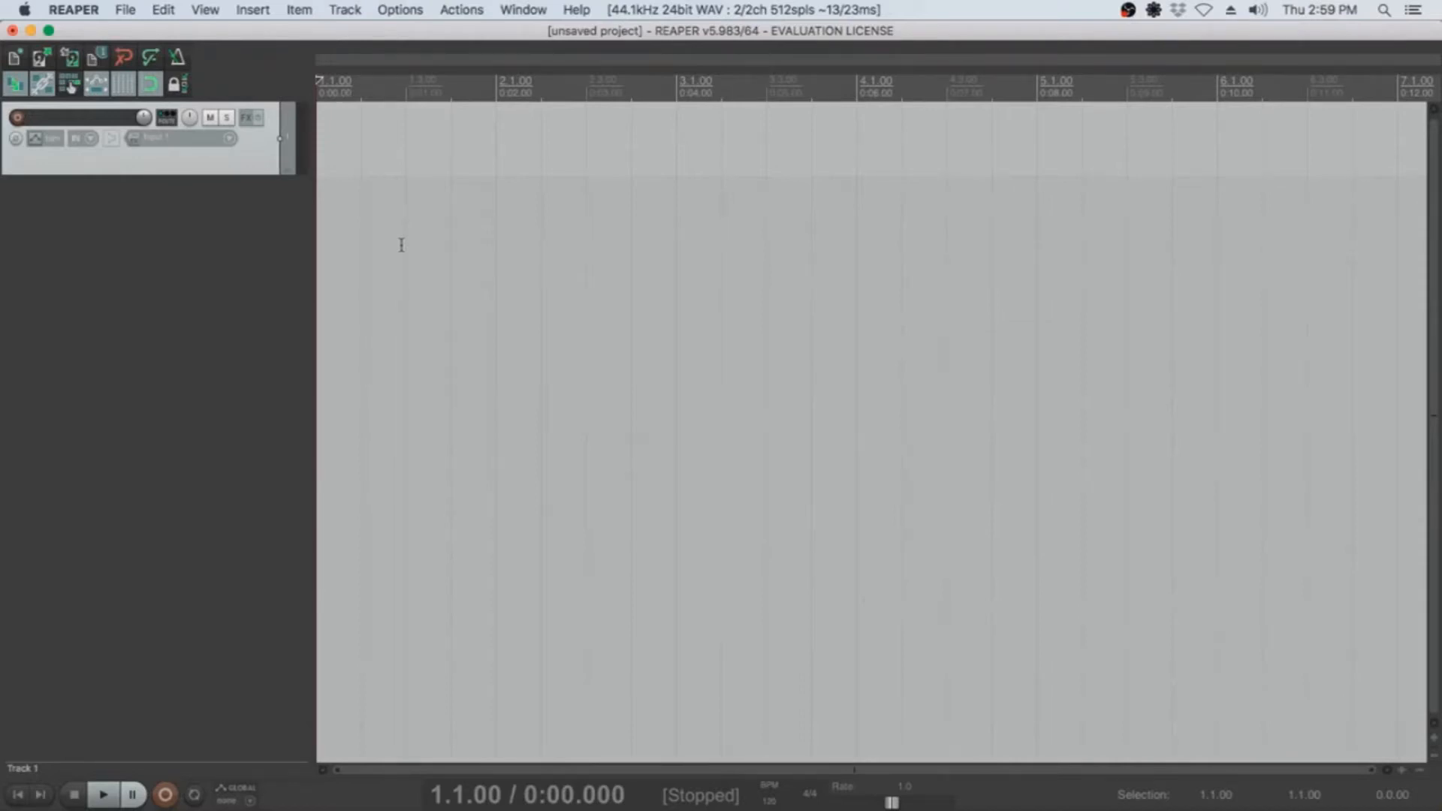
{"action": "mouse_move", "coordinate": [413, 138]}
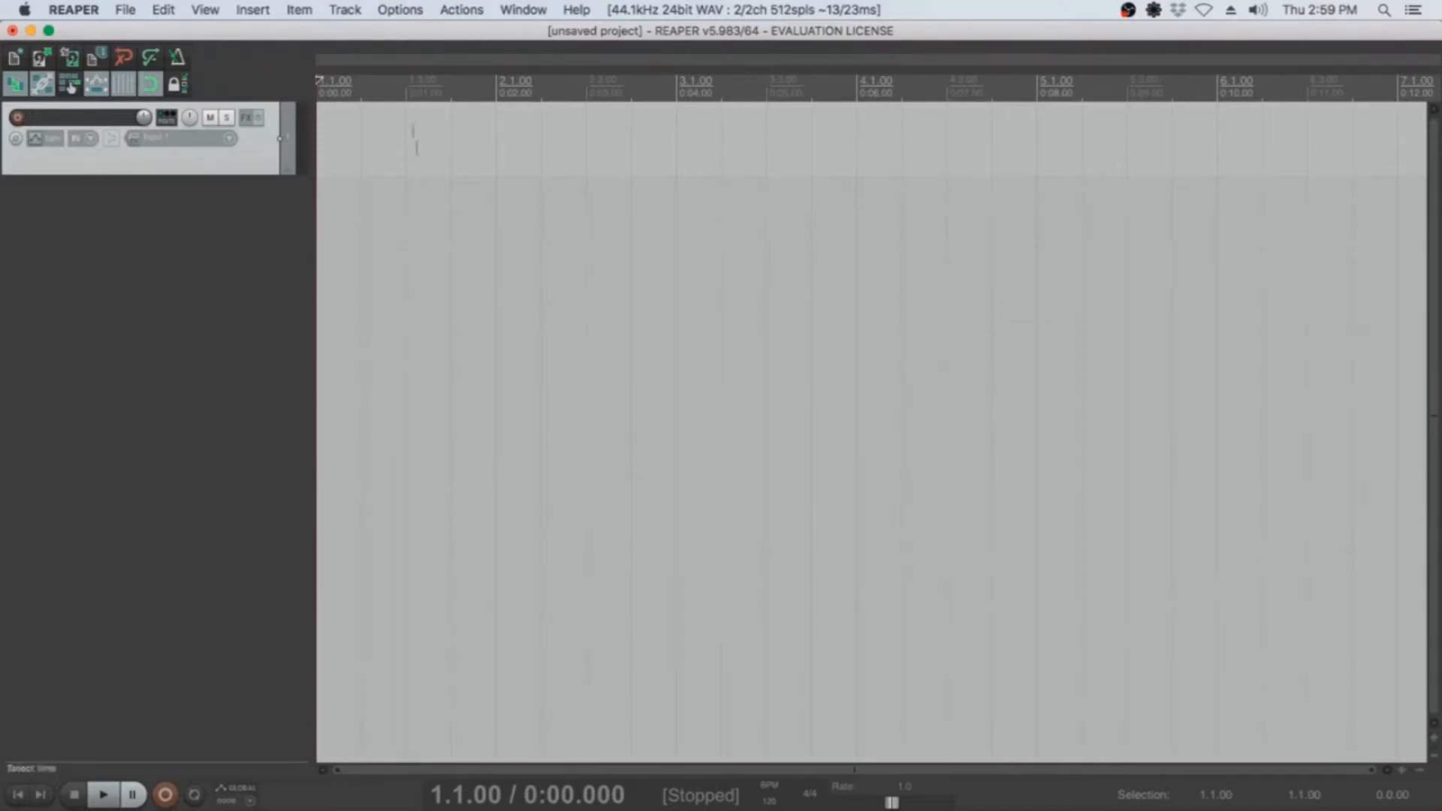
Open Preferences and navigate the sidebar to the Plug-ins VST settings
{"action": "left_click", "coordinate": [399, 9]}
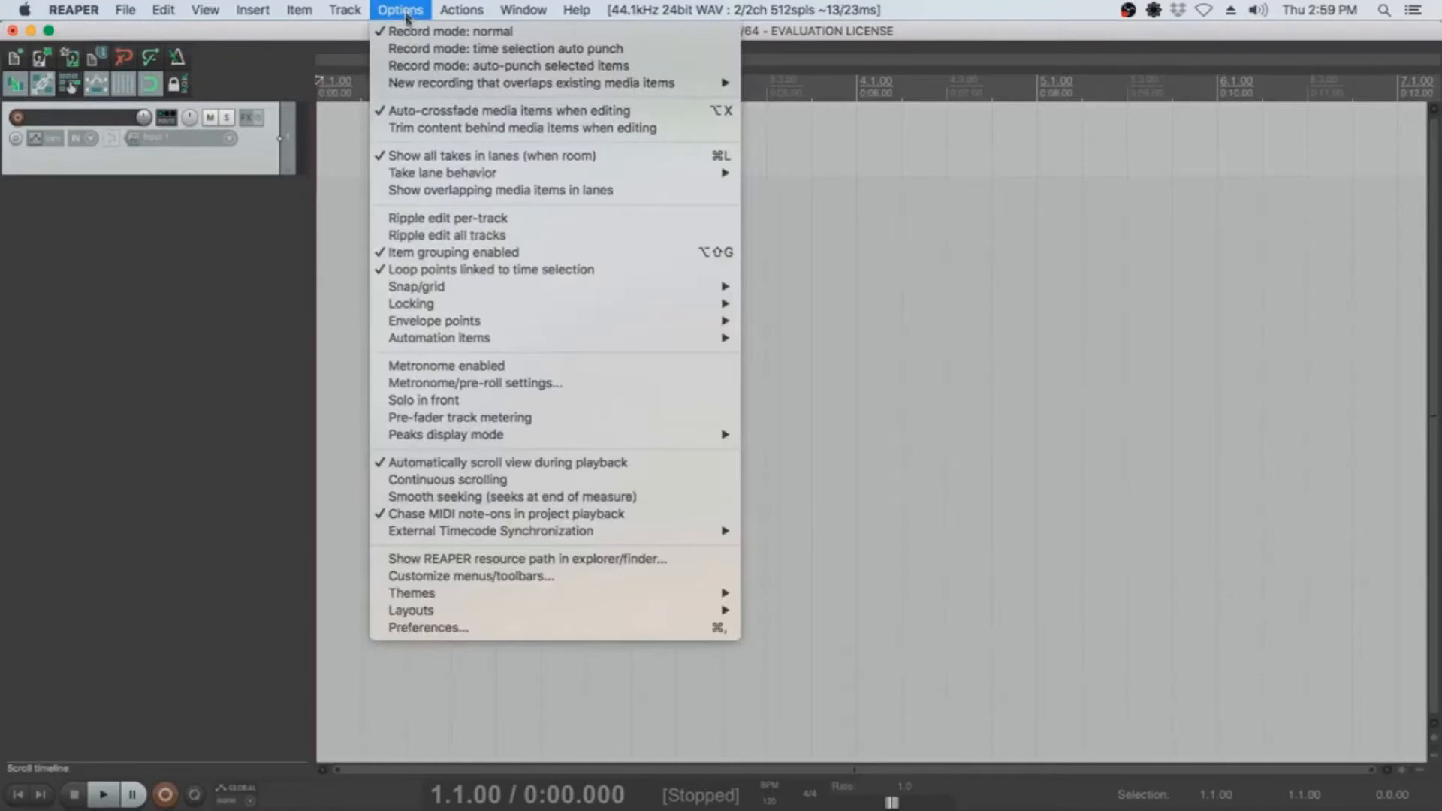
{"action": "mouse_move", "coordinate": [429, 627]}
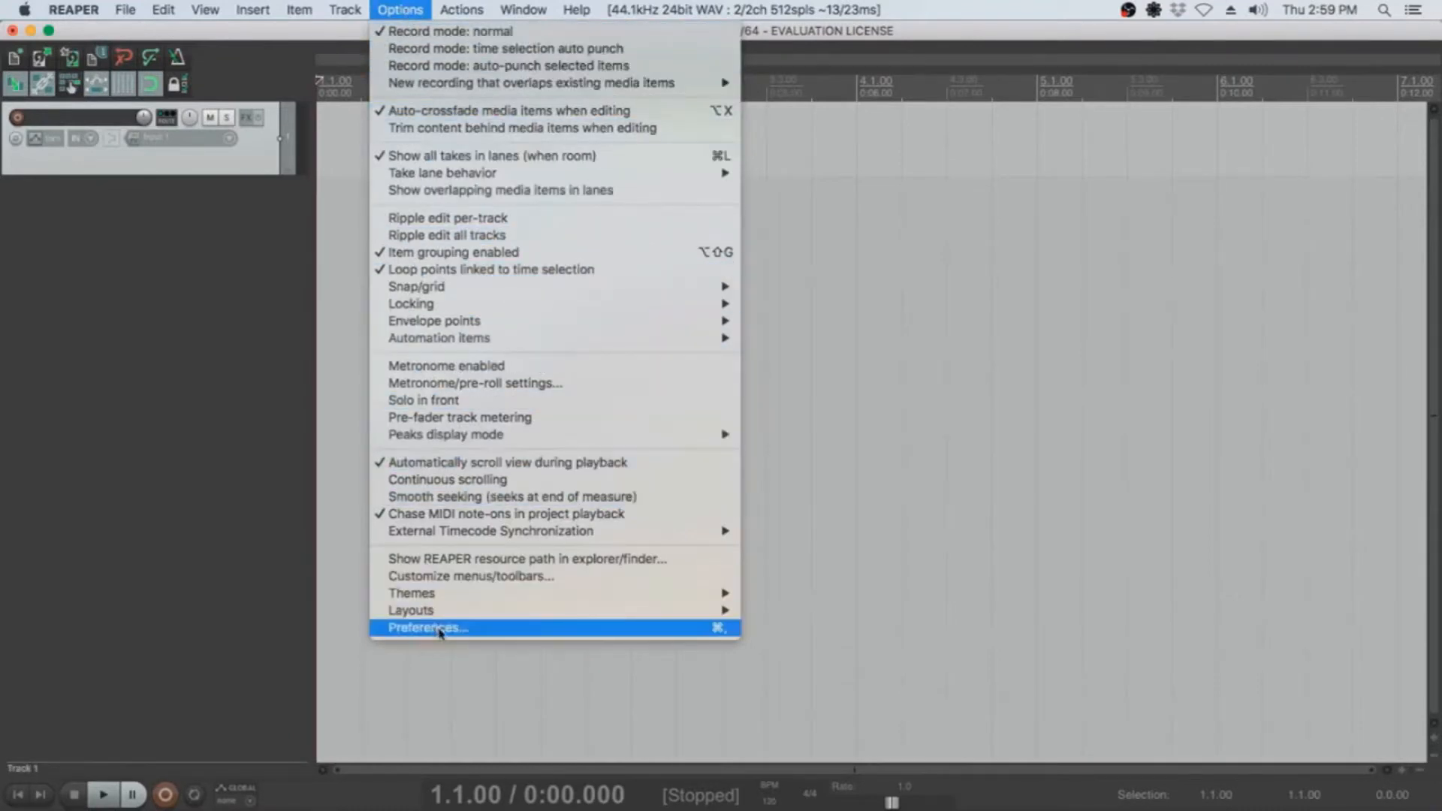
{"action": "left_click", "coordinate": [427, 627]}
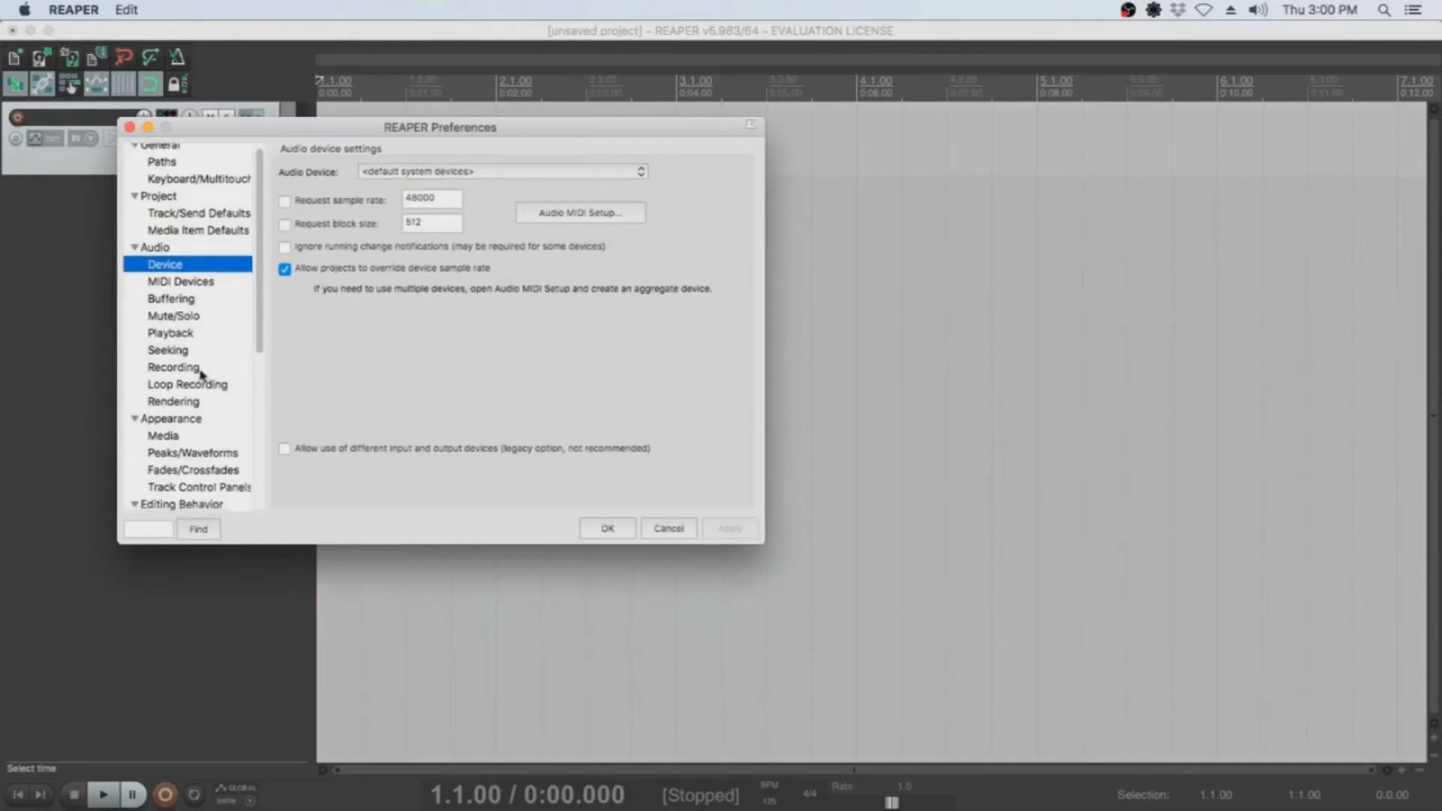
{"action": "scroll", "scroll_direction": "down", "scroll_amount": 3}
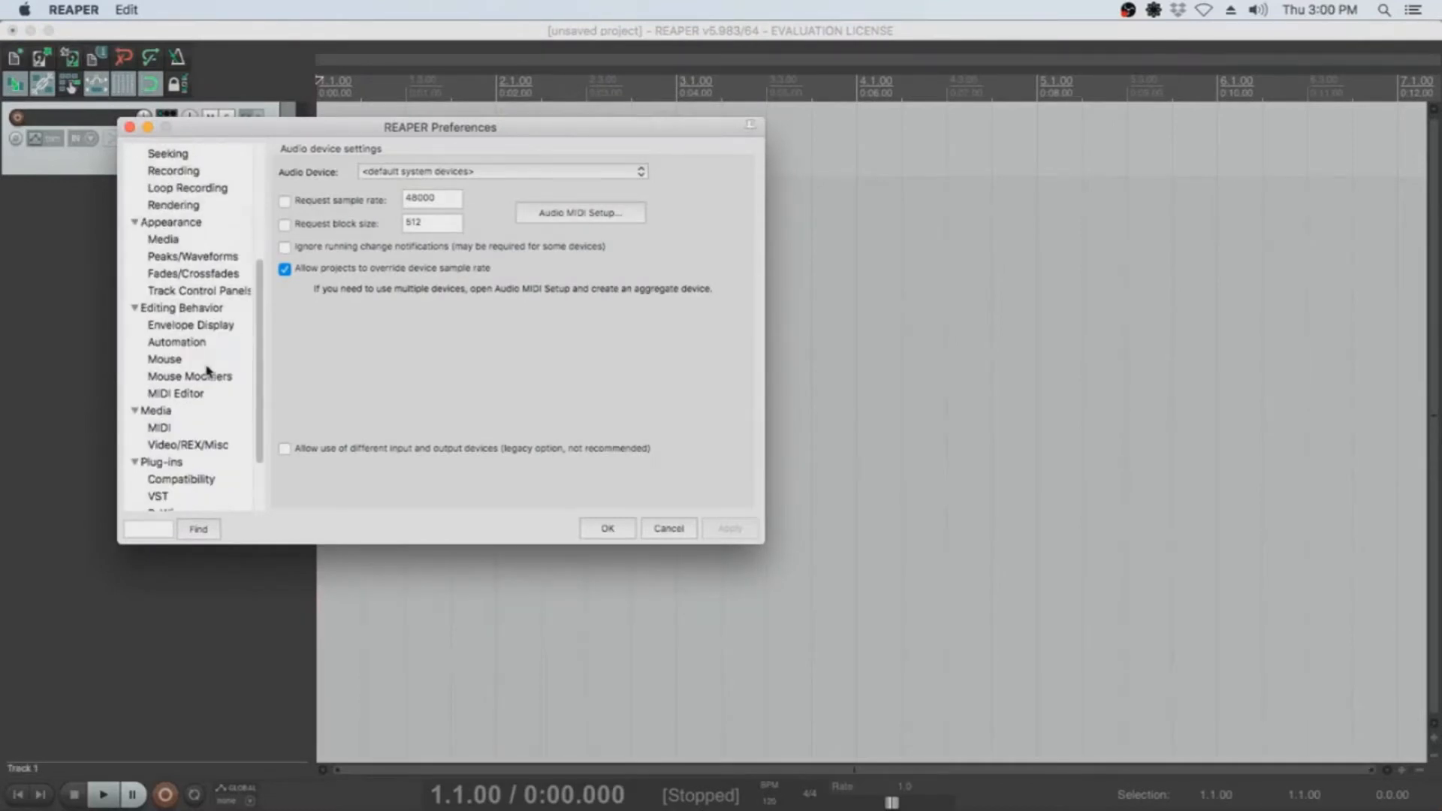
{"action": "scroll", "scroll_direction": "down", "scroll_amount": 3}
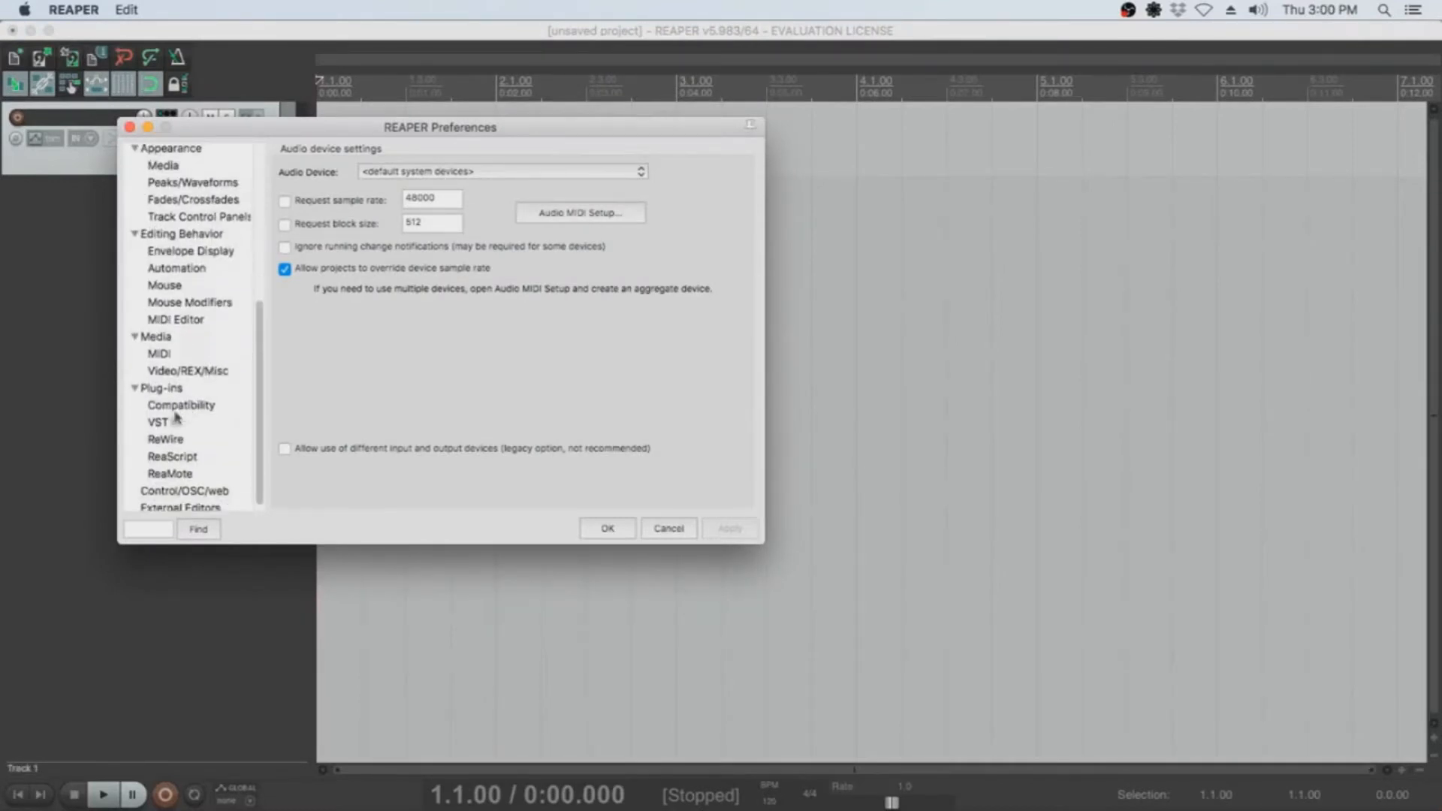
{"action": "left_click", "coordinate": [158, 422]}
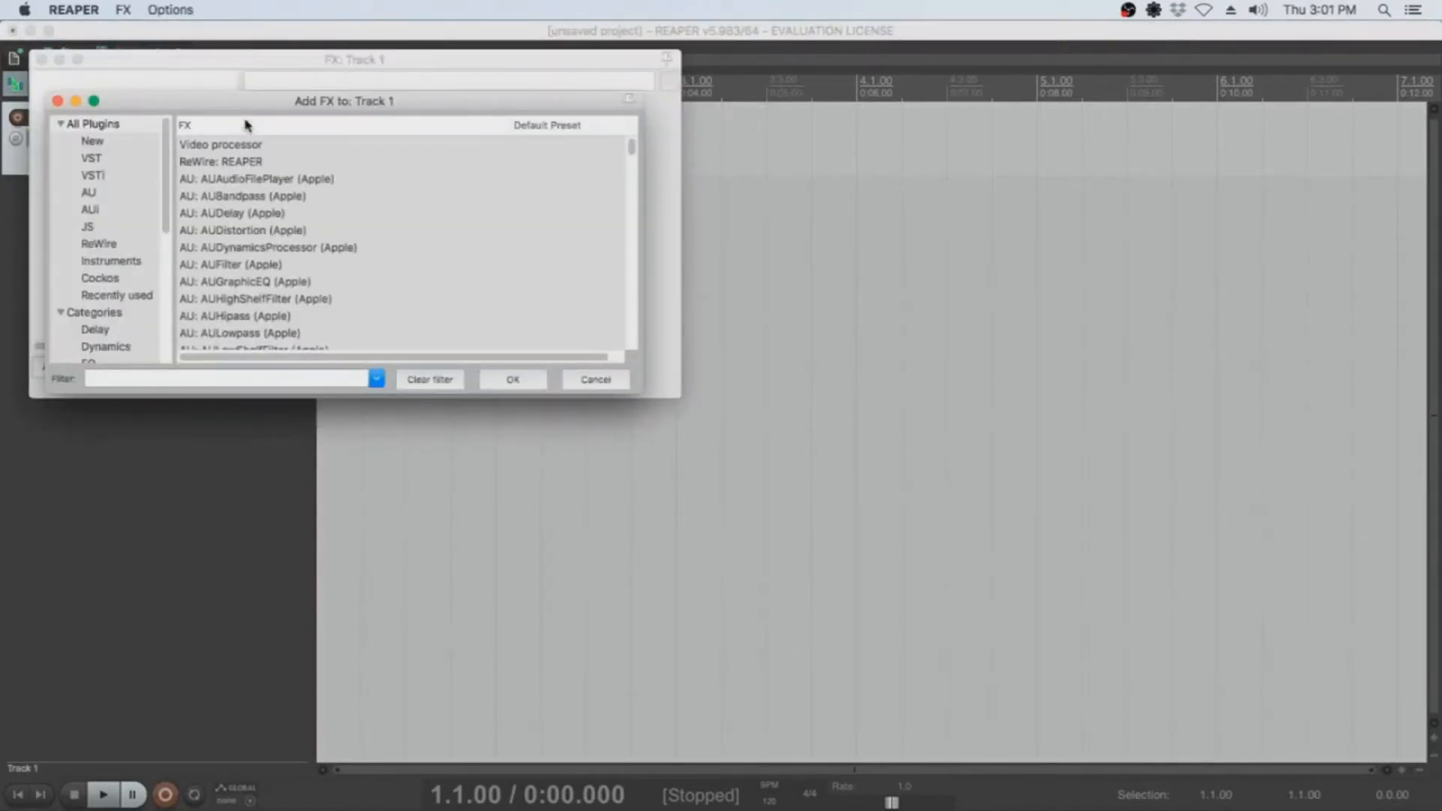
{"action": "mouse_move", "coordinate": [189, 163]}
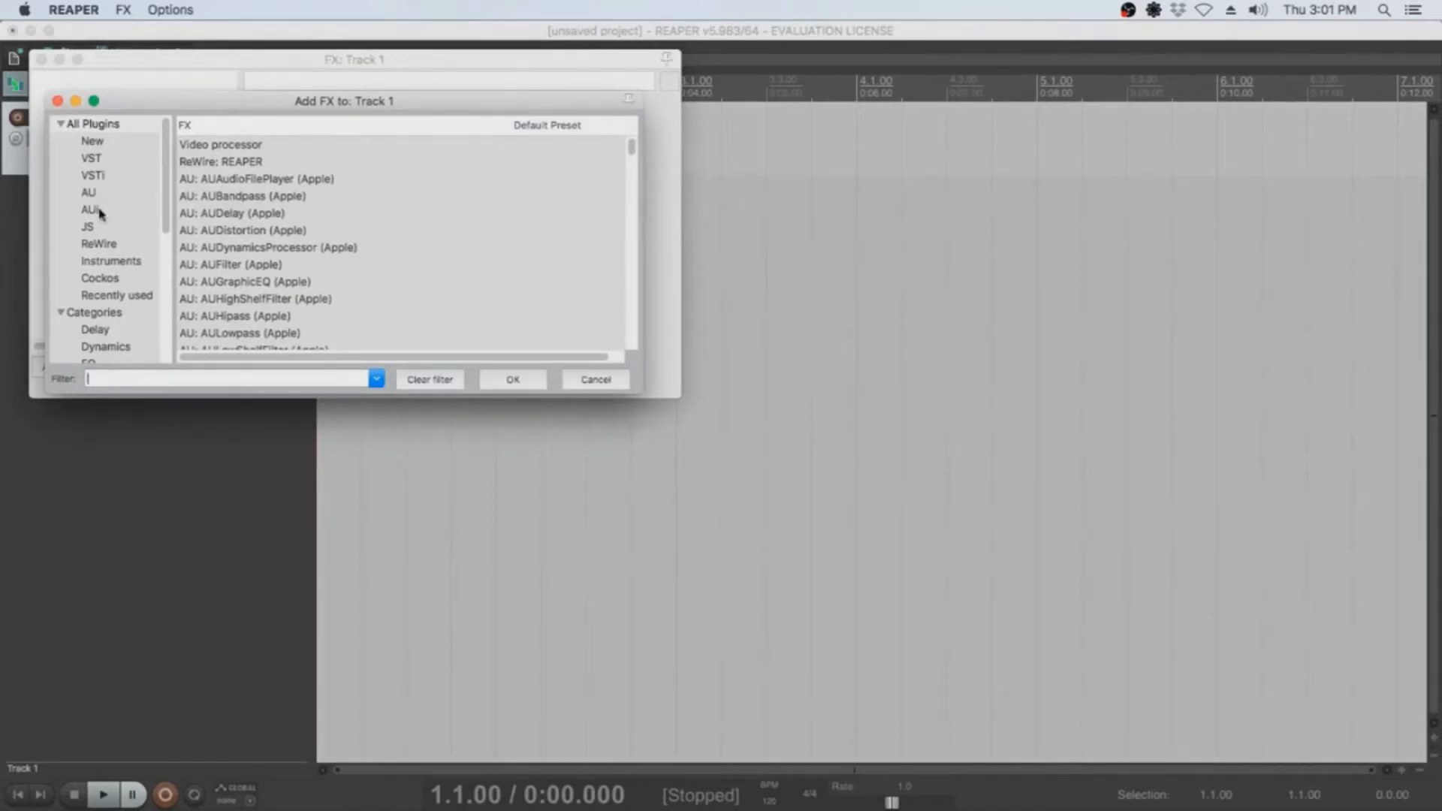
Rescan for new plugins, then check the VST3i and AUi folders for Band-in-a-Box
{"action": "right_click", "coordinate": [89, 209]}
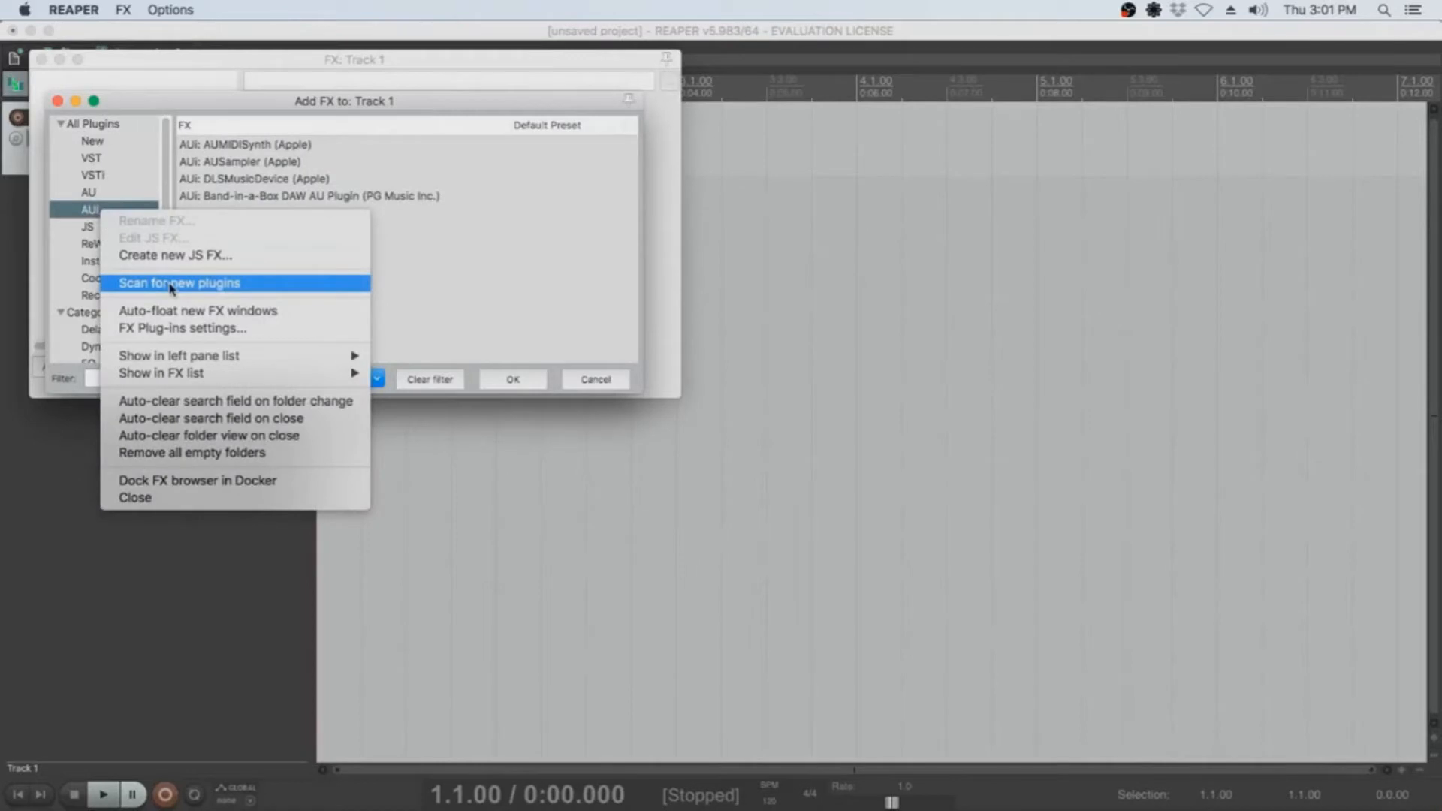
{"action": "left_click", "coordinate": [180, 282]}
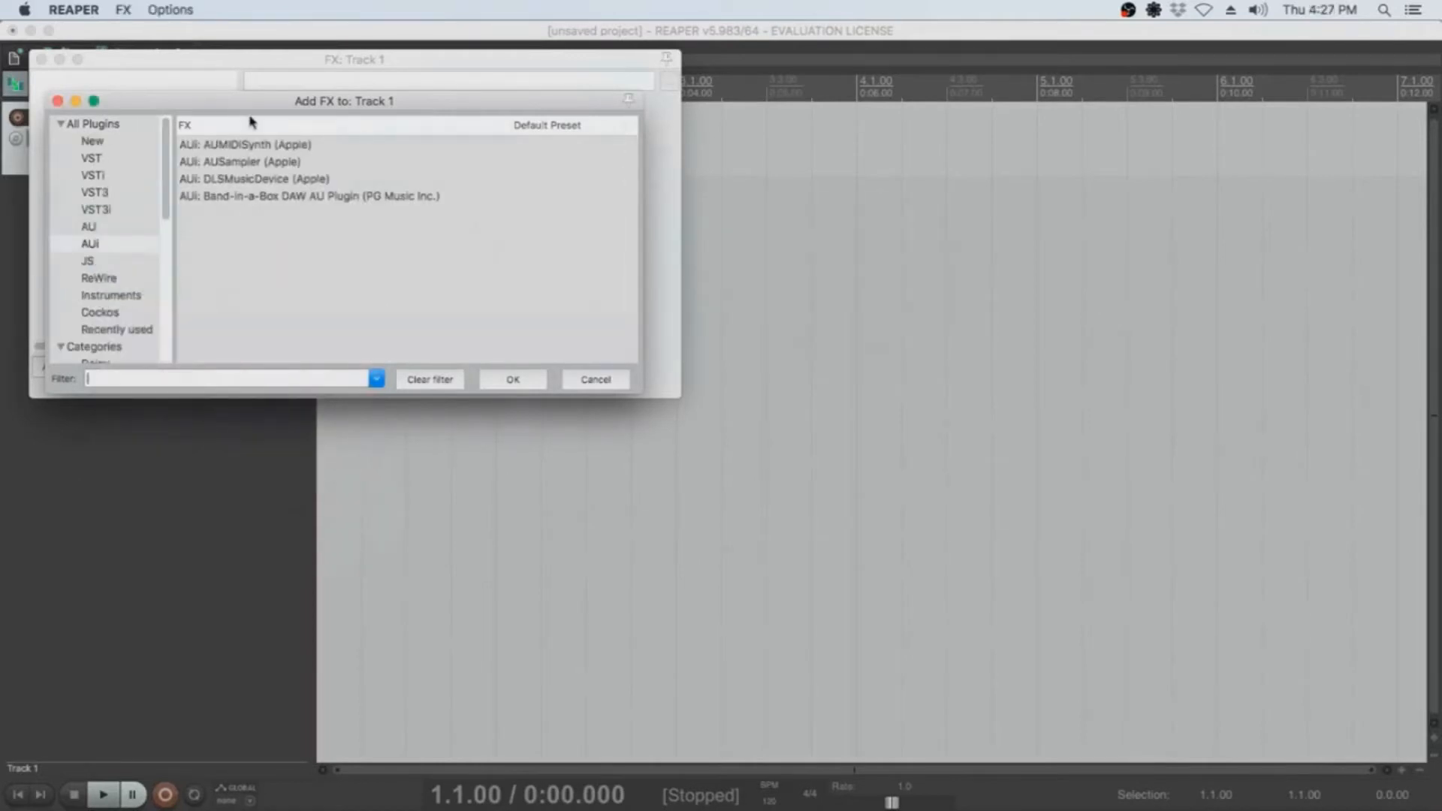
{"action": "mouse_move", "coordinate": [106, 213]}
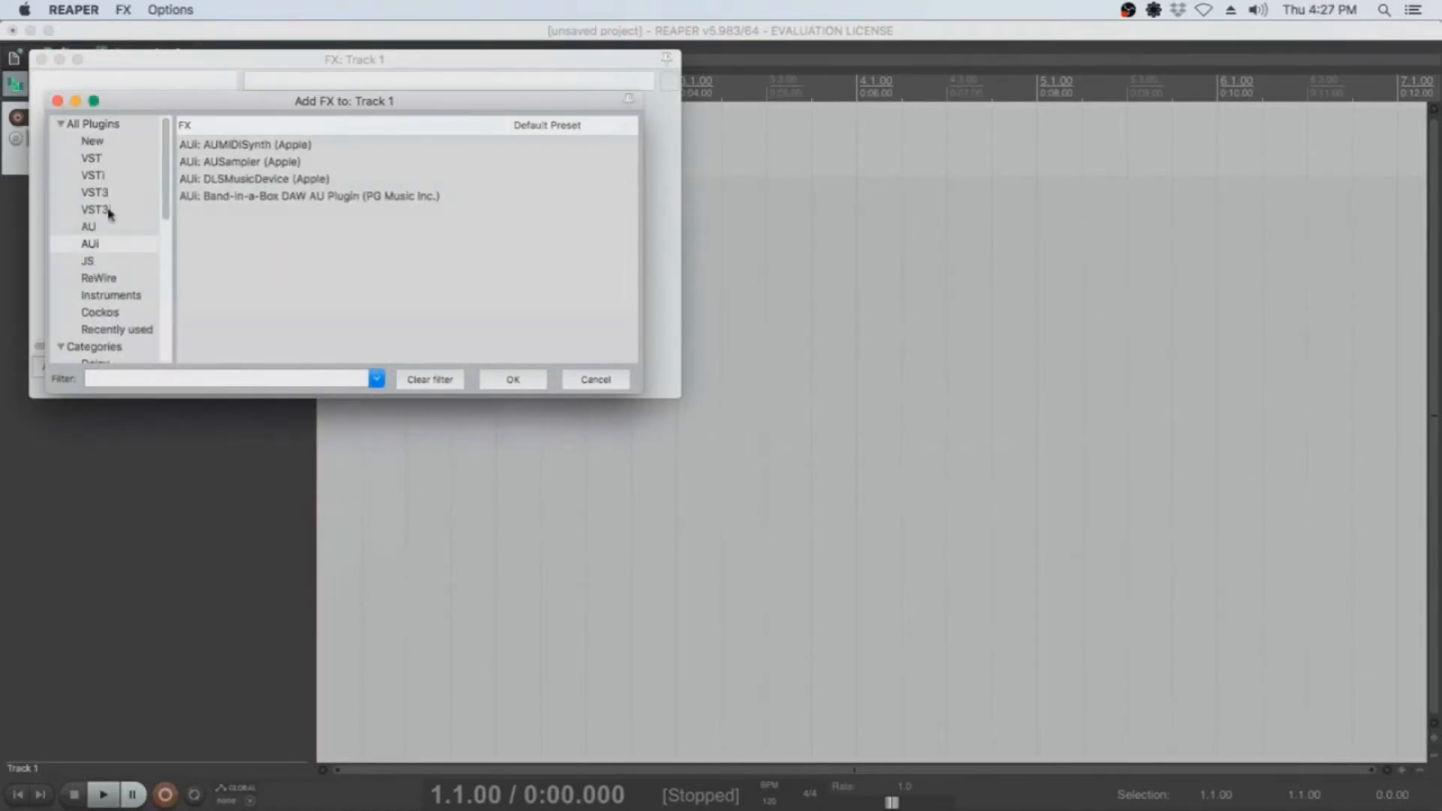
{"action": "left_click", "coordinate": [94, 209]}
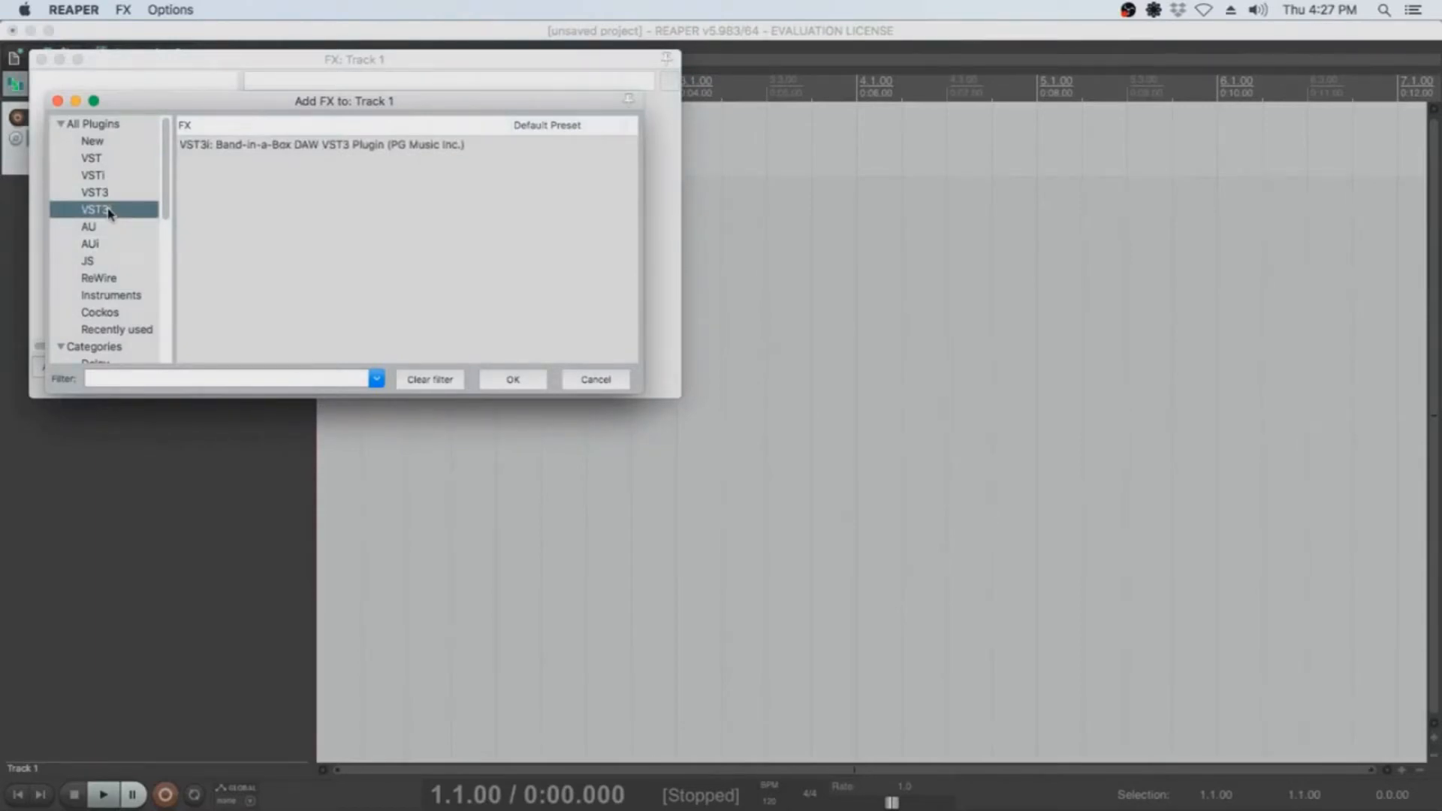
{"action": "left_click", "coordinate": [90, 243]}
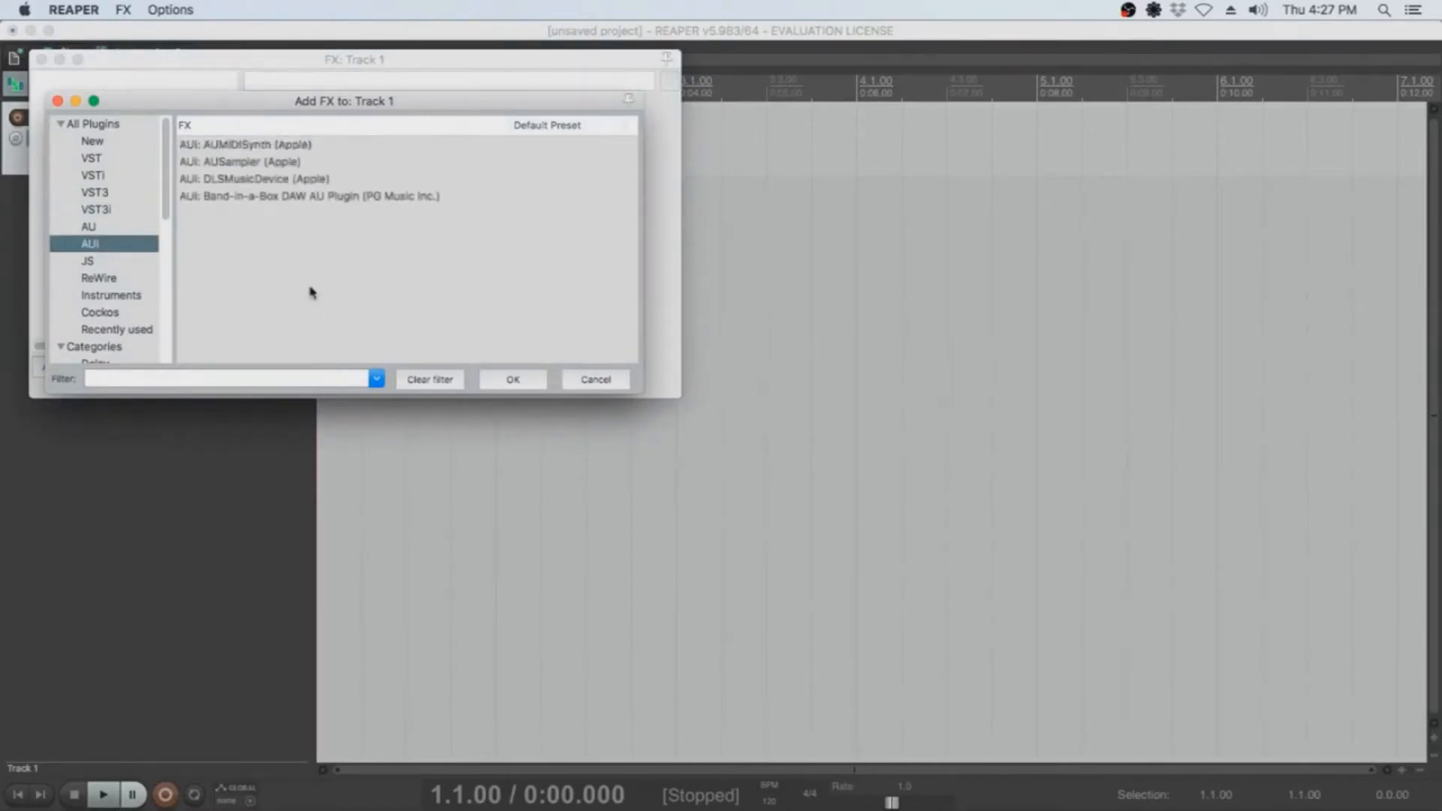
{"action": "left_click", "coordinate": [94, 208]}
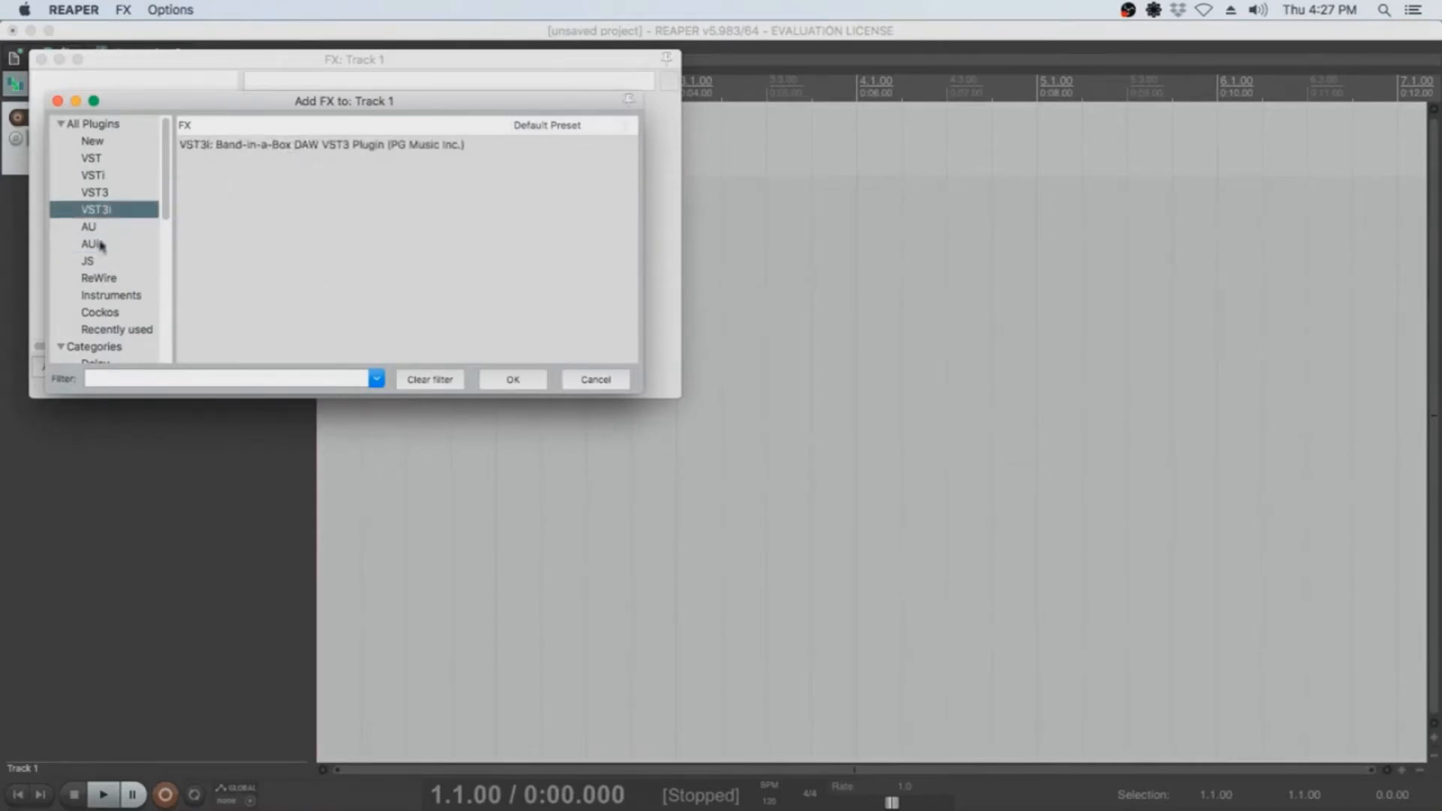
{"action": "left_click", "coordinate": [90, 243]}
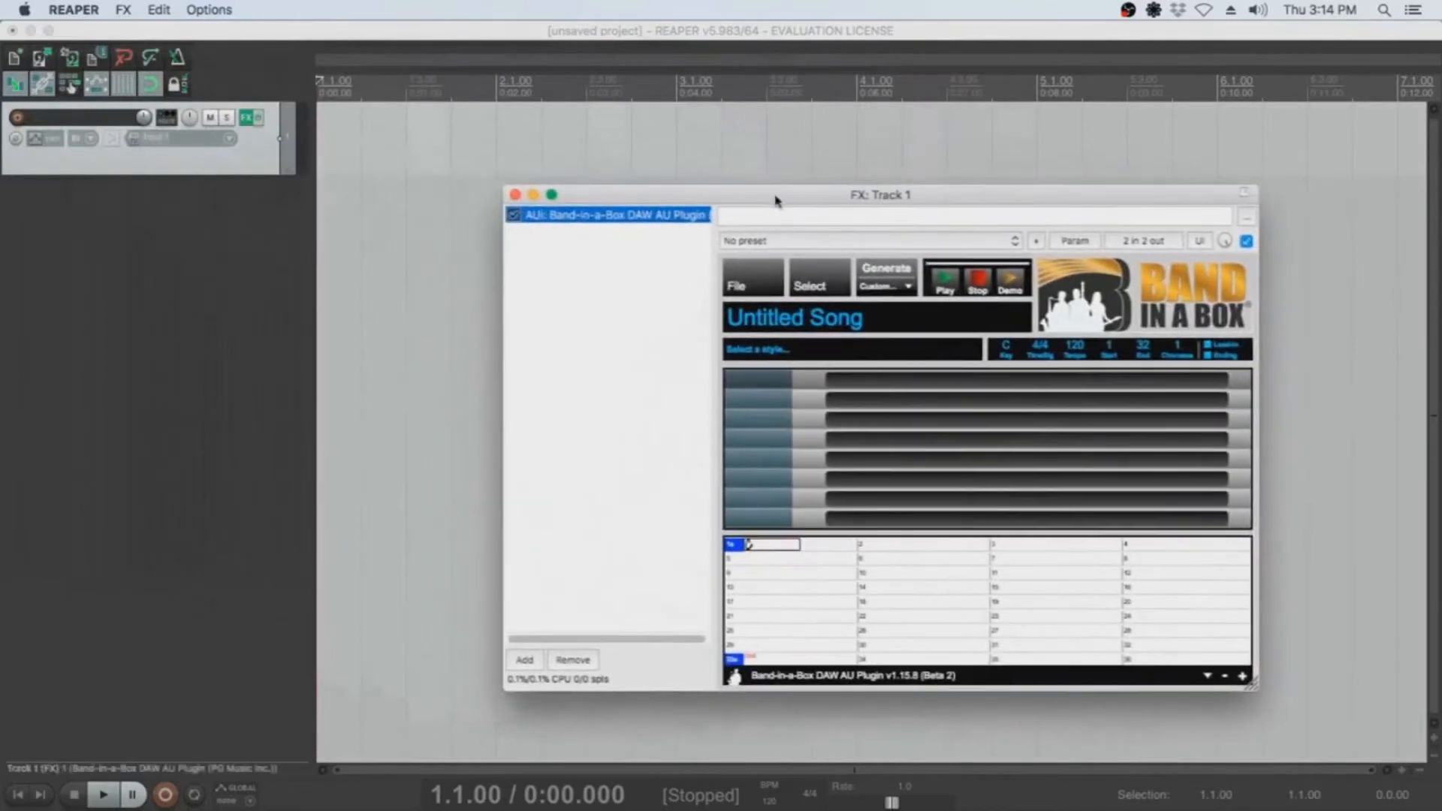
{"action": "mouse_move", "coordinate": [818, 286]}
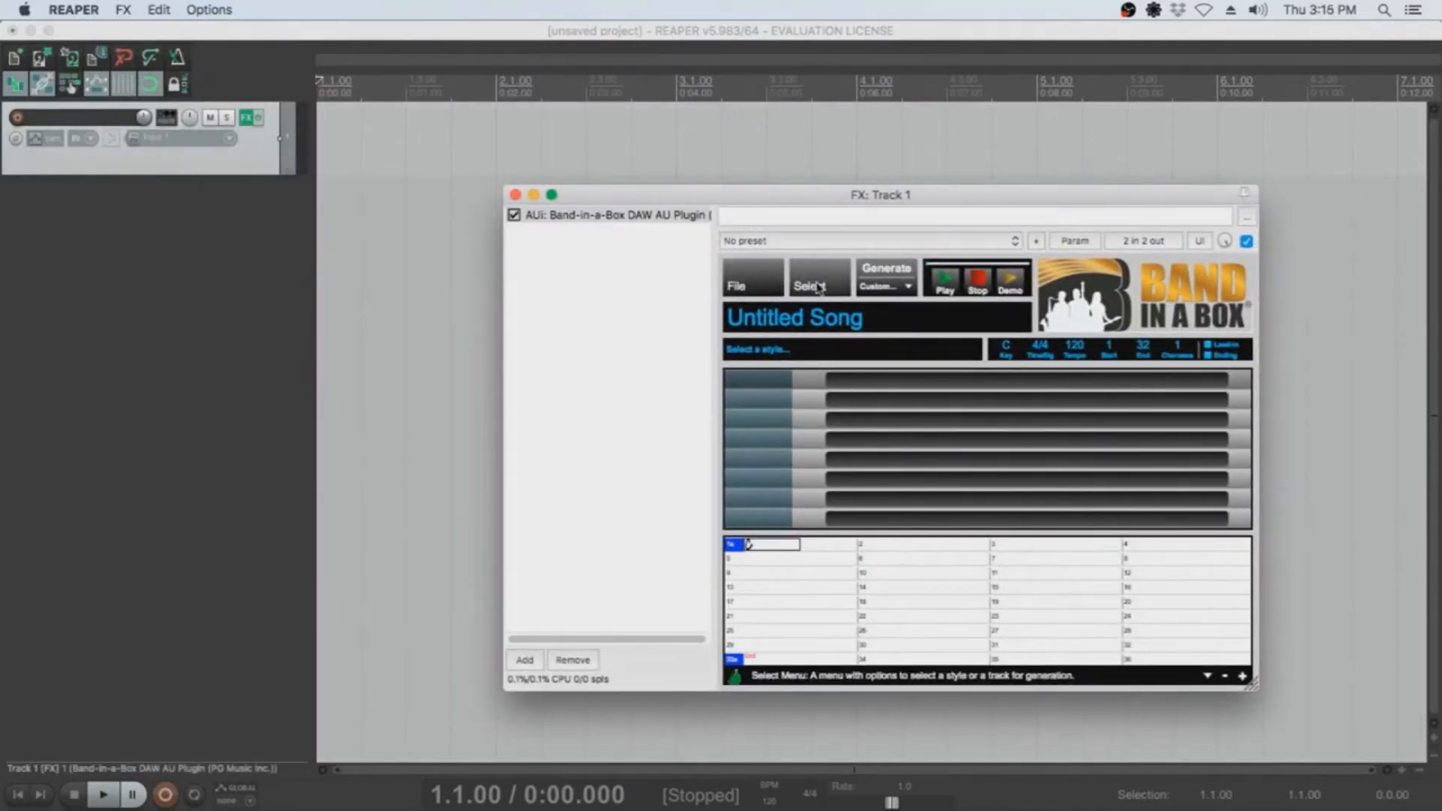
Open the StylePicker from the Band-in-a-Box plugin's Select button
{"action": "left_click", "coordinate": [813, 280]}
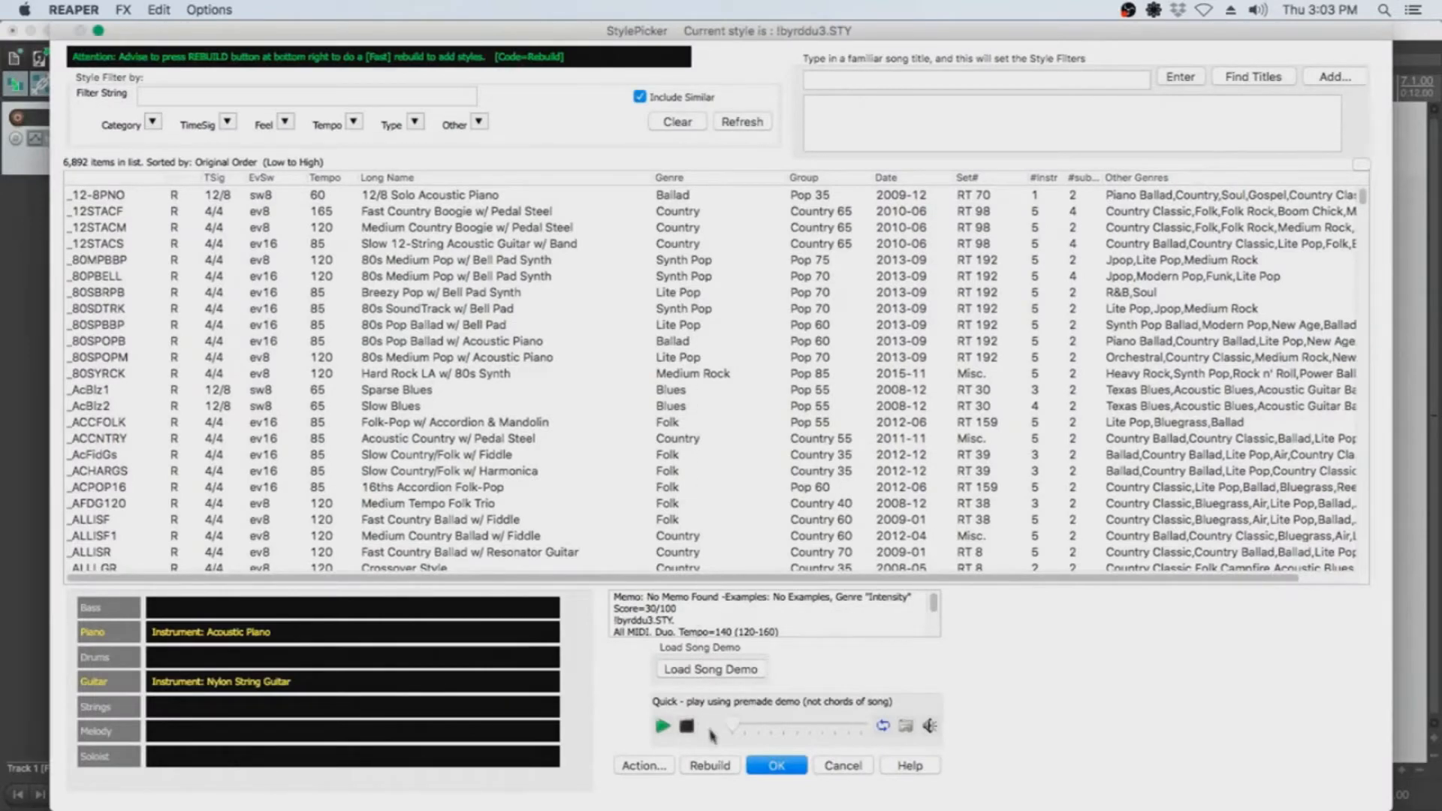
Rebuild the StylePicker style list and confirm the rebuild prompt
{"action": "left_click", "coordinate": [709, 764]}
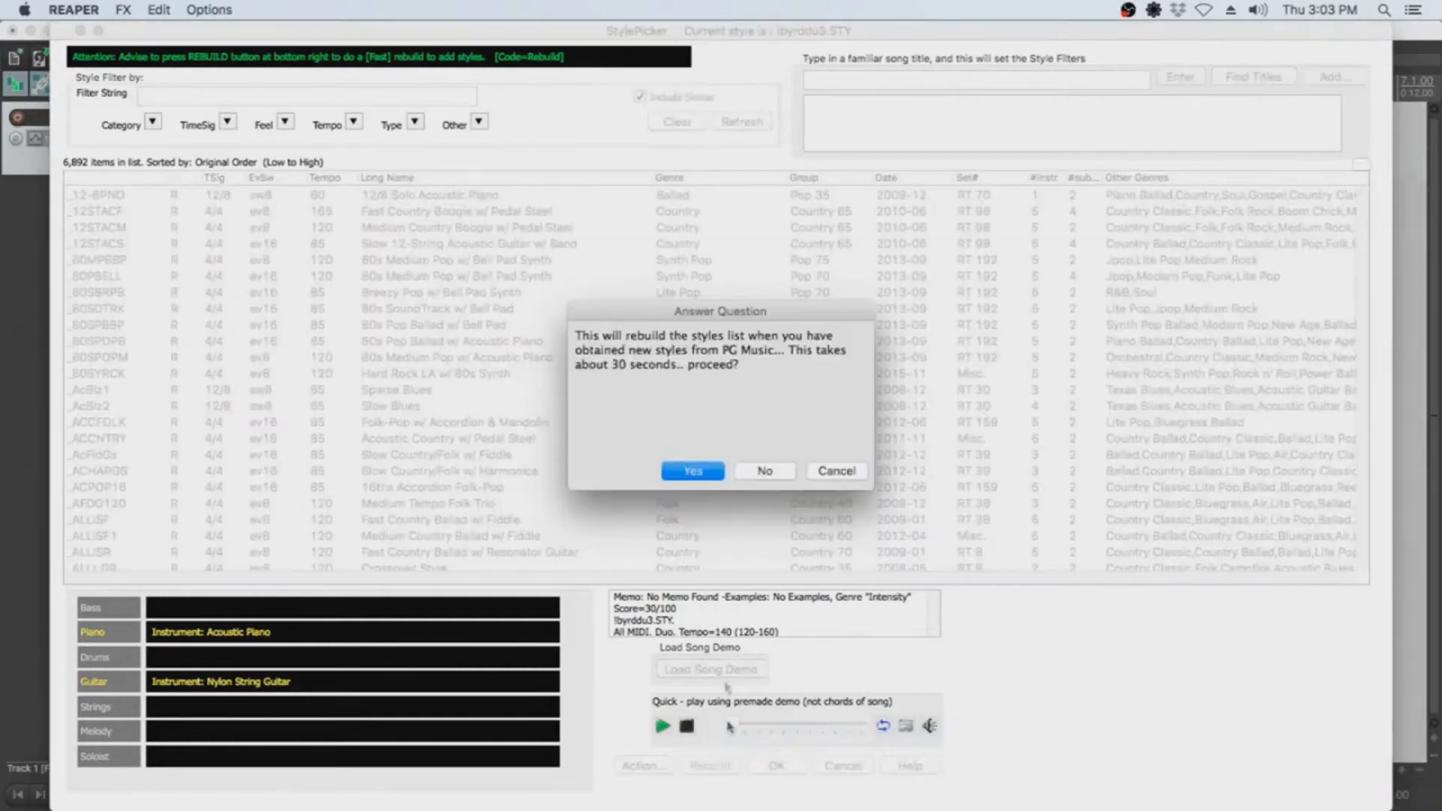
{"action": "left_click", "coordinate": [692, 470]}
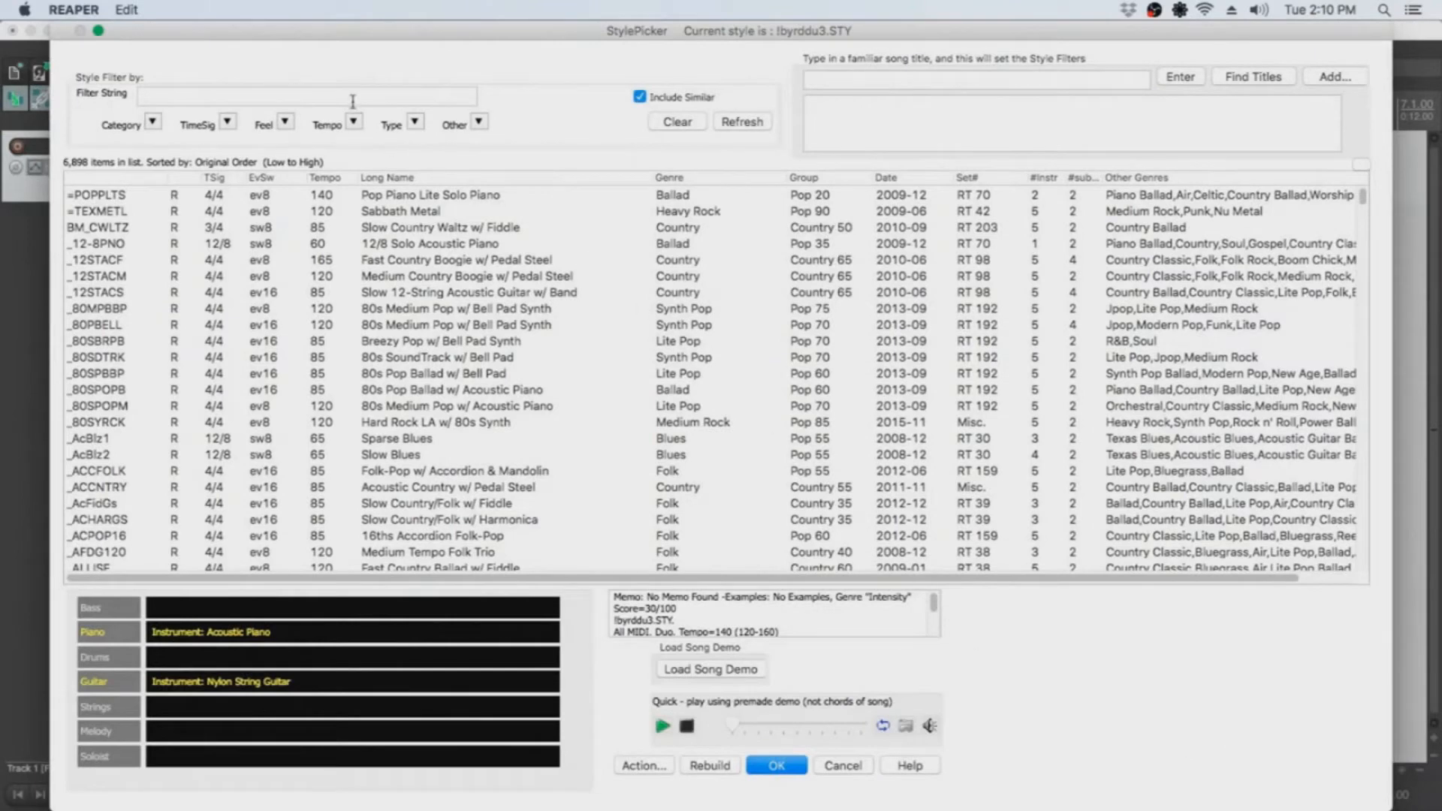
Filter styles by 'blues' and preview New Orleans Boogie w/ Piano Solo
{"action": "type", "text": "b"}
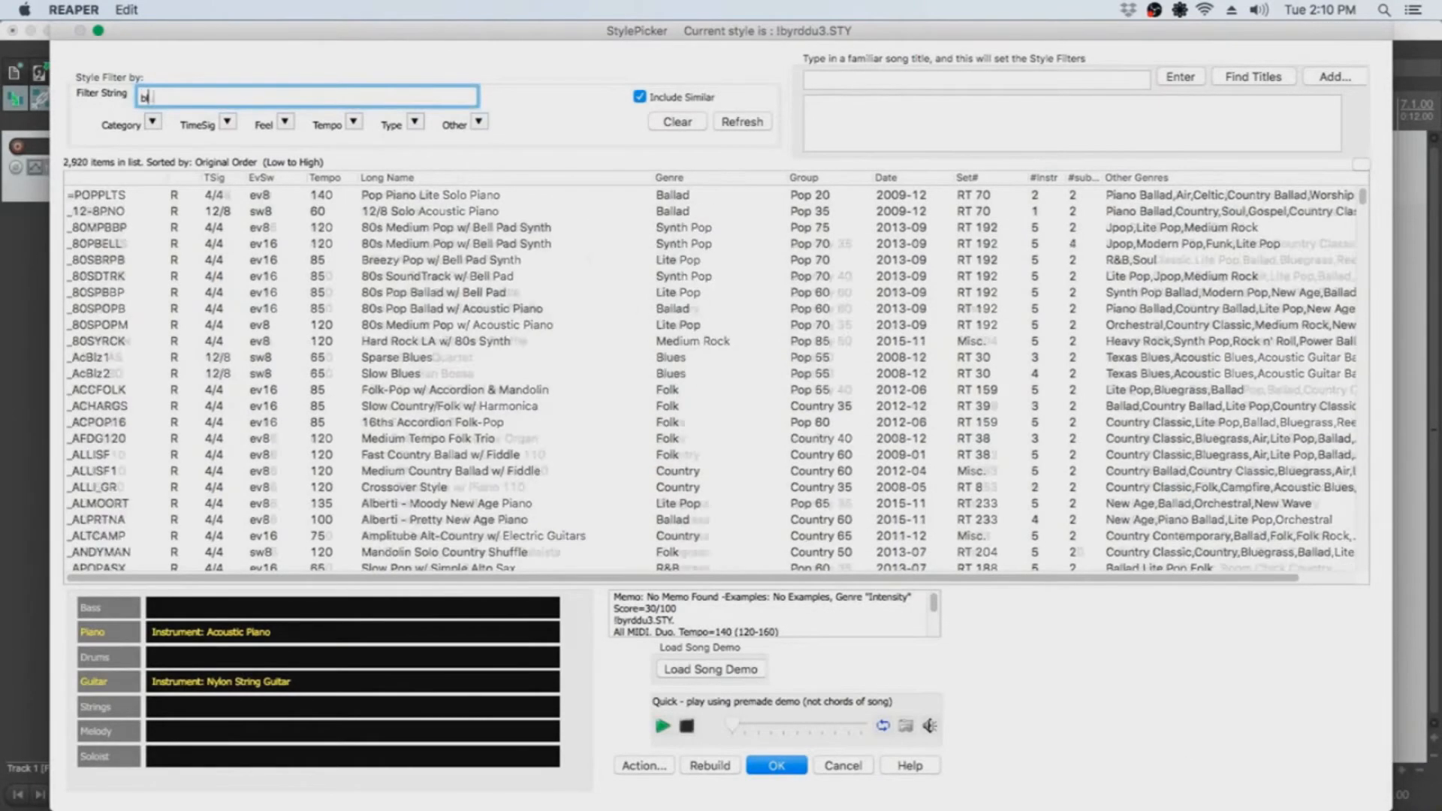
{"action": "type", "text": "lues"}
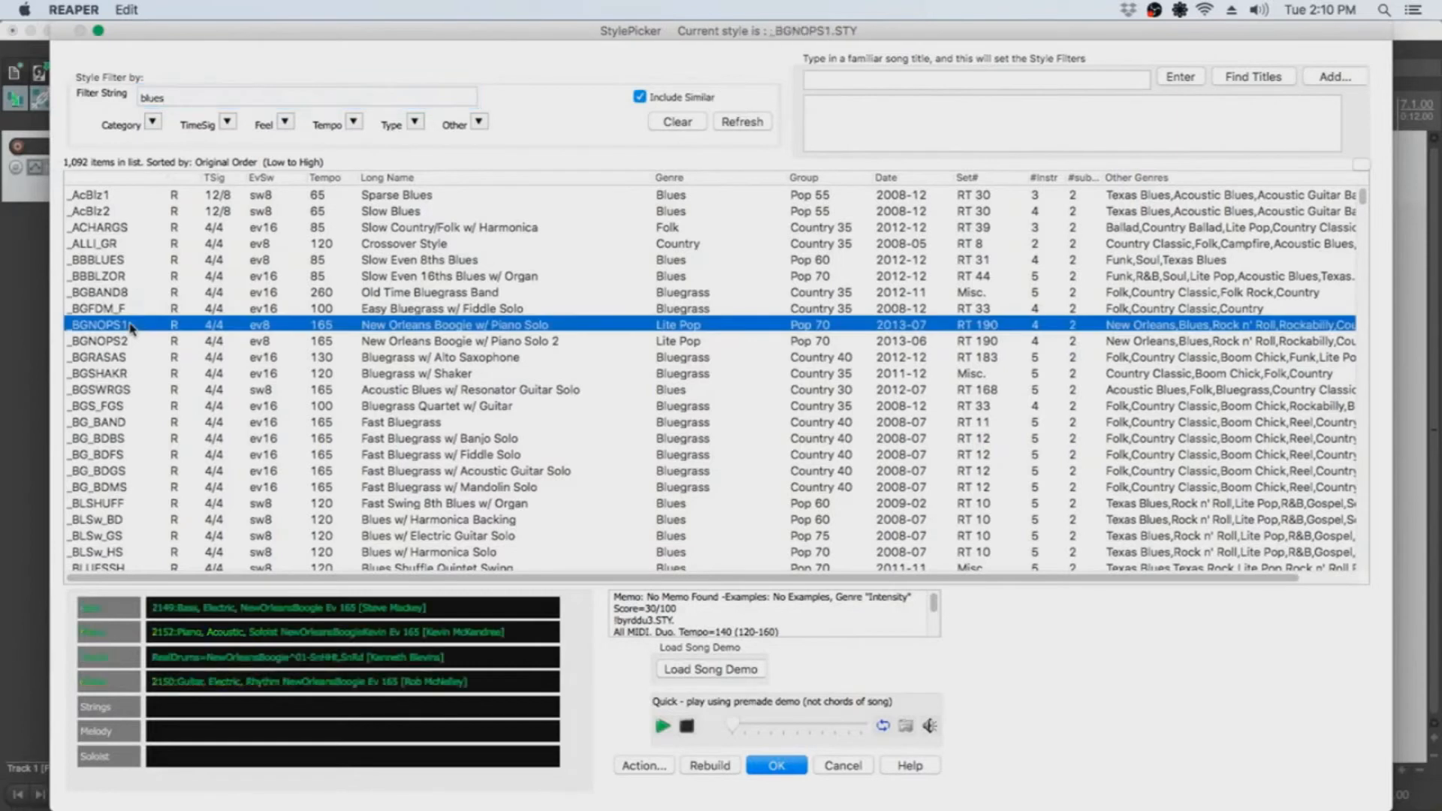
{"action": "left_click", "coordinate": [663, 726]}
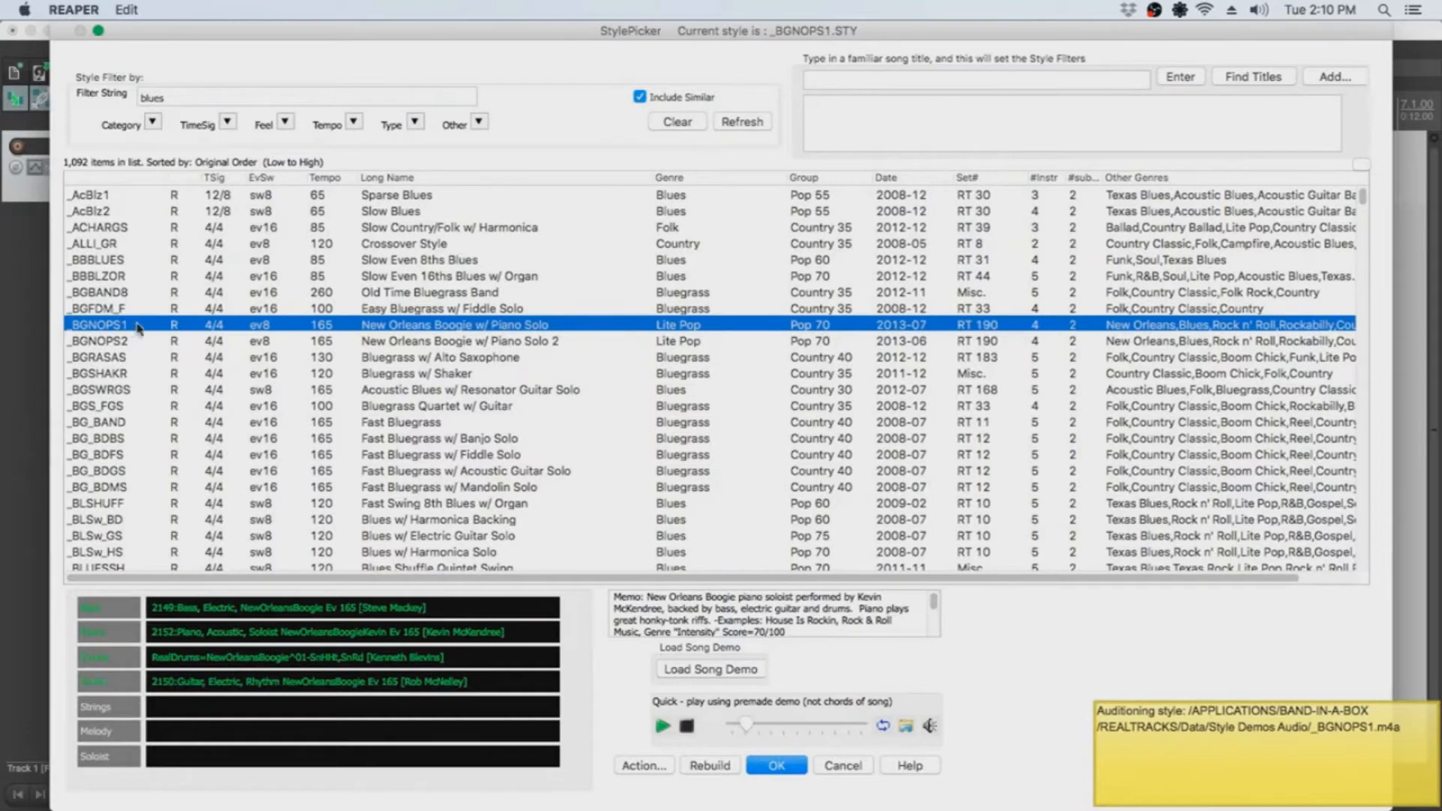
{"action": "scroll", "scroll_direction": "down", "scroll_amount": 3}
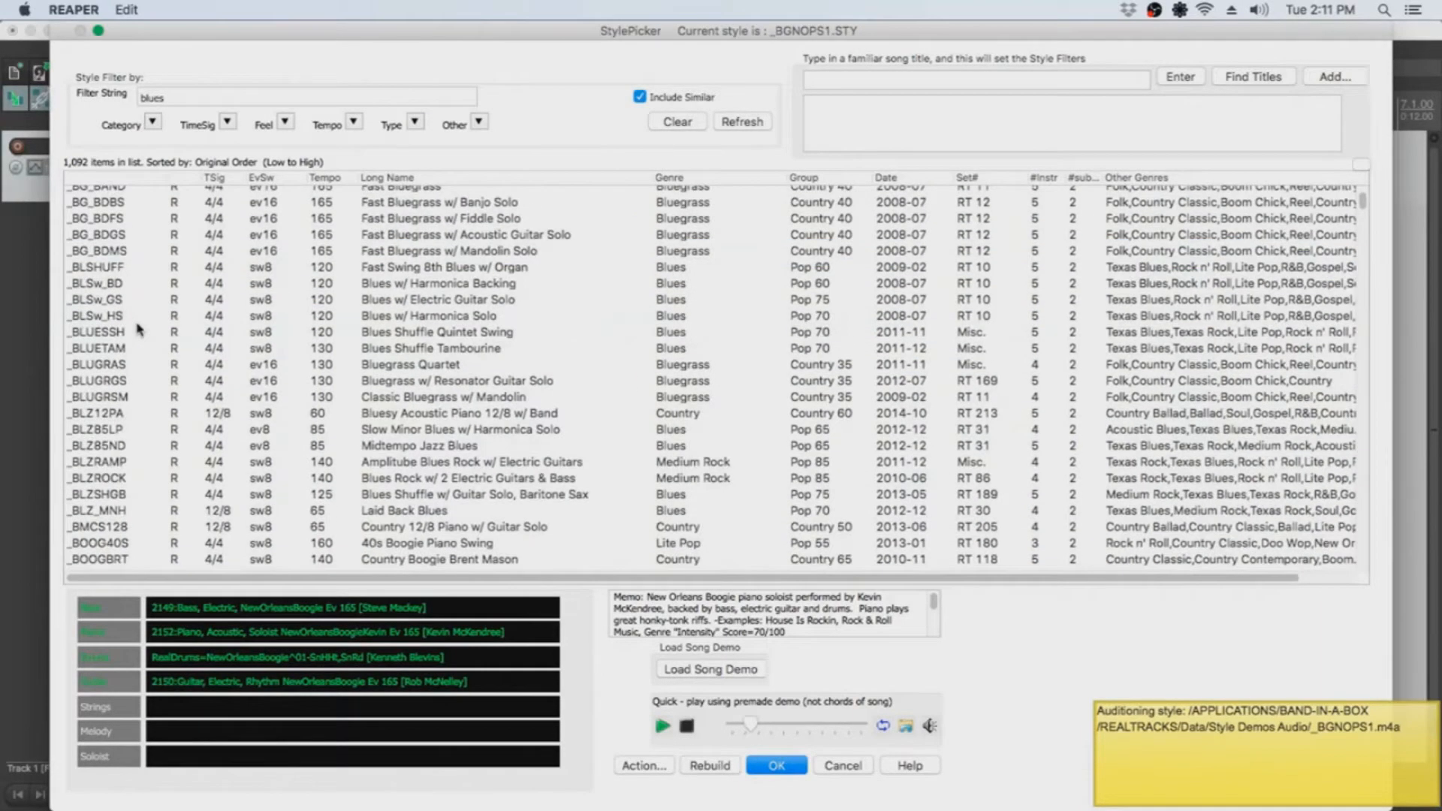
{"action": "scroll", "scroll_direction": "down", "scroll_amount": 3}
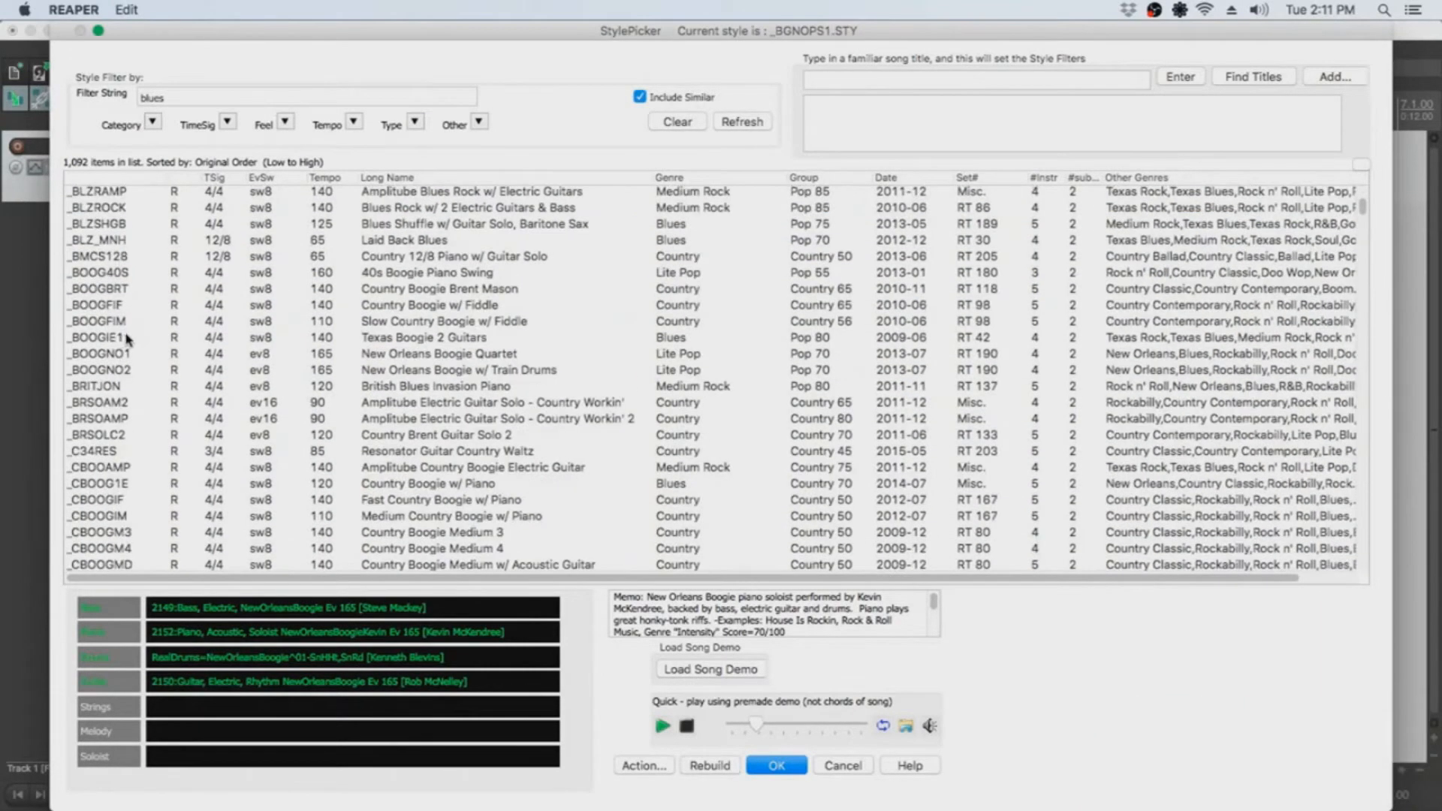
{"action": "scroll", "scroll_direction": "down", "scroll_amount": 3}
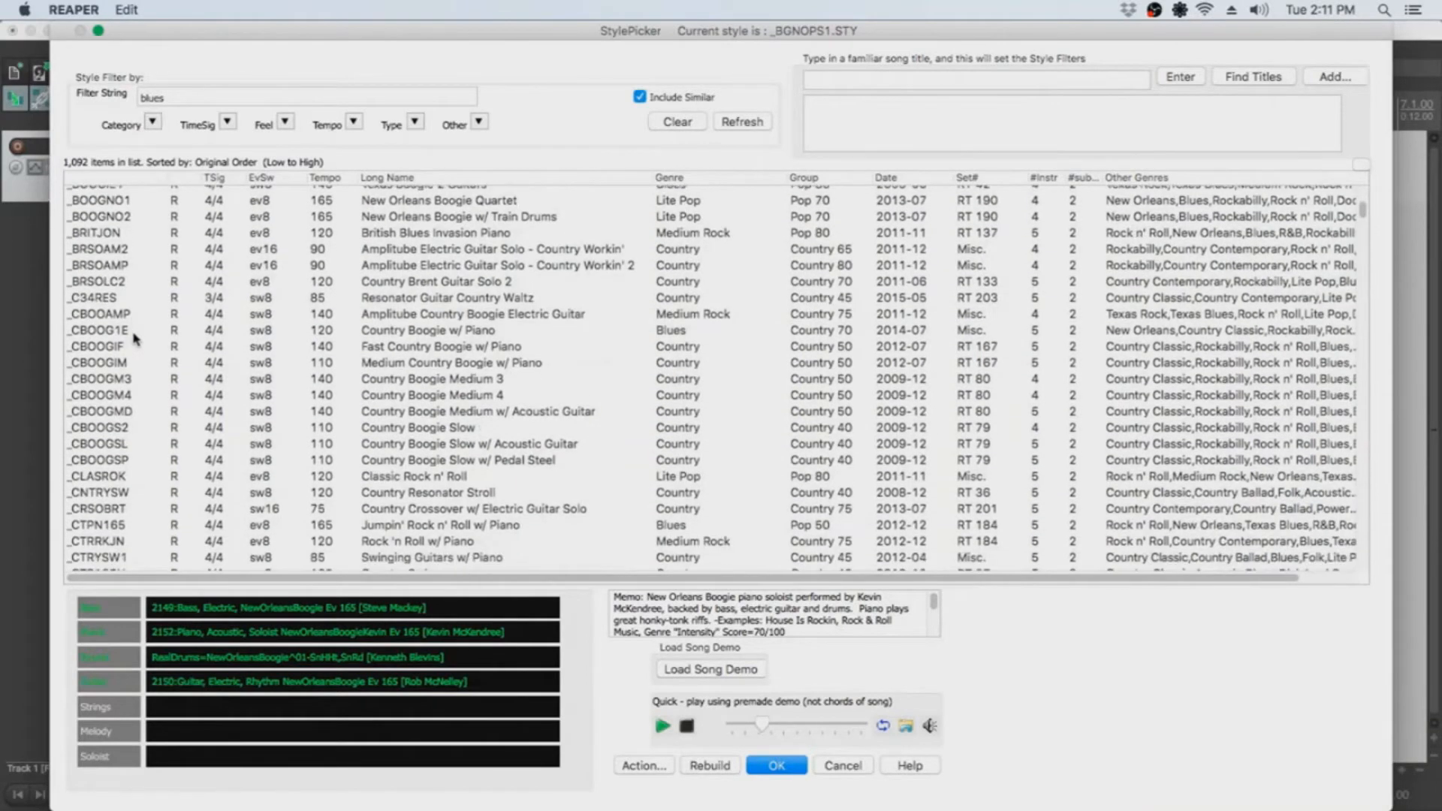
{"action": "mouse_move", "coordinate": [108, 531]}
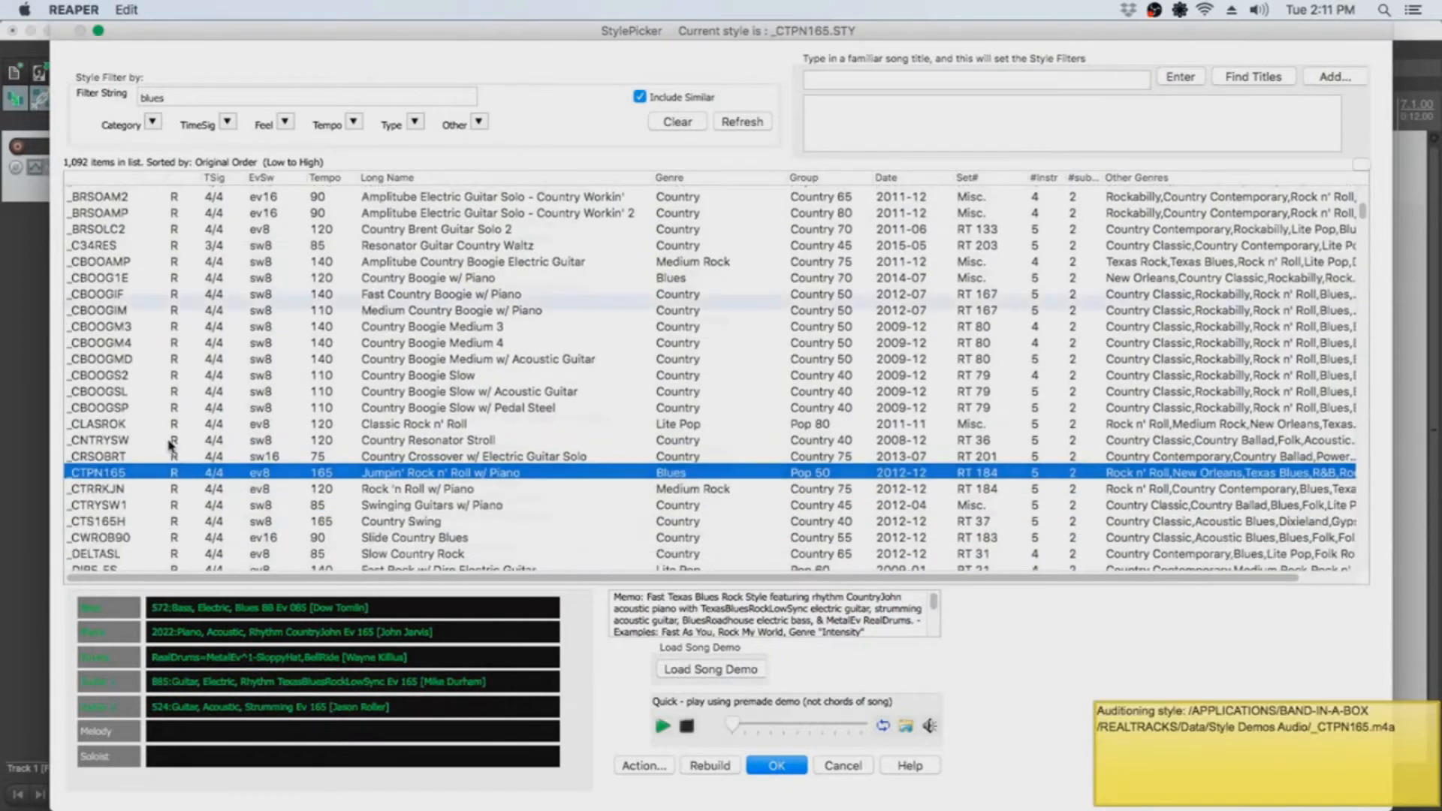
{"action": "scroll", "scroll_direction": "down", "scroll_amount": 3}
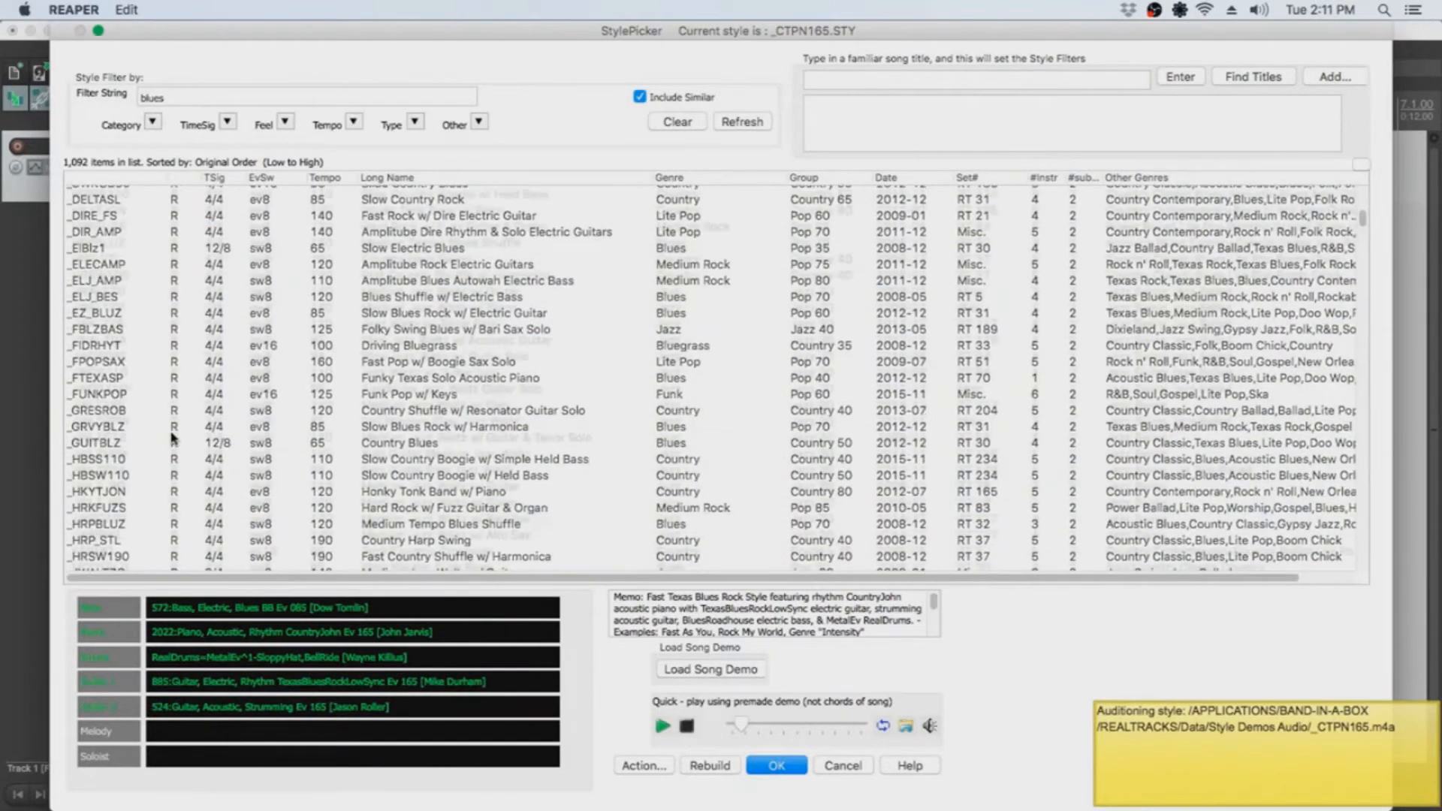
Preview Rock Medium Brent Mason, then choose Texas Rock Shuffle w/ Solo
{"action": "scroll", "scroll_direction": "down", "scroll_amount": 3}
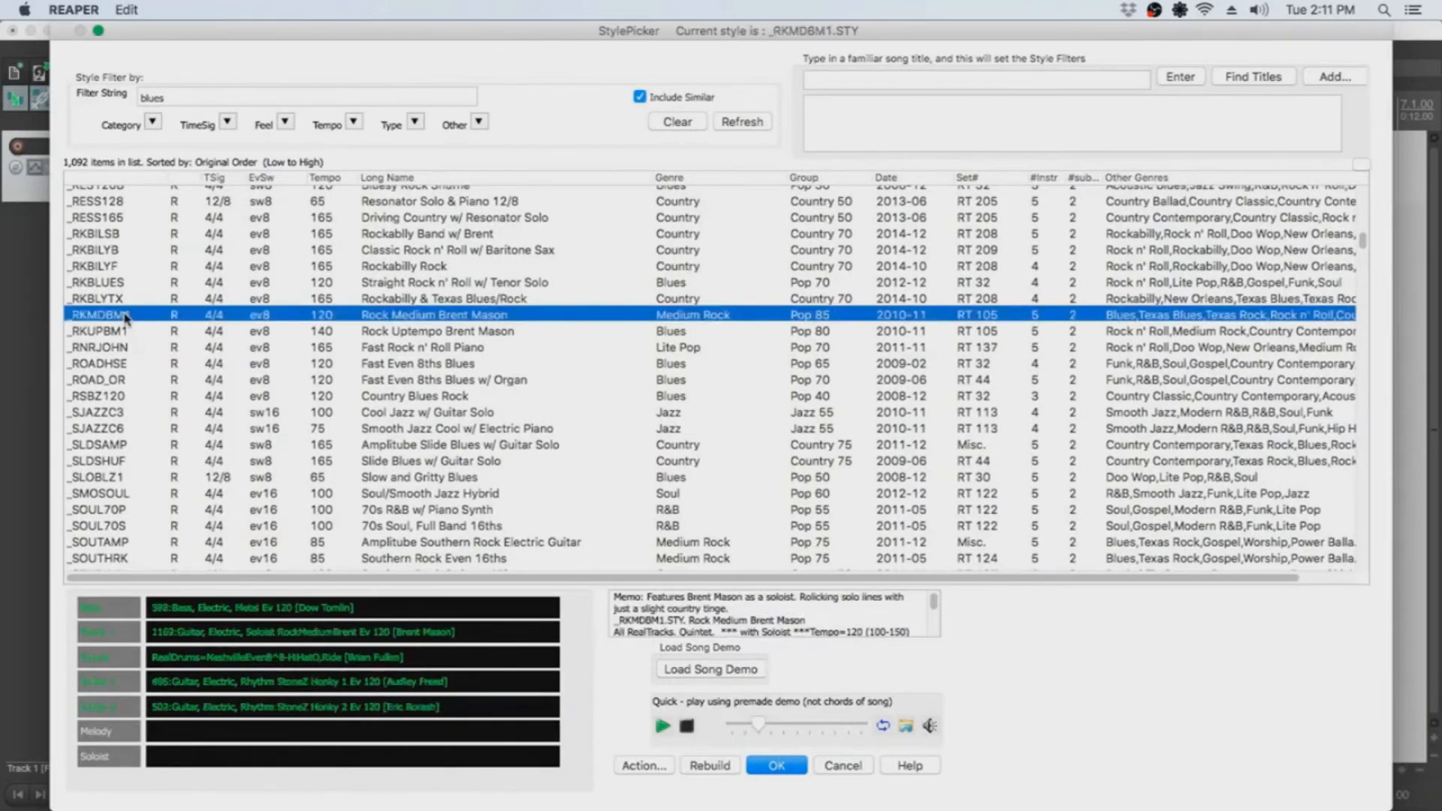
{"action": "left_click", "coordinate": [662, 726]}
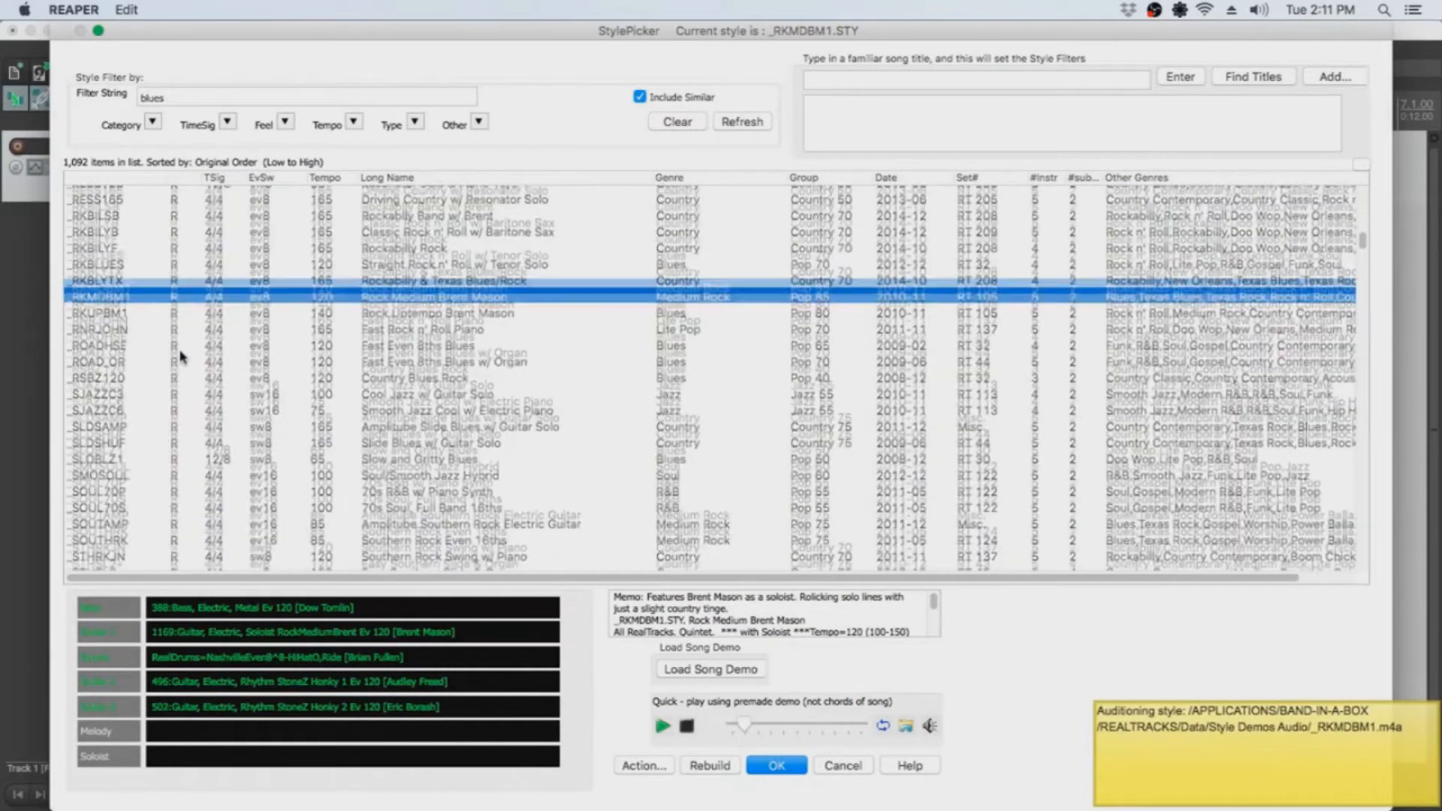
{"action": "scroll", "scroll_direction": "down", "scroll_amount": 3}
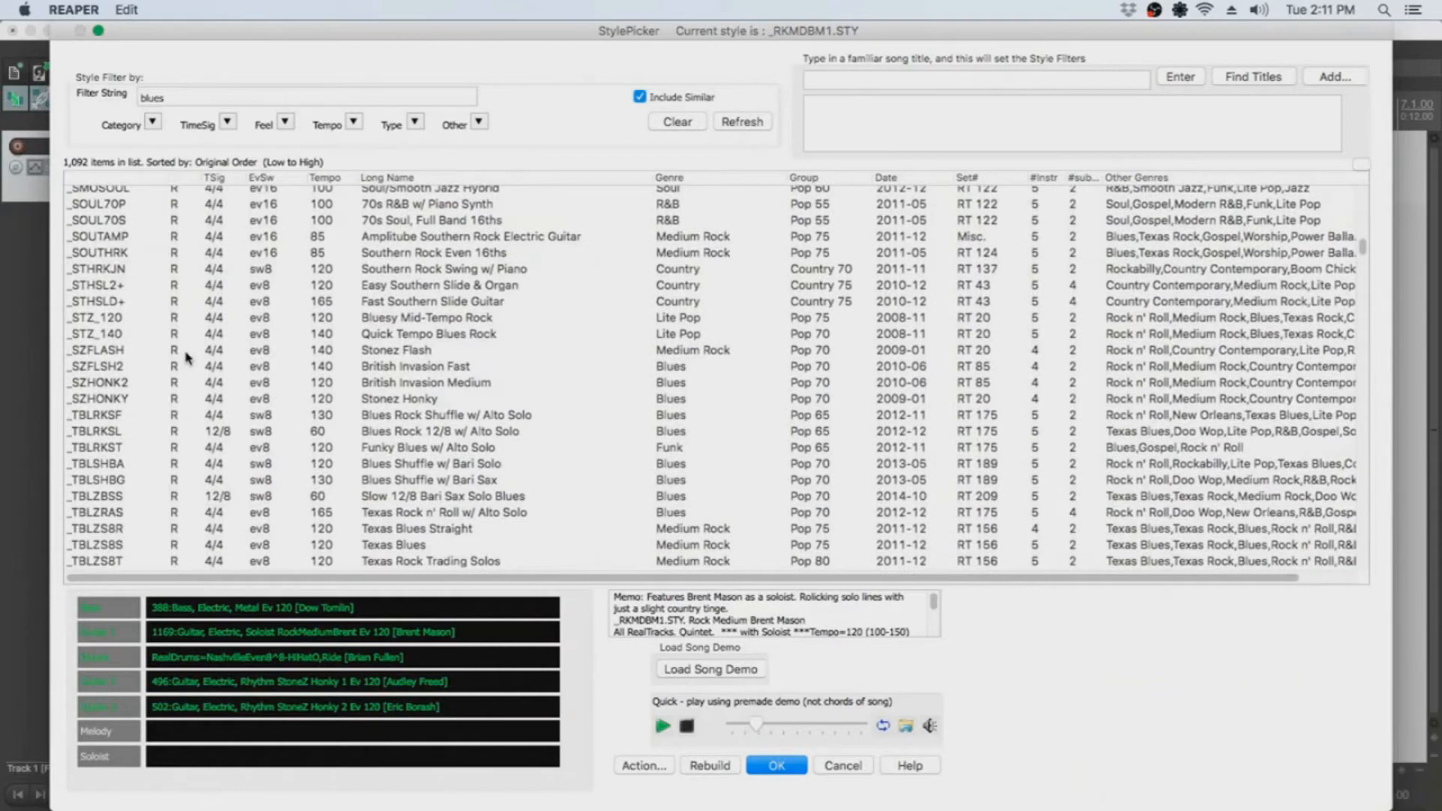
{"action": "scroll", "scroll_direction": "down", "scroll_amount": 3}
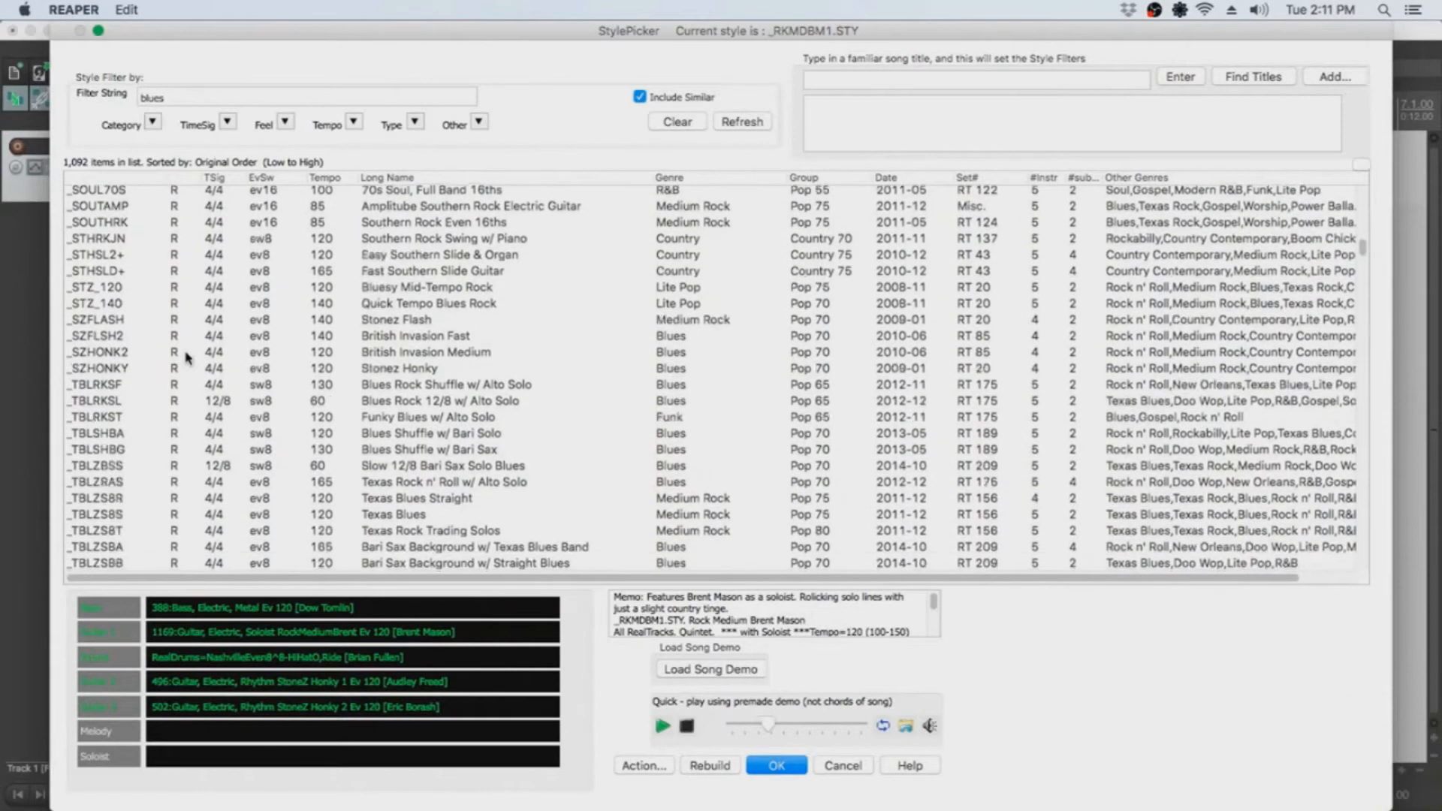
{"action": "scroll", "scroll_direction": "down", "scroll_amount": 3}
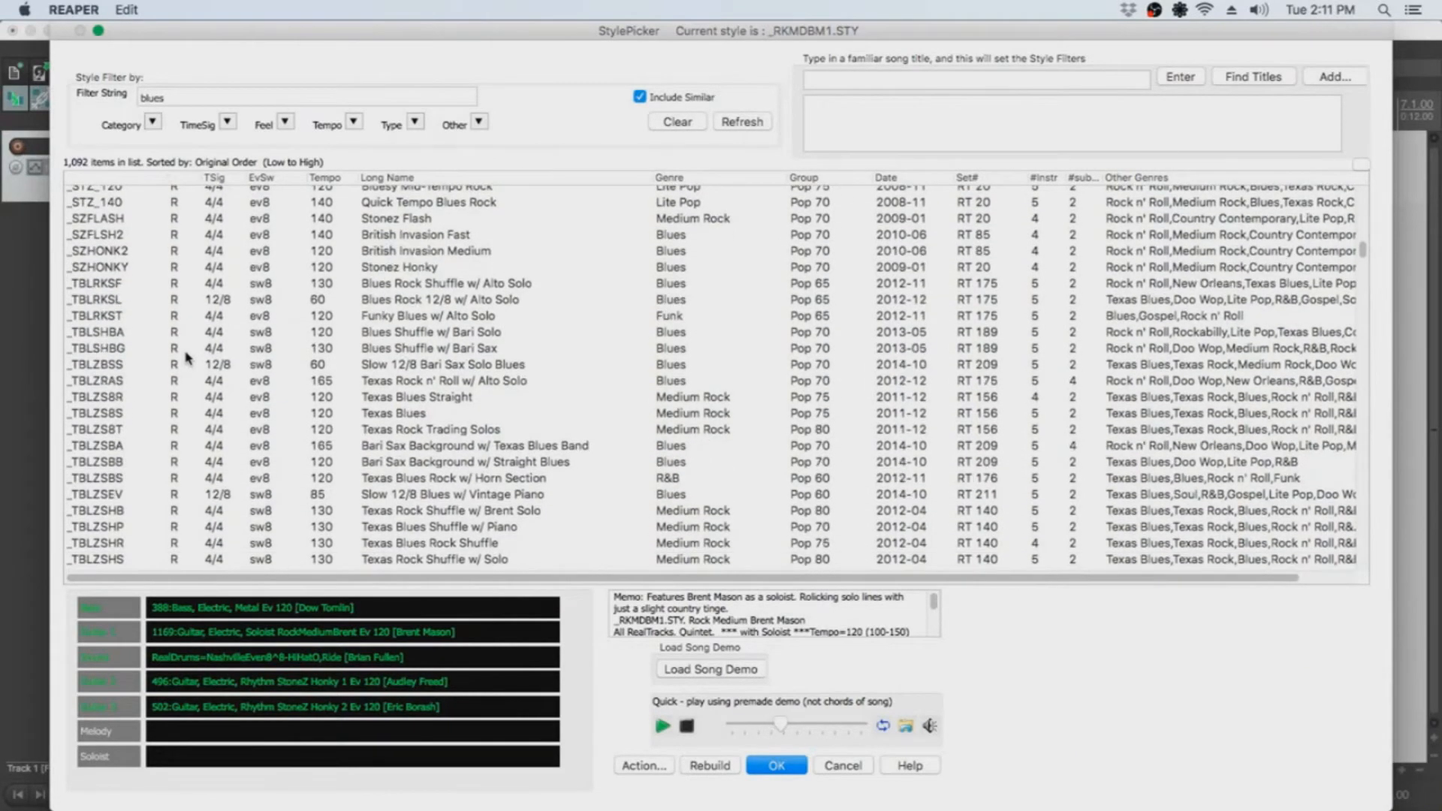
{"action": "scroll", "scroll_direction": "down", "scroll_amount": 3}
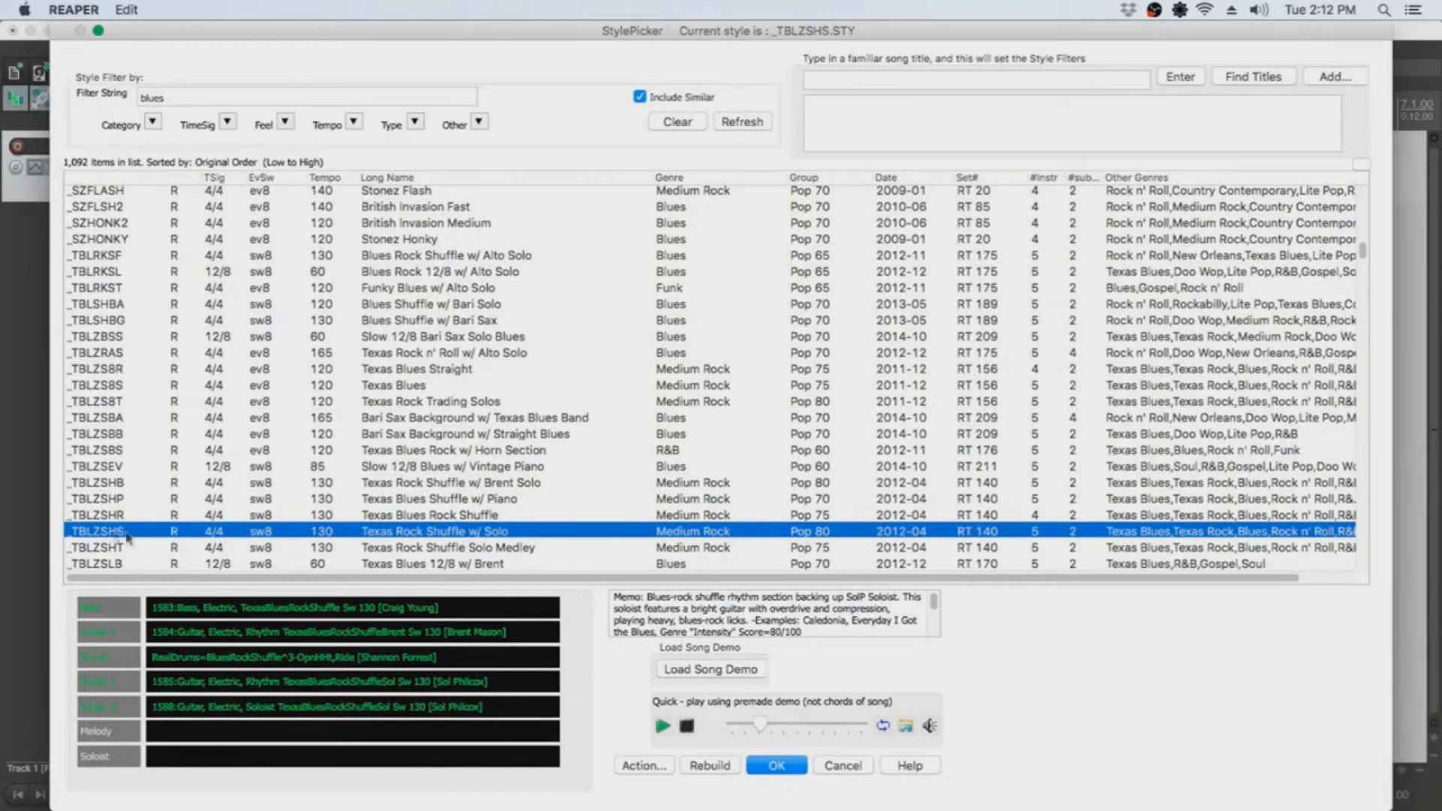
{"action": "left_click", "coordinate": [775, 764]}
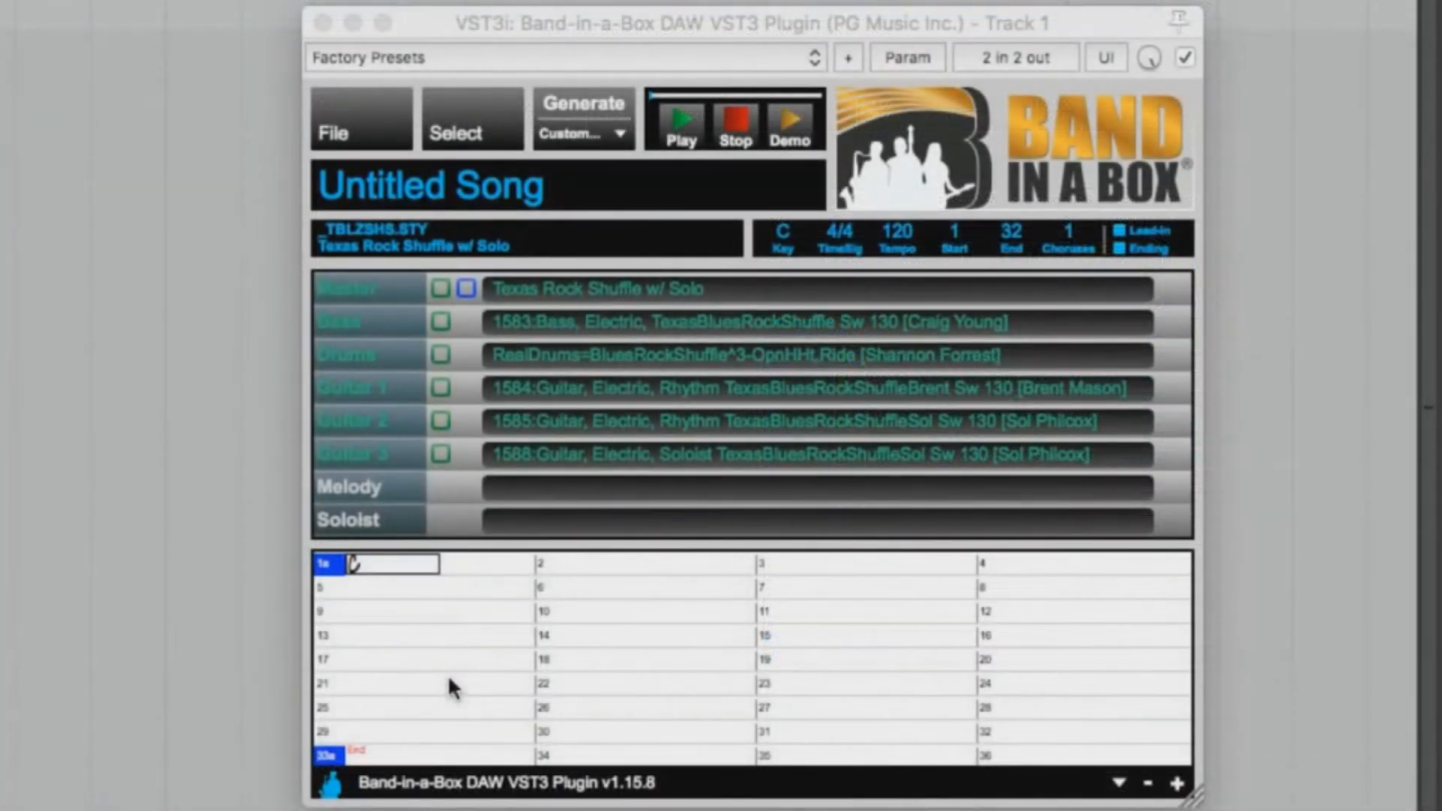
{"action": "mouse_move", "coordinate": [1001, 431]}
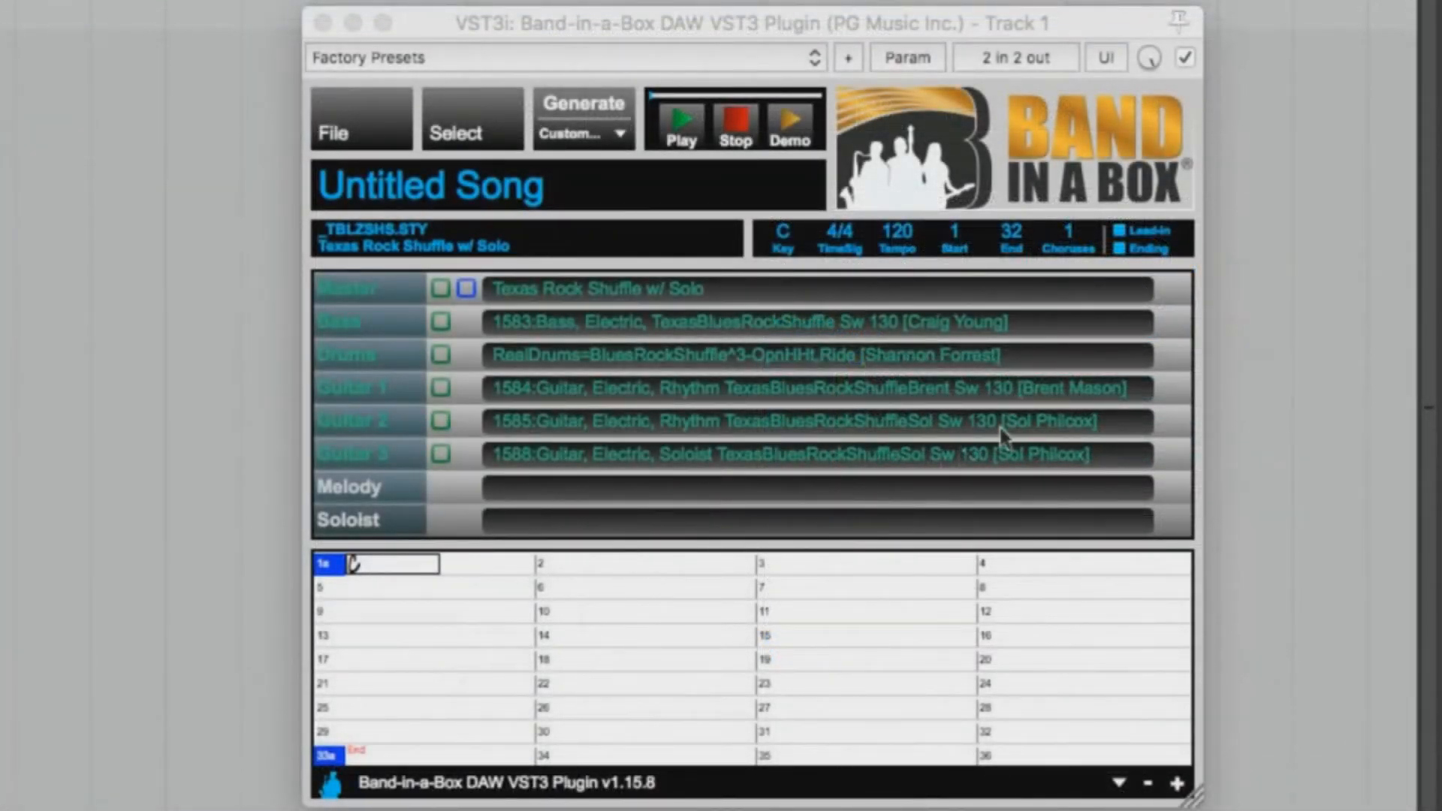
{"action": "mouse_move", "coordinate": [966, 411]}
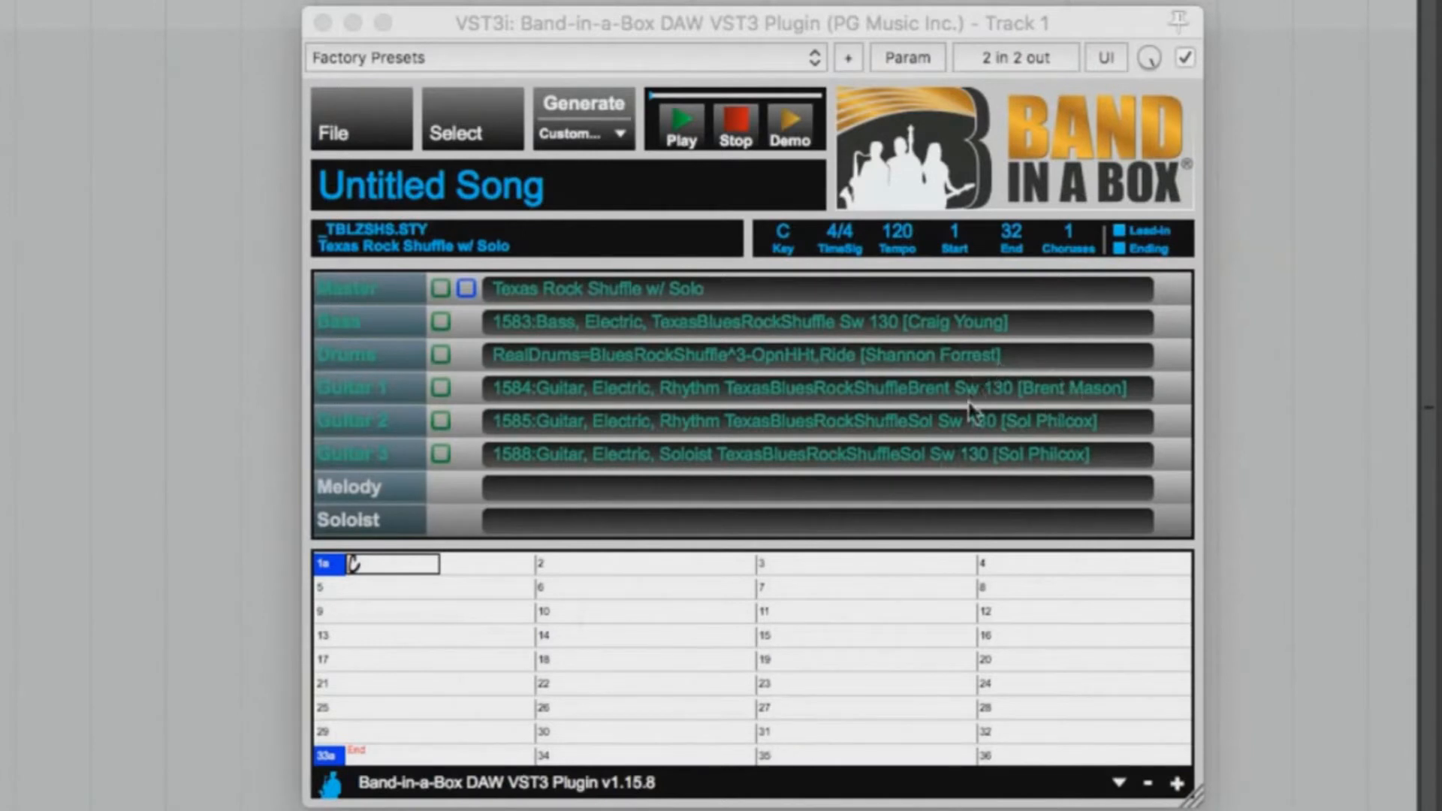
{"action": "mouse_move", "coordinate": [943, 396]}
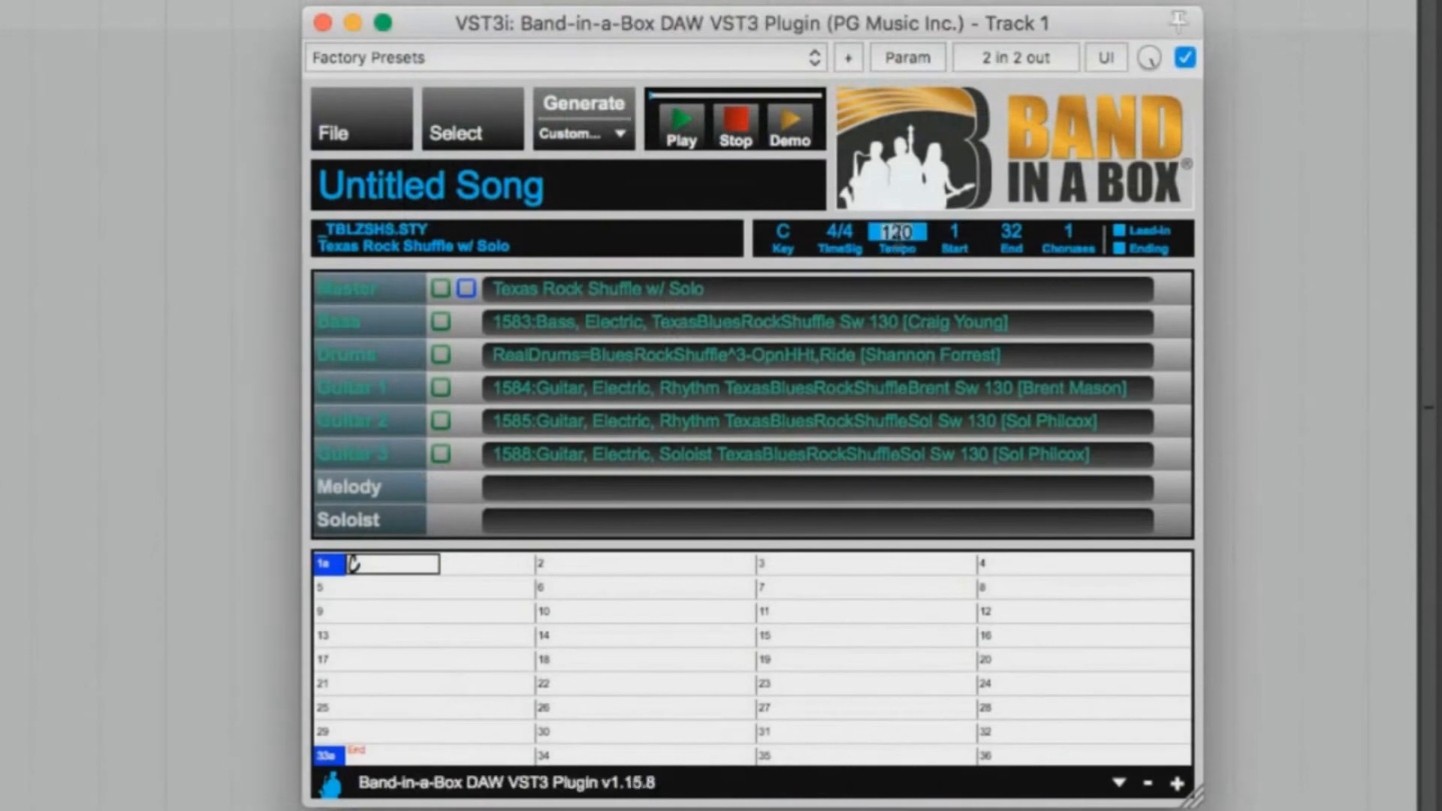
Change the song tempo from 120 to 135
{"action": "left_click", "coordinate": [897, 232]}
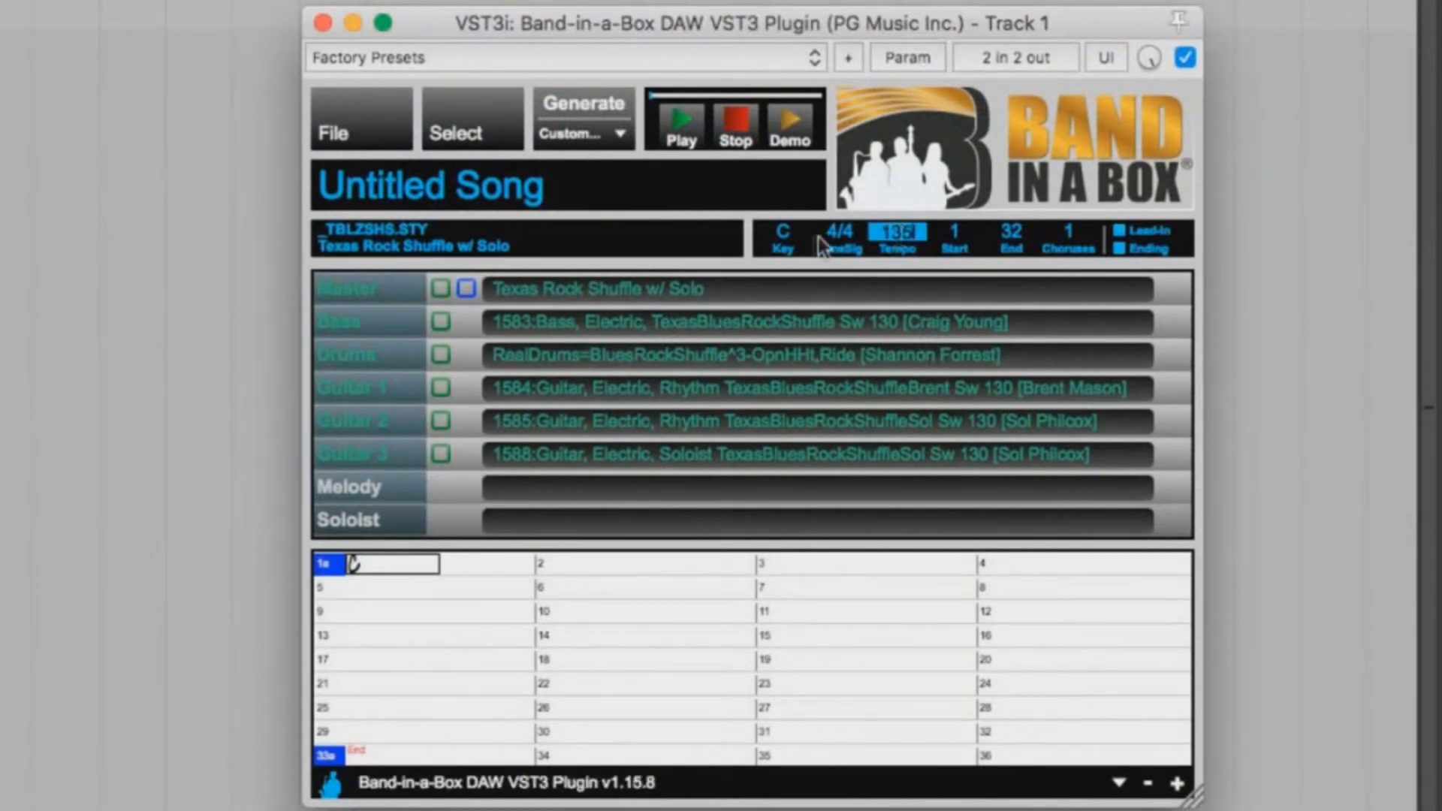
Set the key to E, enter E, A, B chords, and end at bar 12
{"action": "left_click", "coordinate": [780, 235]}
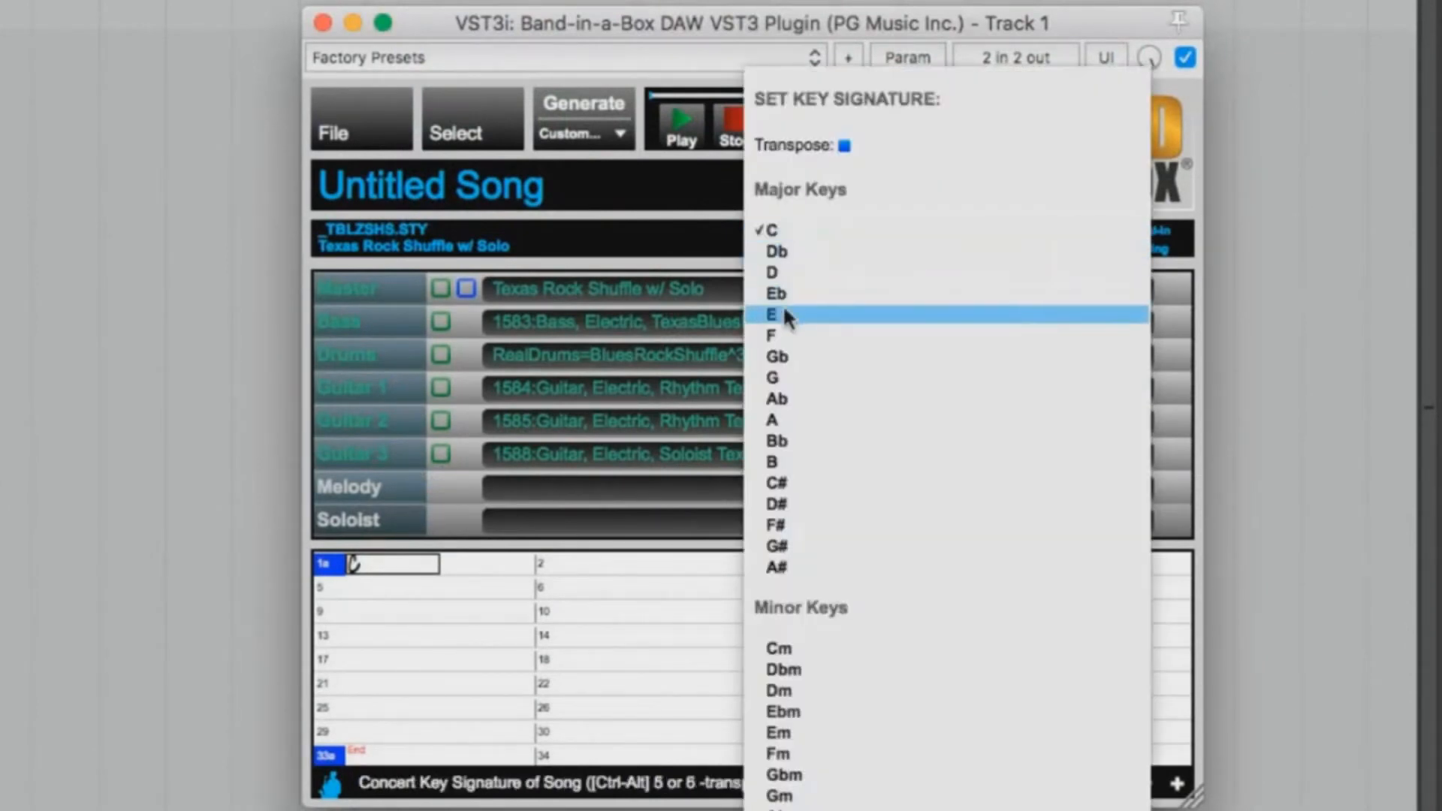
{"action": "left_click", "coordinate": [771, 315]}
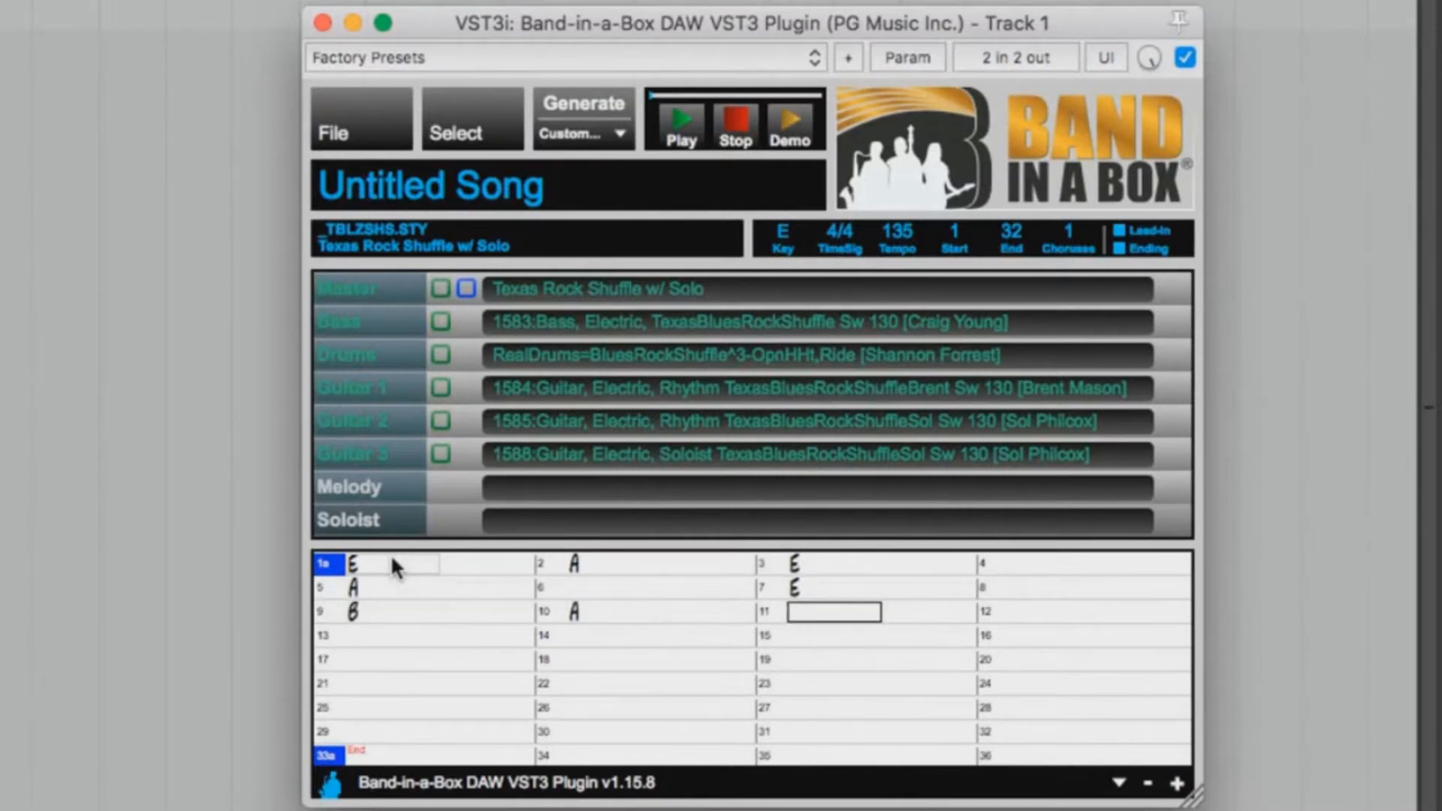
{"action": "type", "text": "E"}
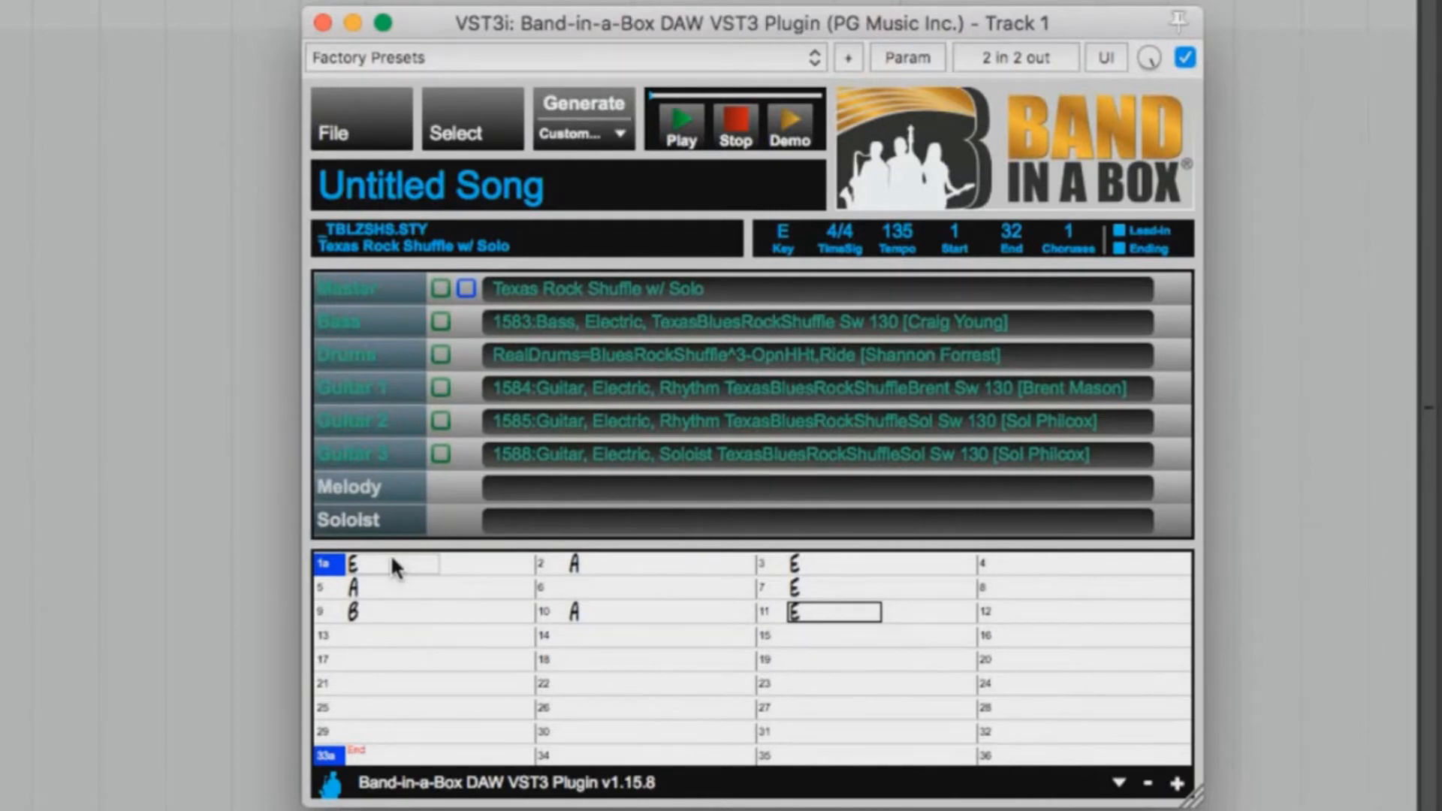
{"action": "left_click", "coordinate": [1009, 232]}
{"action": "type", "text": "12"}
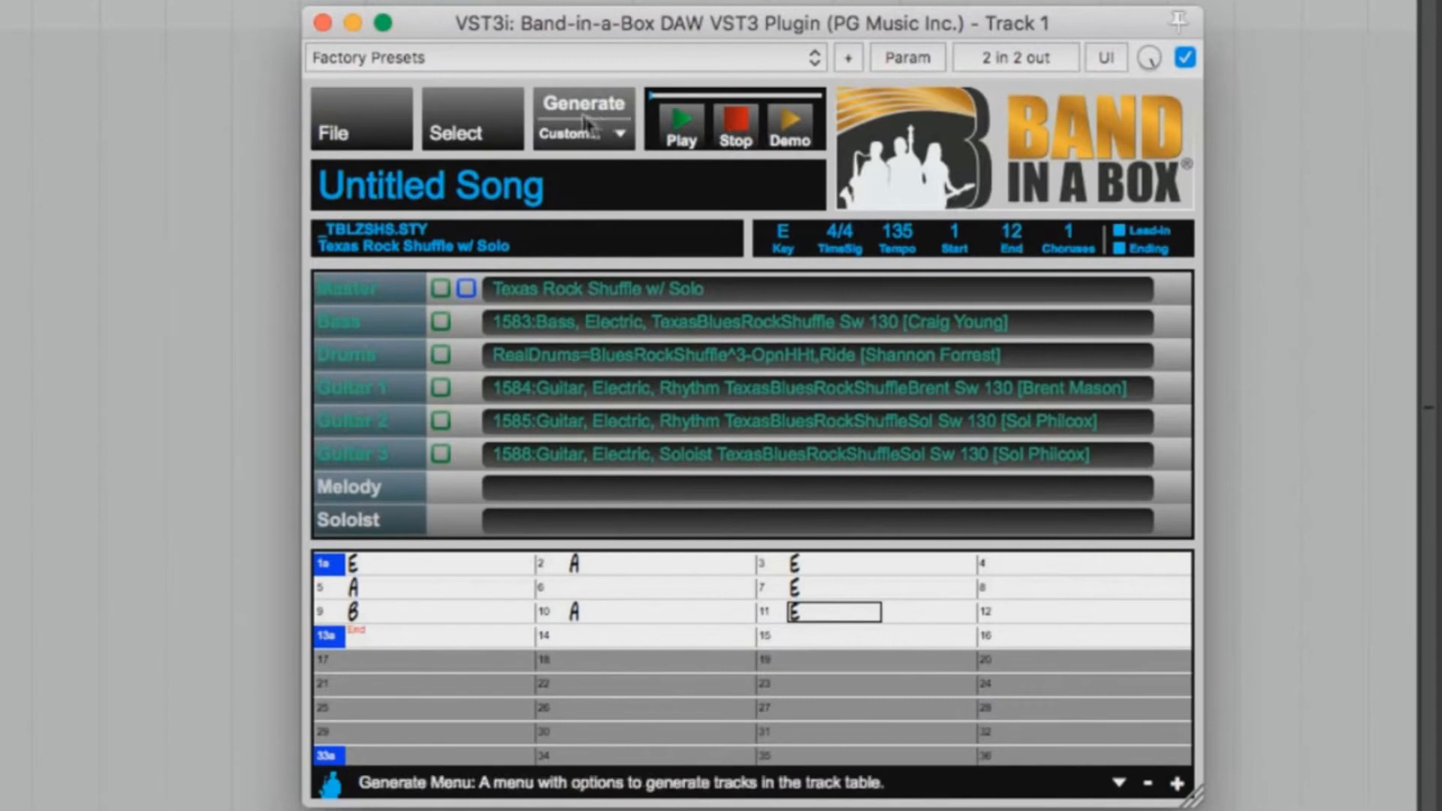
Generate bass, drums and three guitar tracks, then dismiss the completion message
{"action": "left_click", "coordinate": [581, 118]}
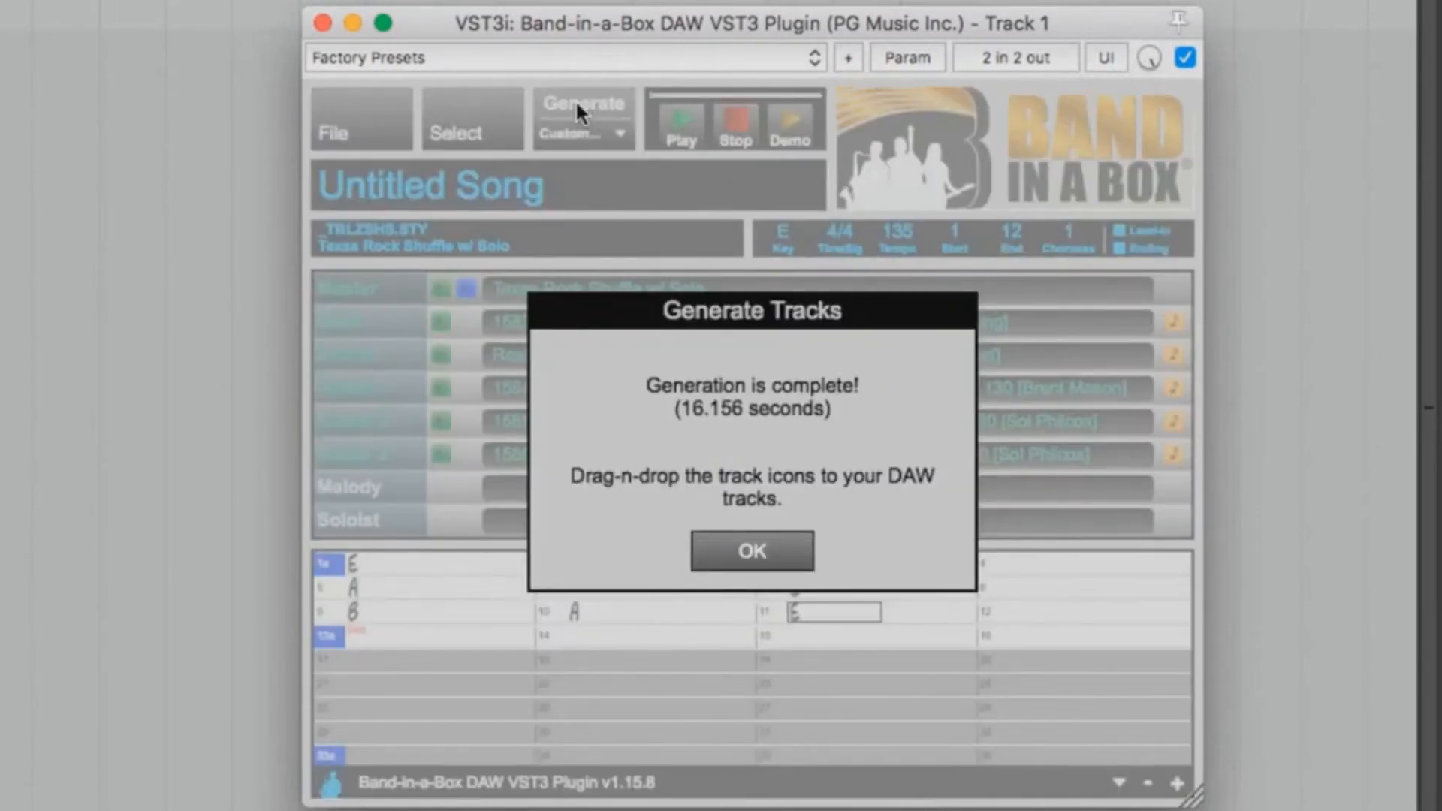
{"action": "left_click", "coordinate": [751, 550]}
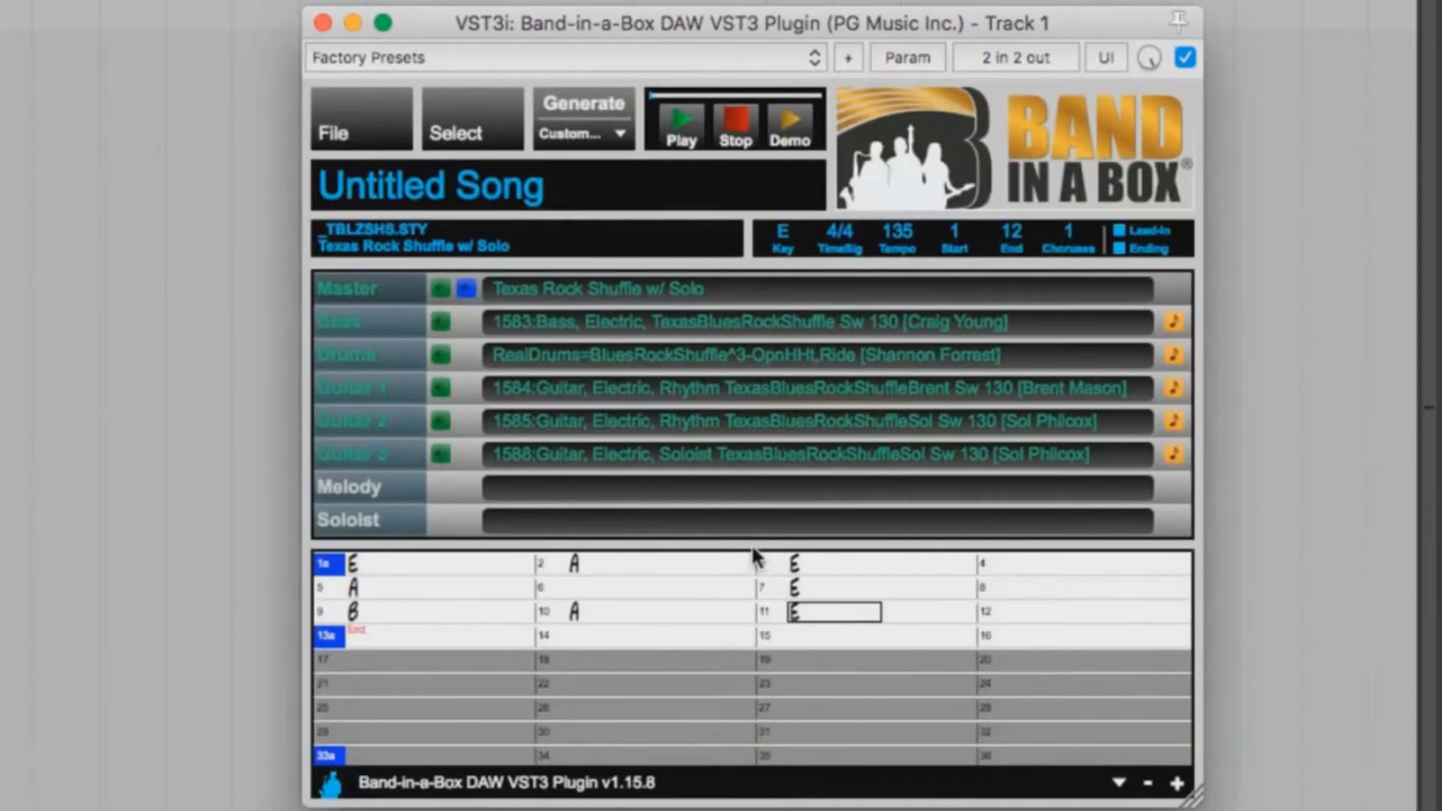
{"action": "mouse_move", "coordinate": [681, 124]}
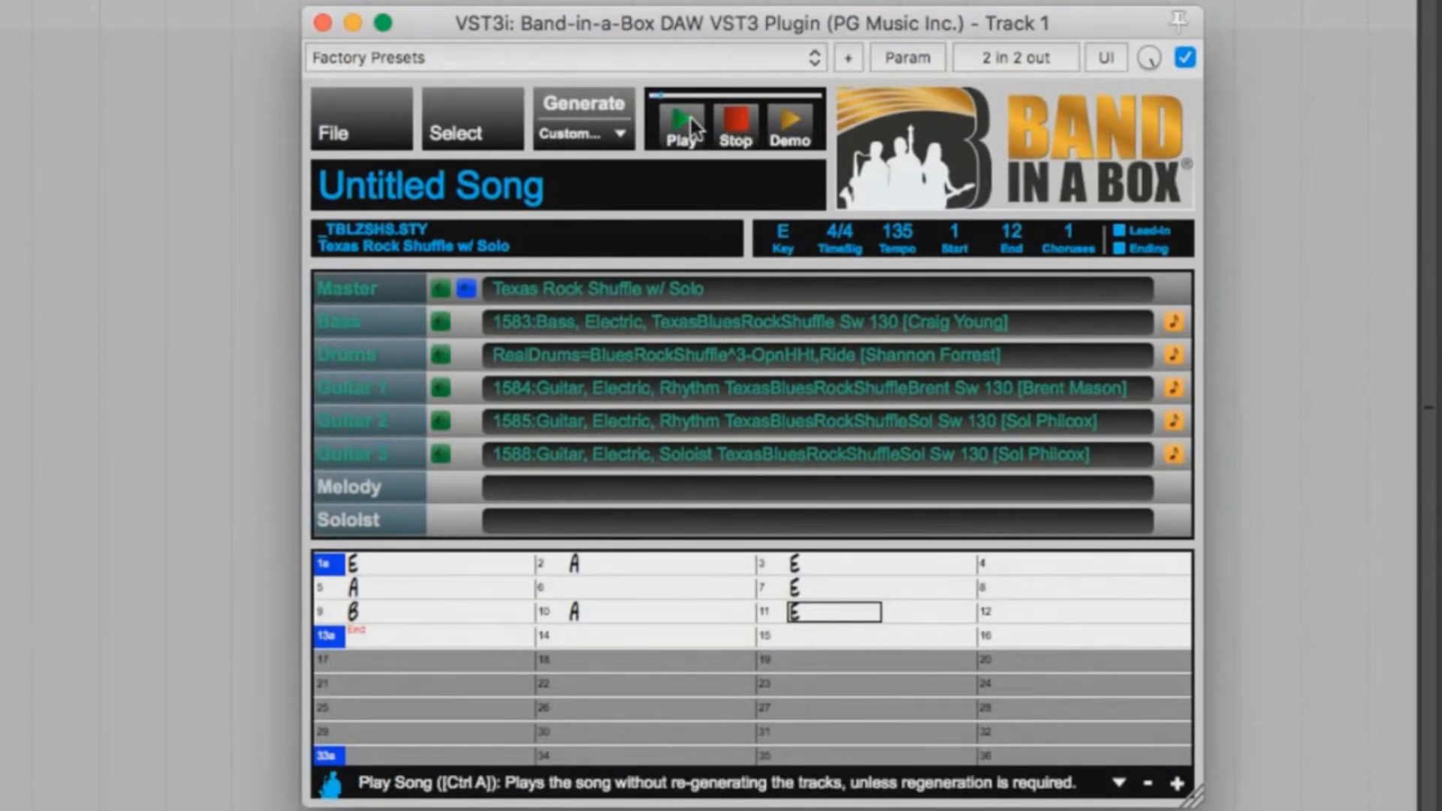
{"action": "left_click", "coordinate": [432, 564]}
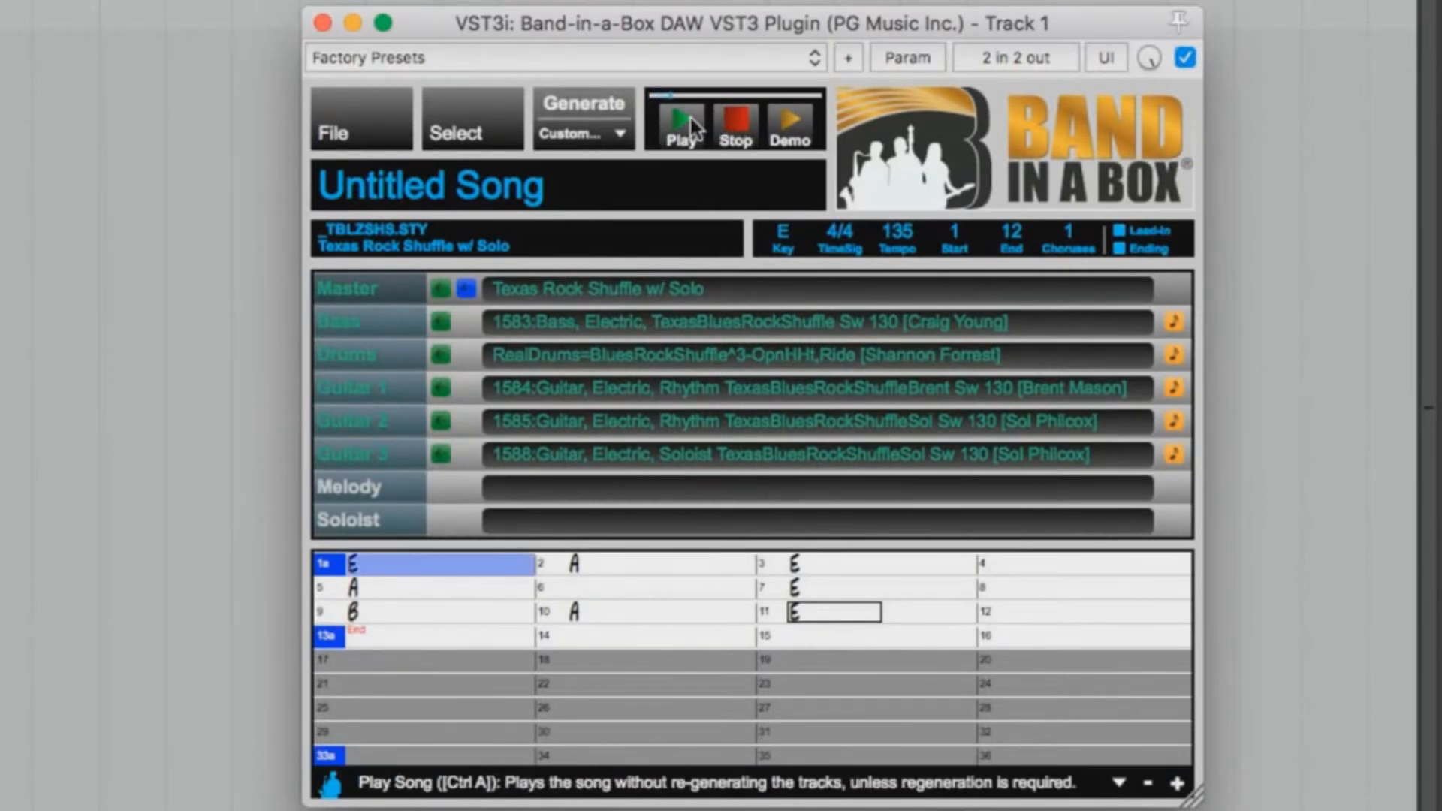
{"action": "left_click", "coordinate": [660, 564]}
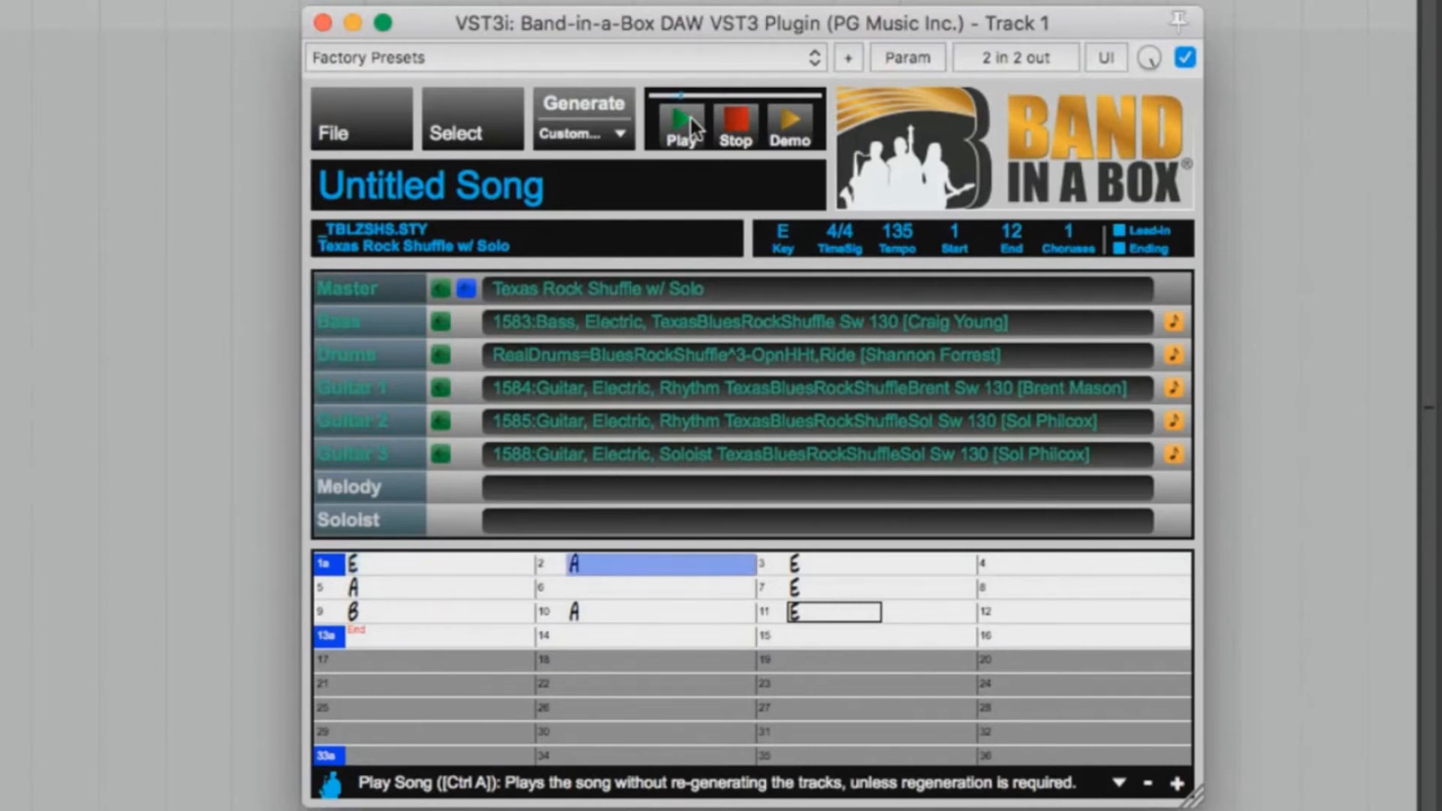
{"action": "left_click", "coordinate": [878, 564]}
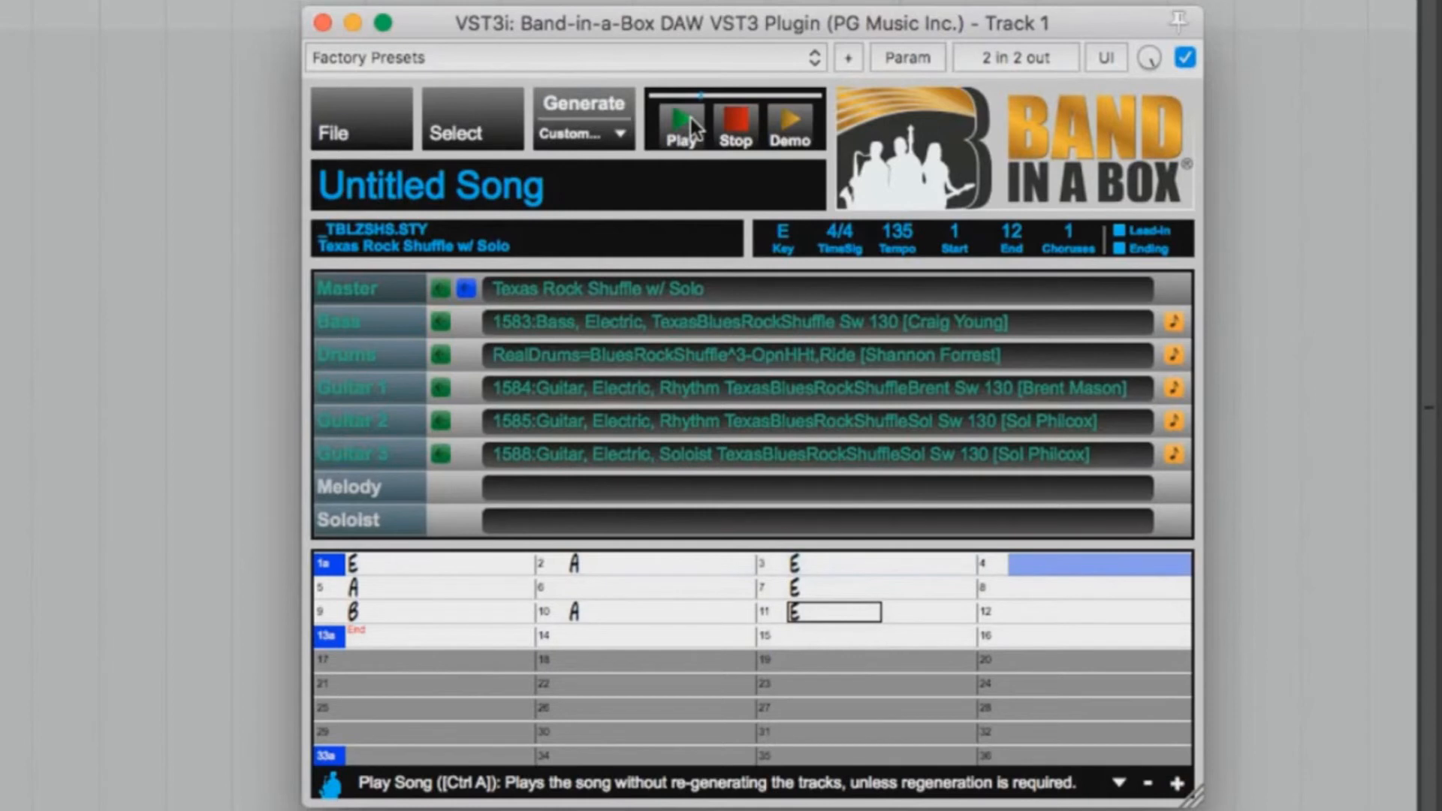
{"action": "left_click", "coordinate": [422, 588]}
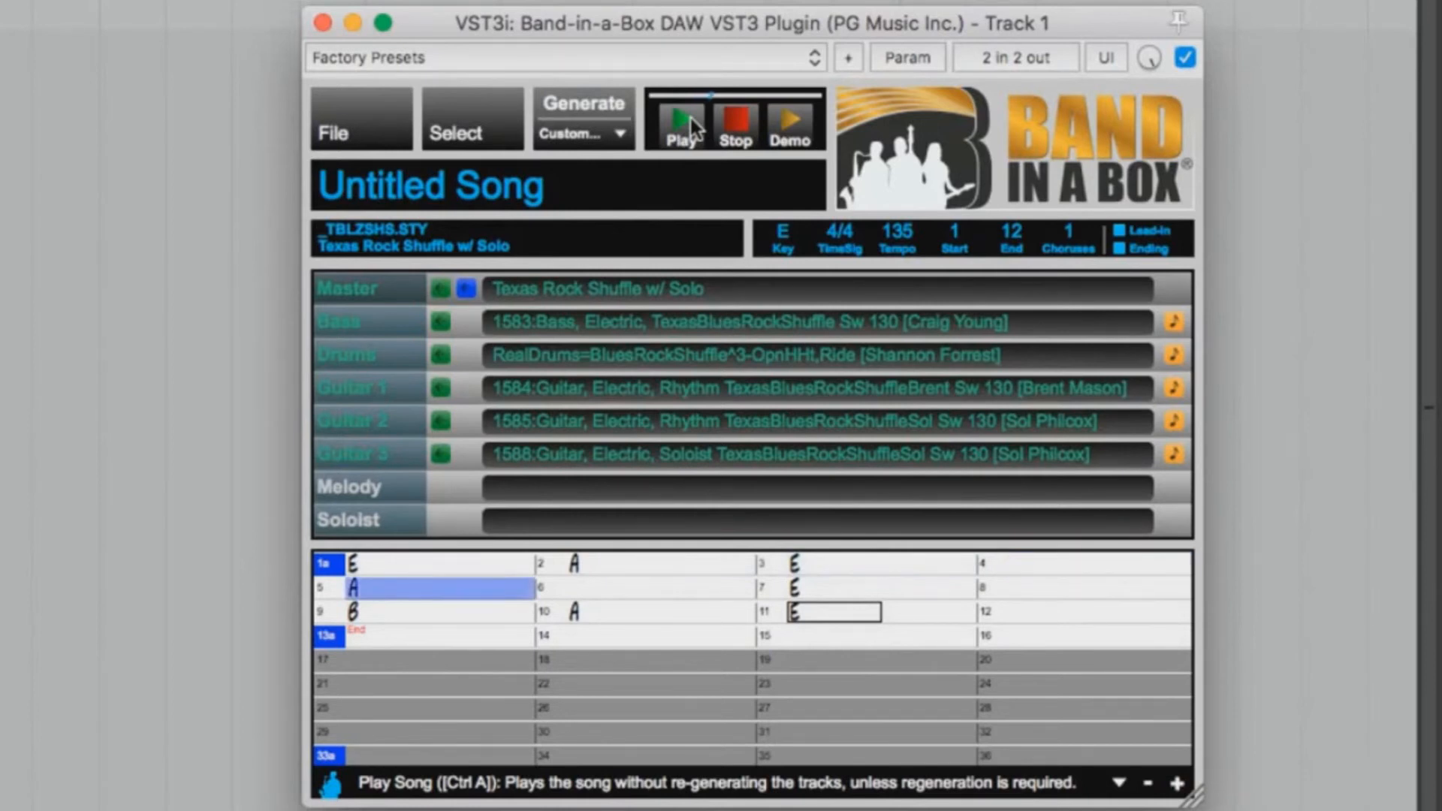
{"action": "left_click", "coordinate": [660, 589]}
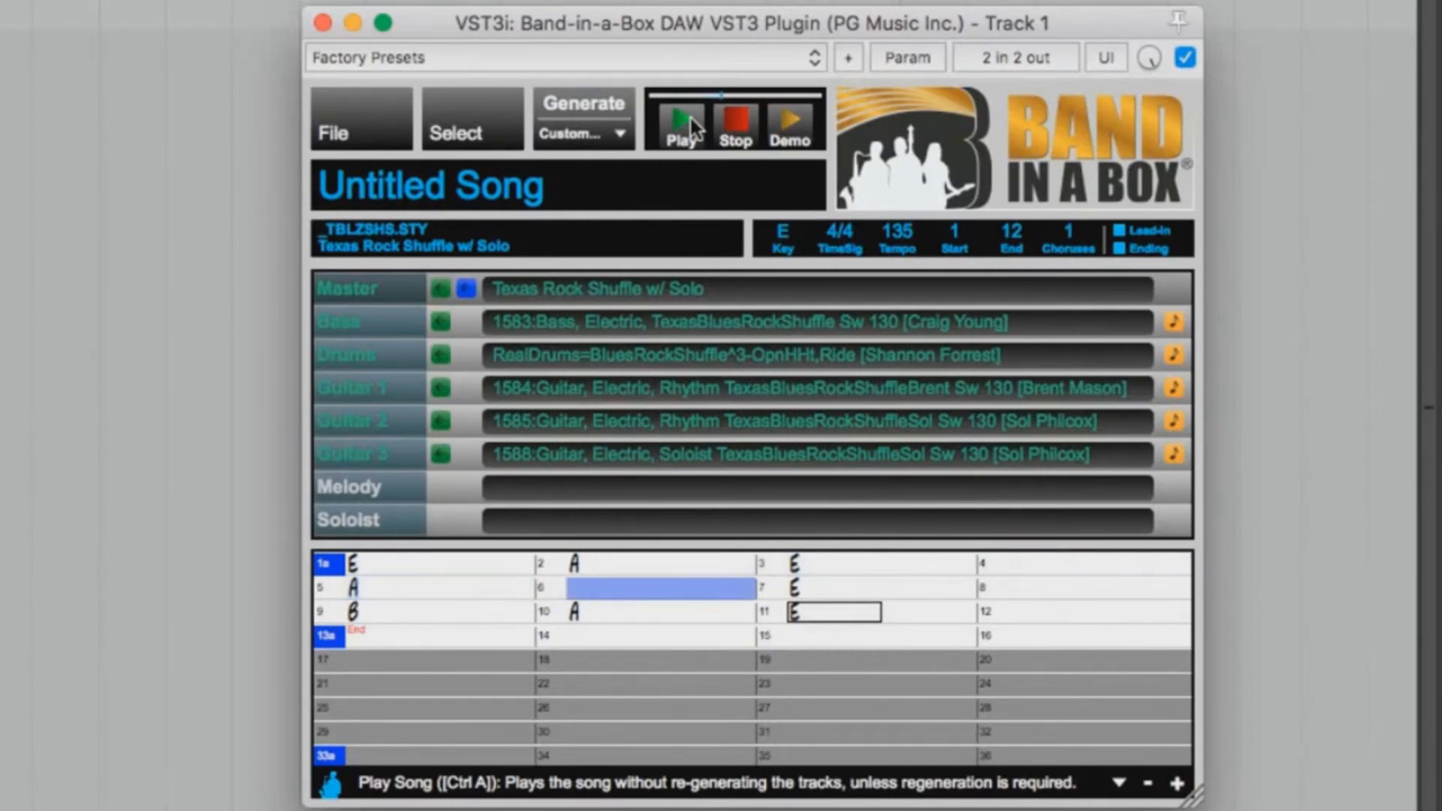
{"action": "left_click", "coordinate": [1086, 588]}
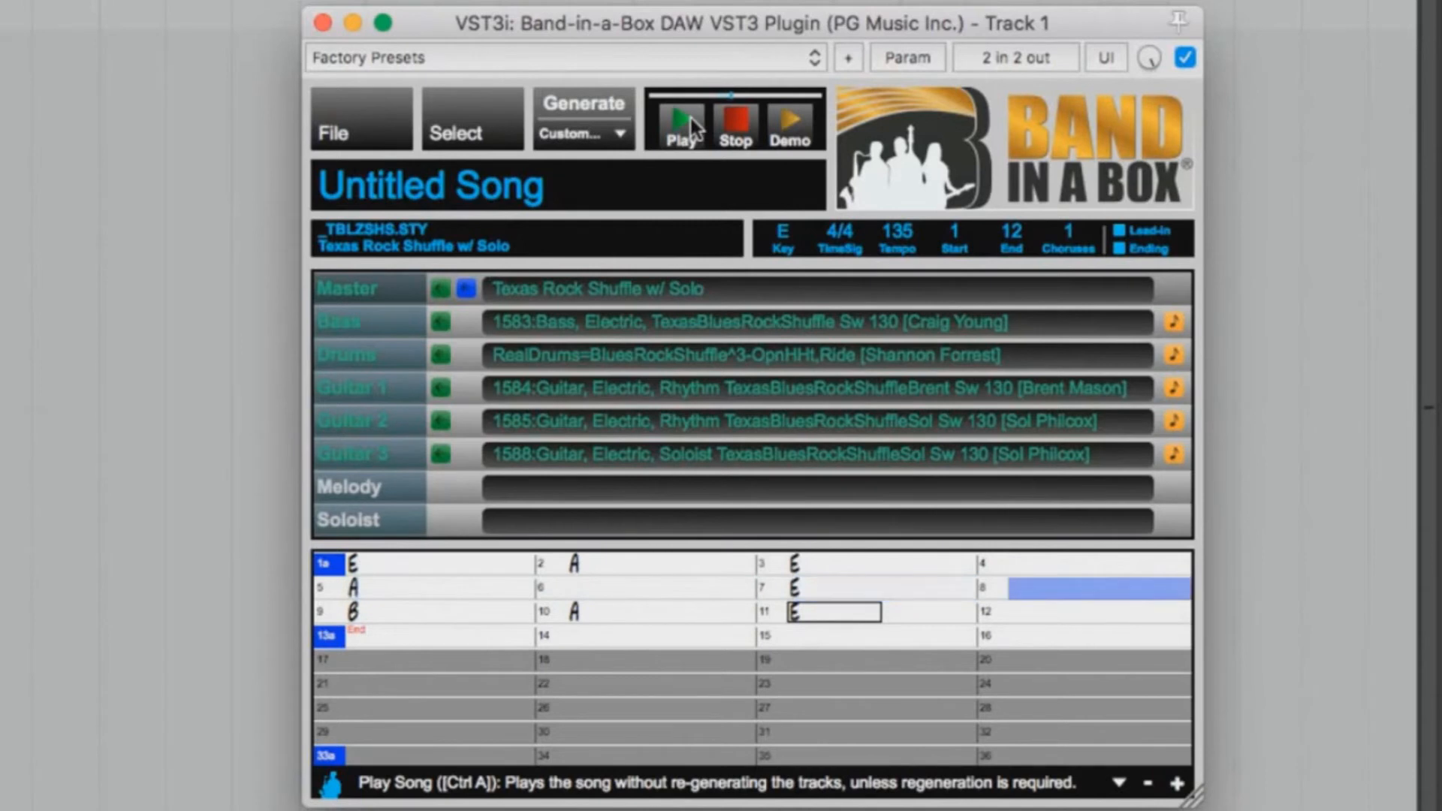
{"action": "left_click", "coordinate": [414, 613]}
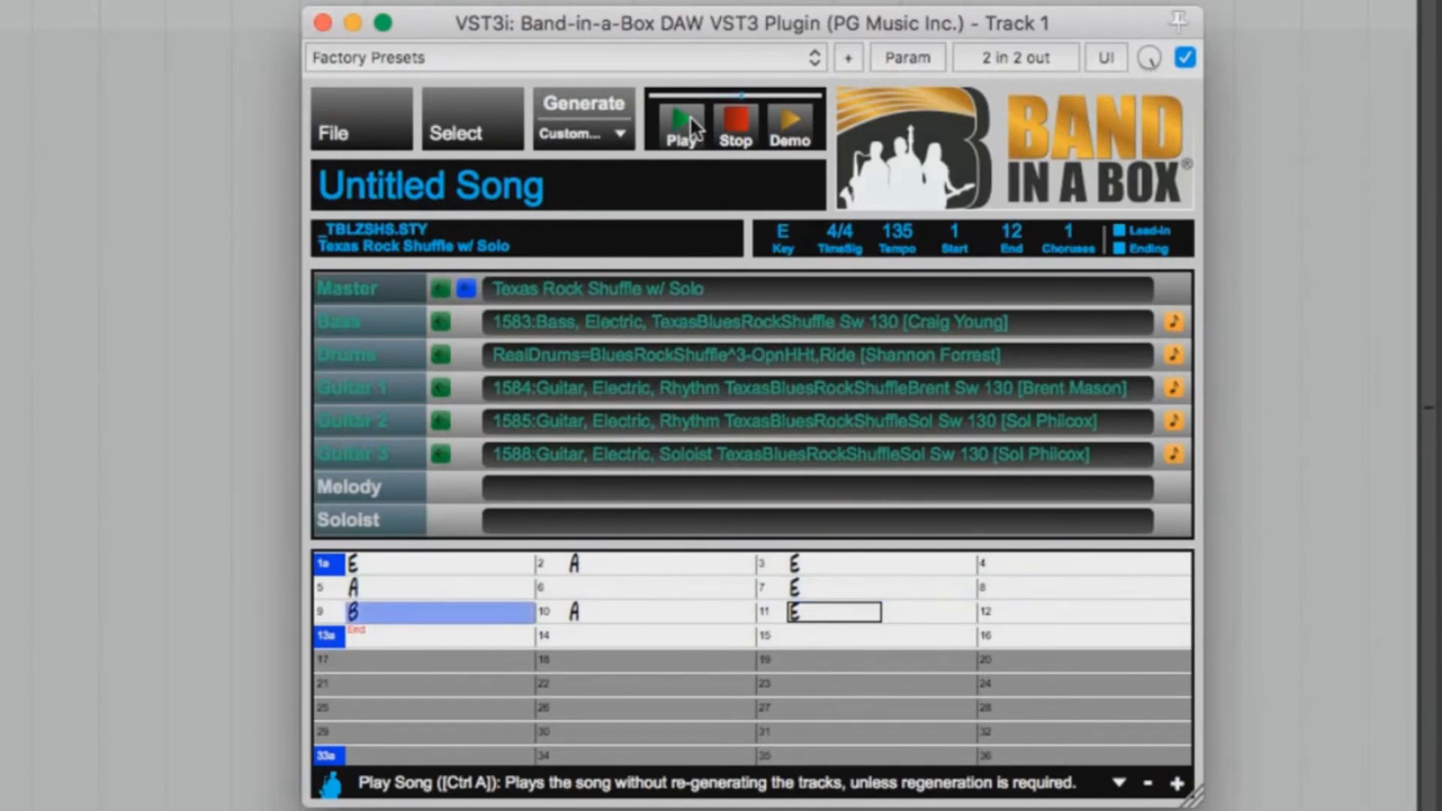
{"action": "left_click", "coordinate": [644, 611]}
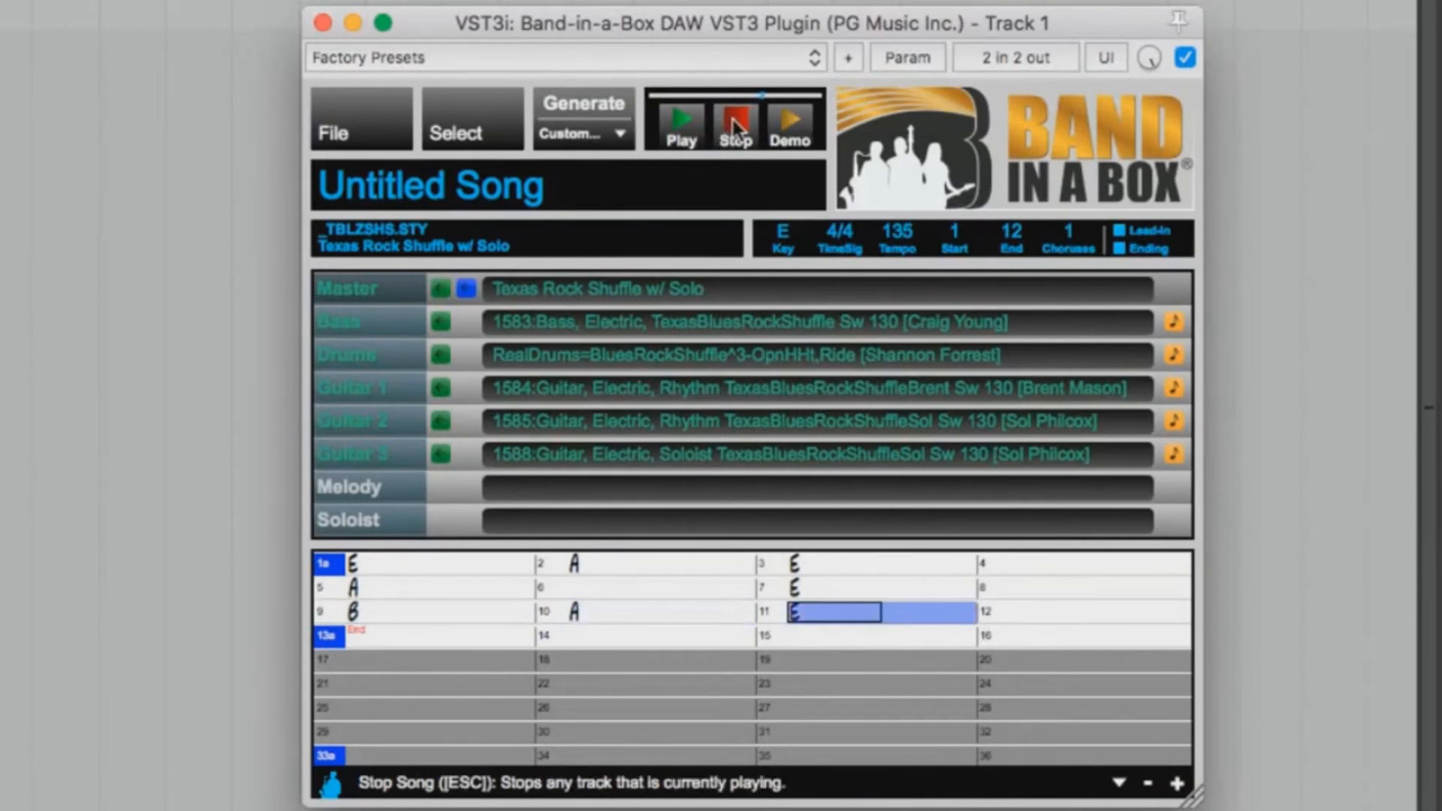
{"action": "left_click", "coordinate": [1085, 612]}
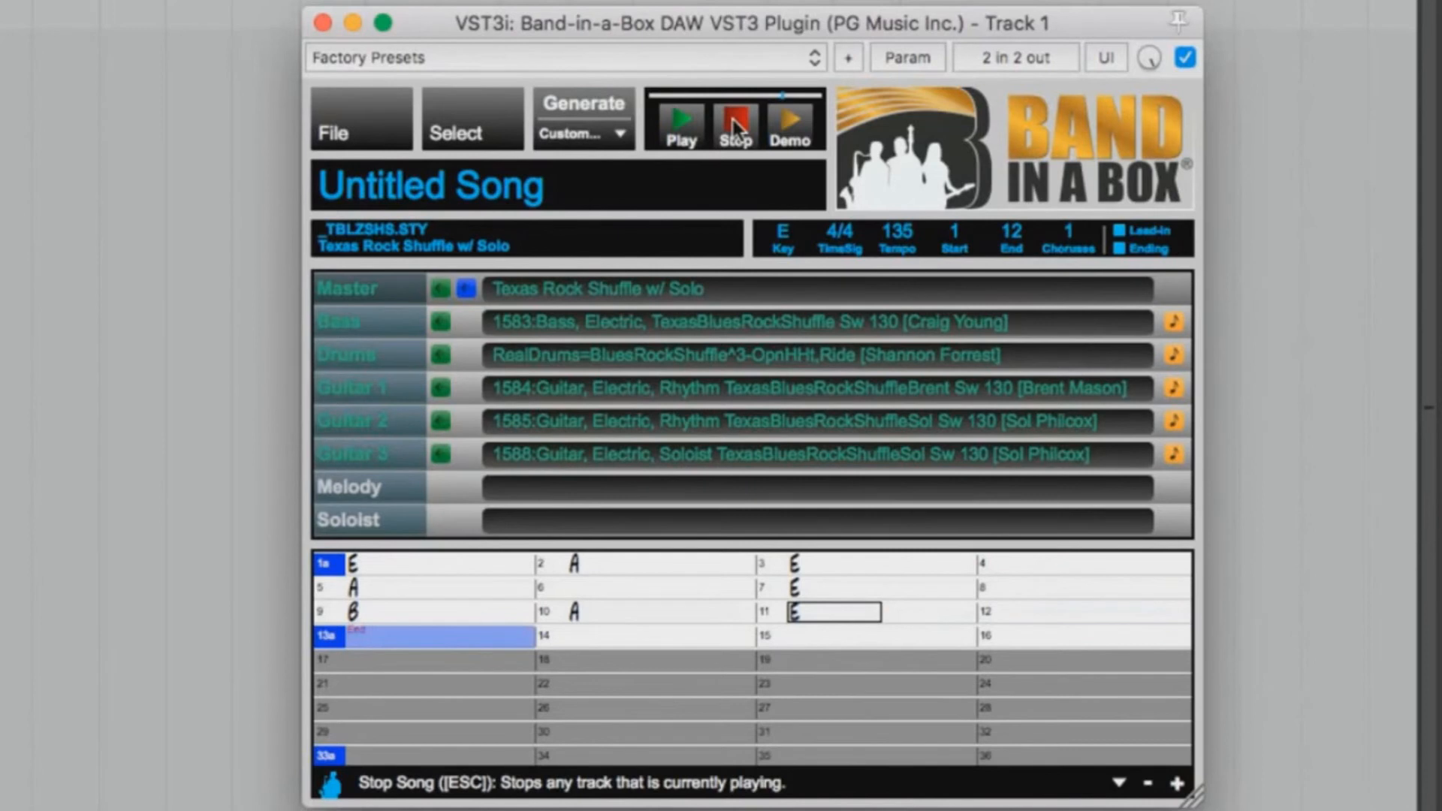
{"action": "left_click", "coordinate": [660, 635]}
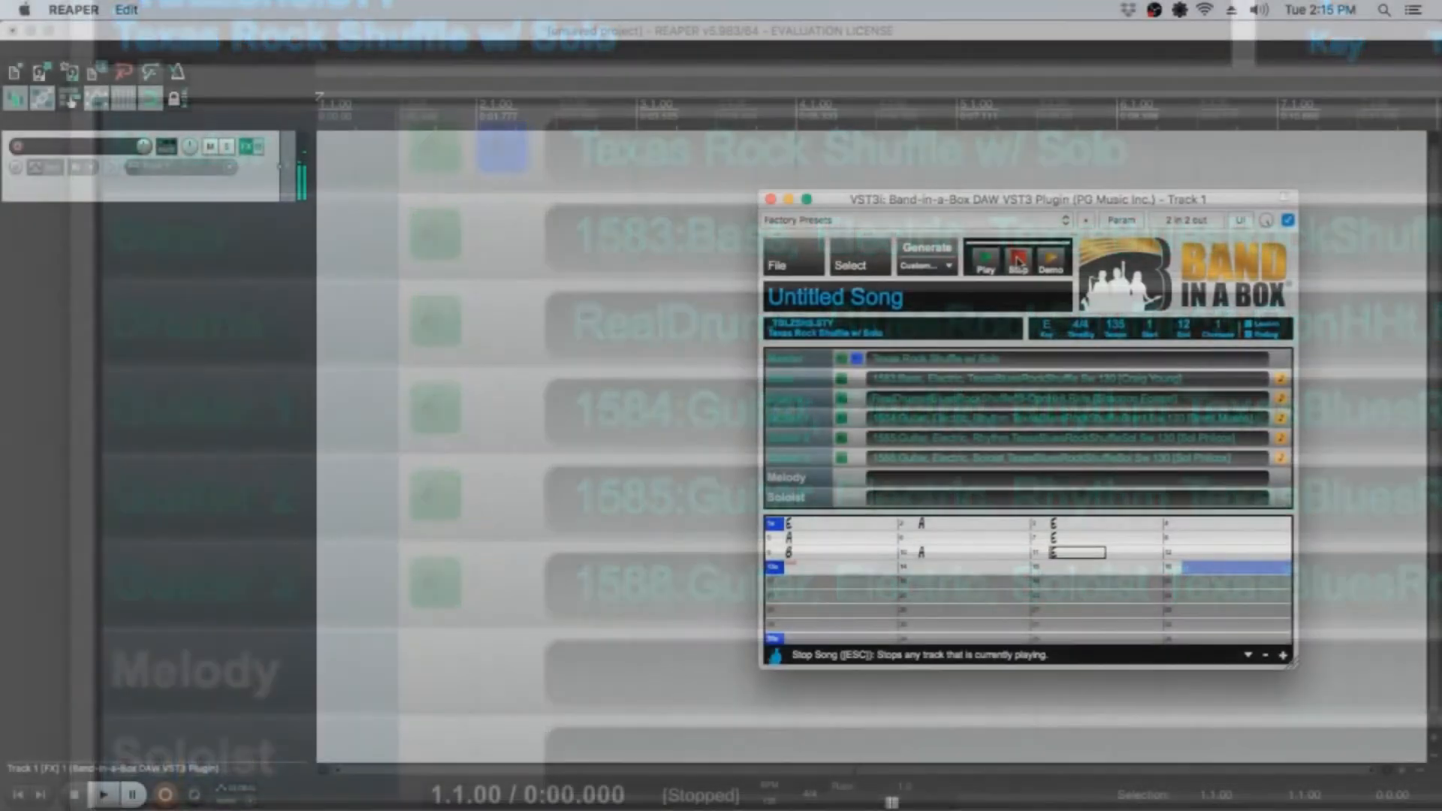
Drag the Master track into REAPER's timeline and insert it as separate tracks
{"action": "left_click", "coordinate": [1016, 258]}
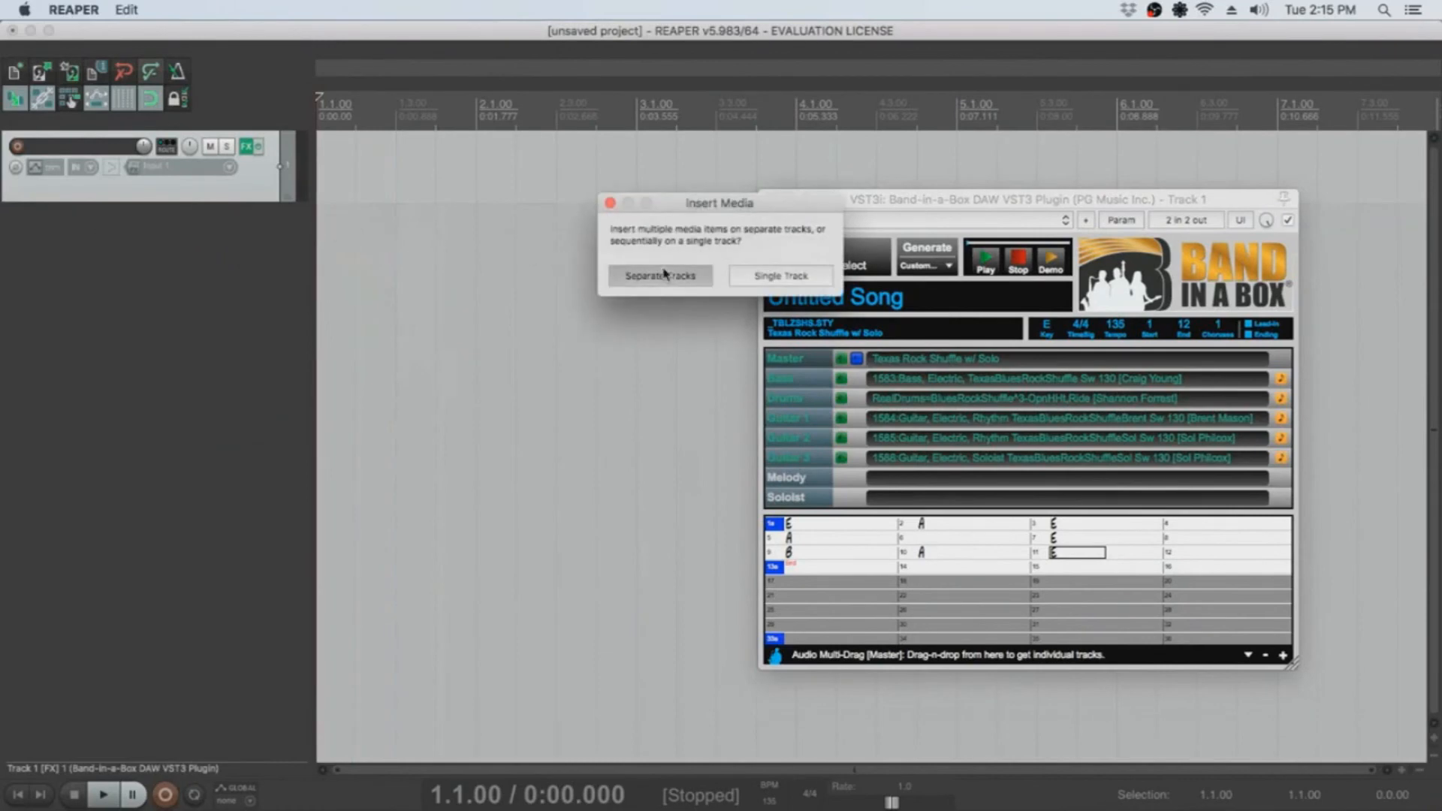
{"action": "left_click", "coordinate": [659, 275]}
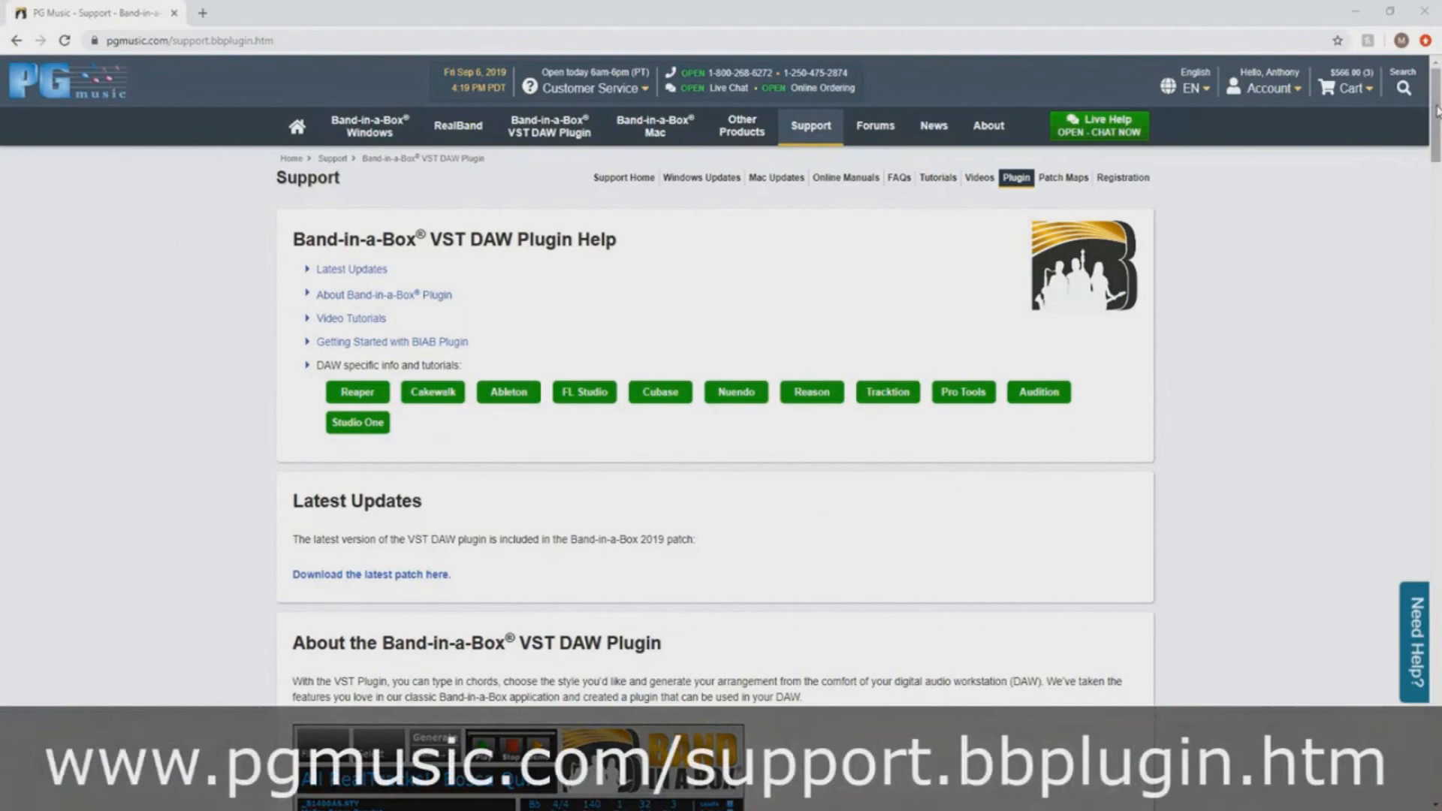
Scroll the PG Music plugin support page down to the Video Tutorials section
{"action": "scroll", "scroll_direction": "down", "scroll_amount": 3}
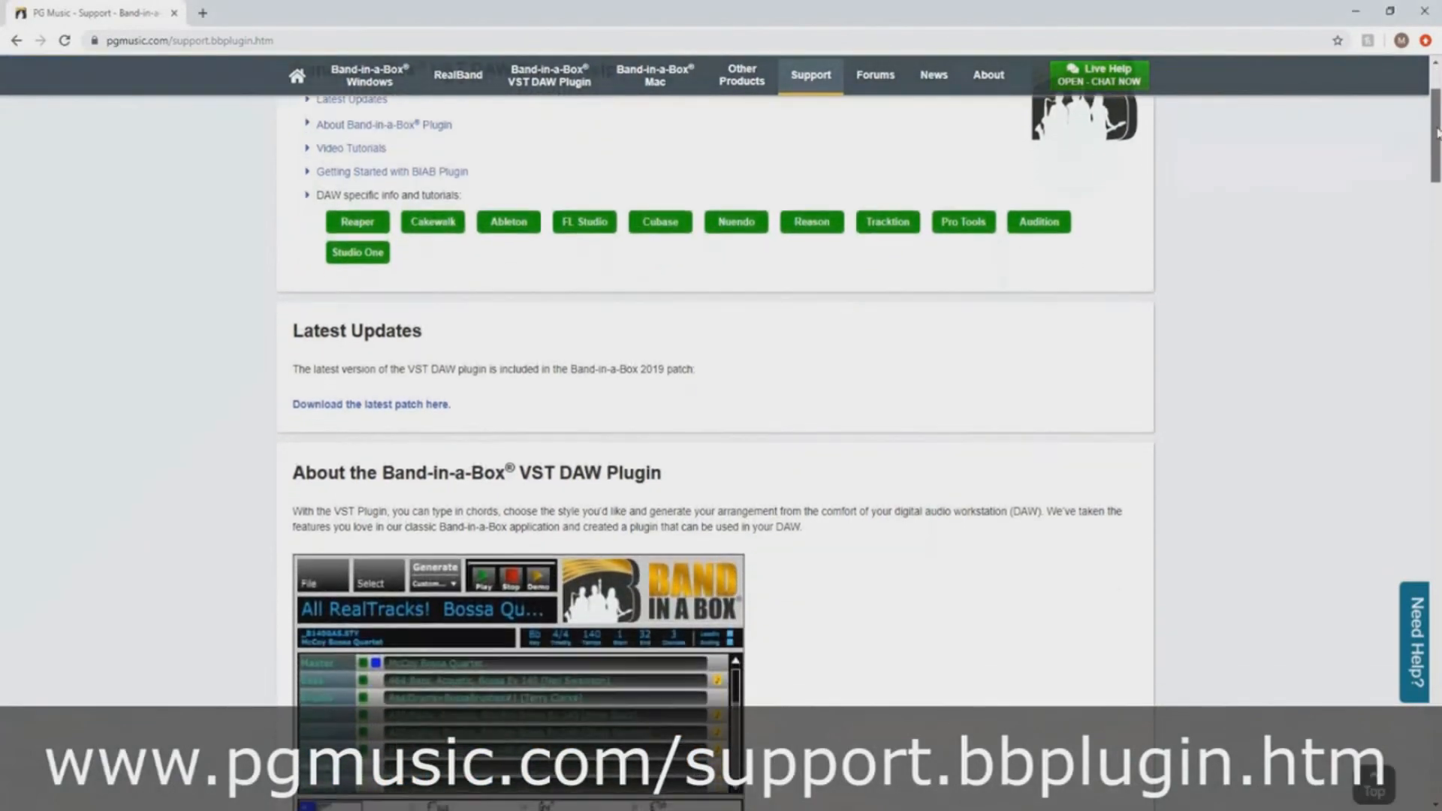
{"action": "scroll", "scroll_direction": "down", "scroll_amount": 3}
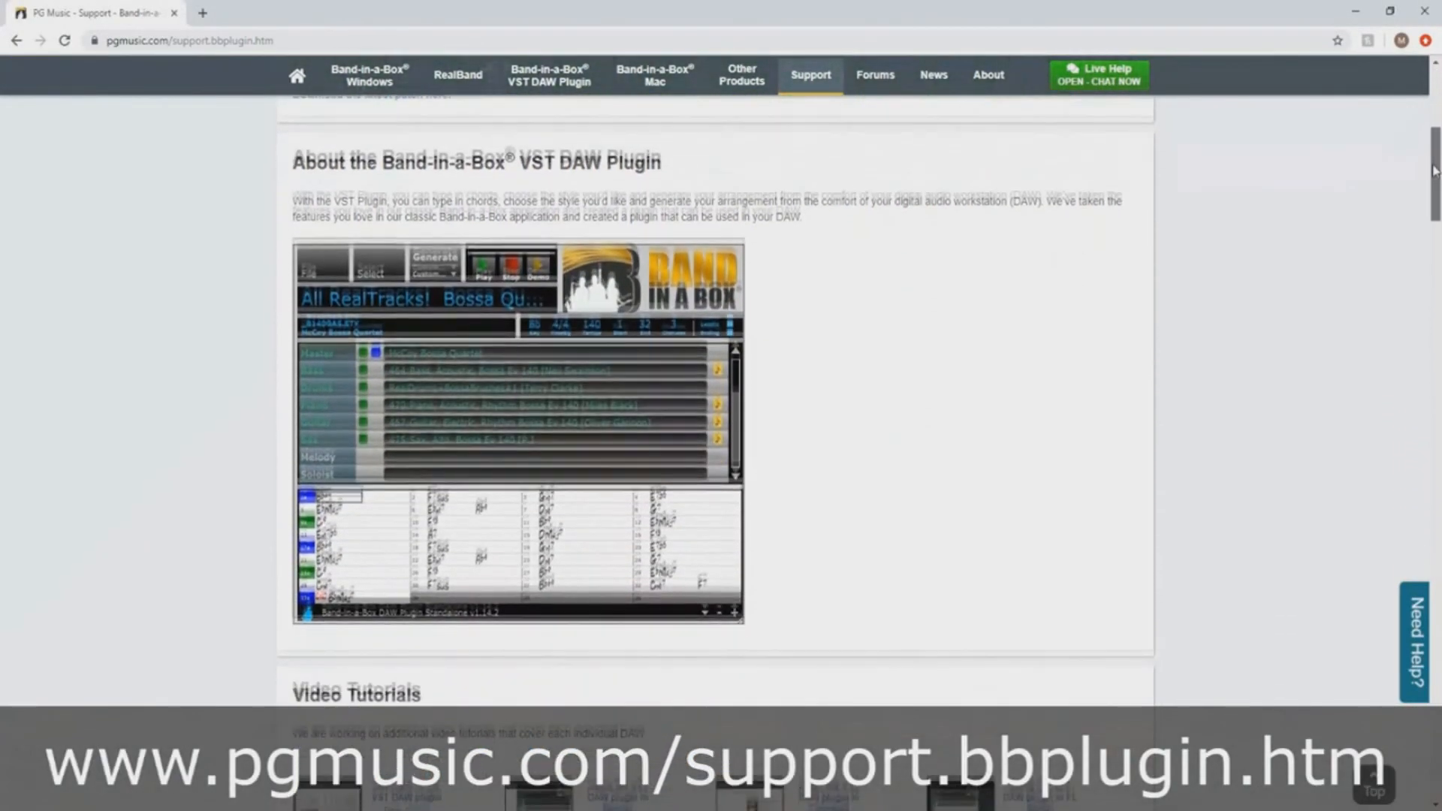
{"action": "scroll", "scroll_direction": "down", "scroll_amount": 3}
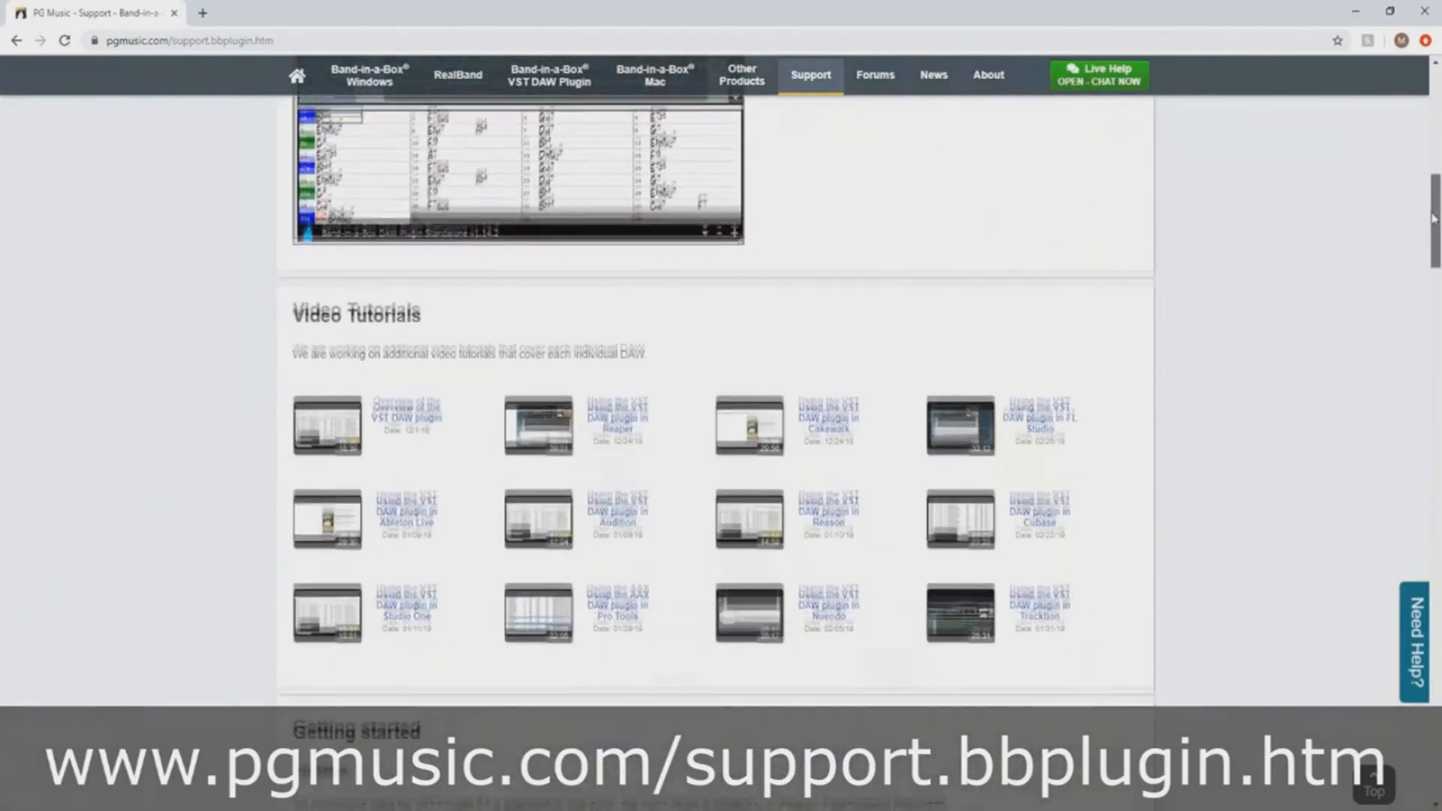